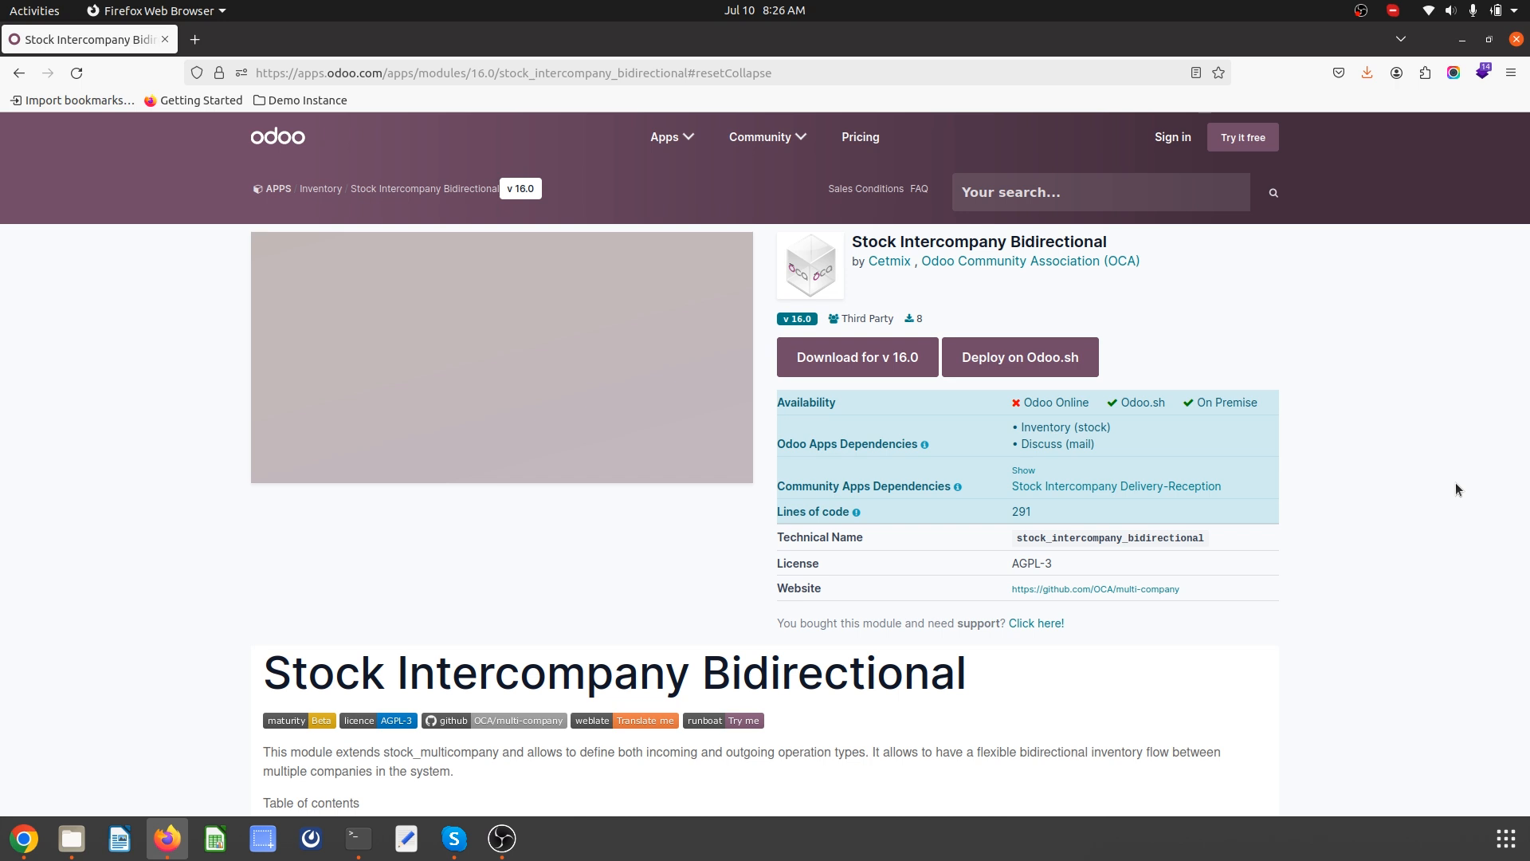
mouse_move(1349, 291)
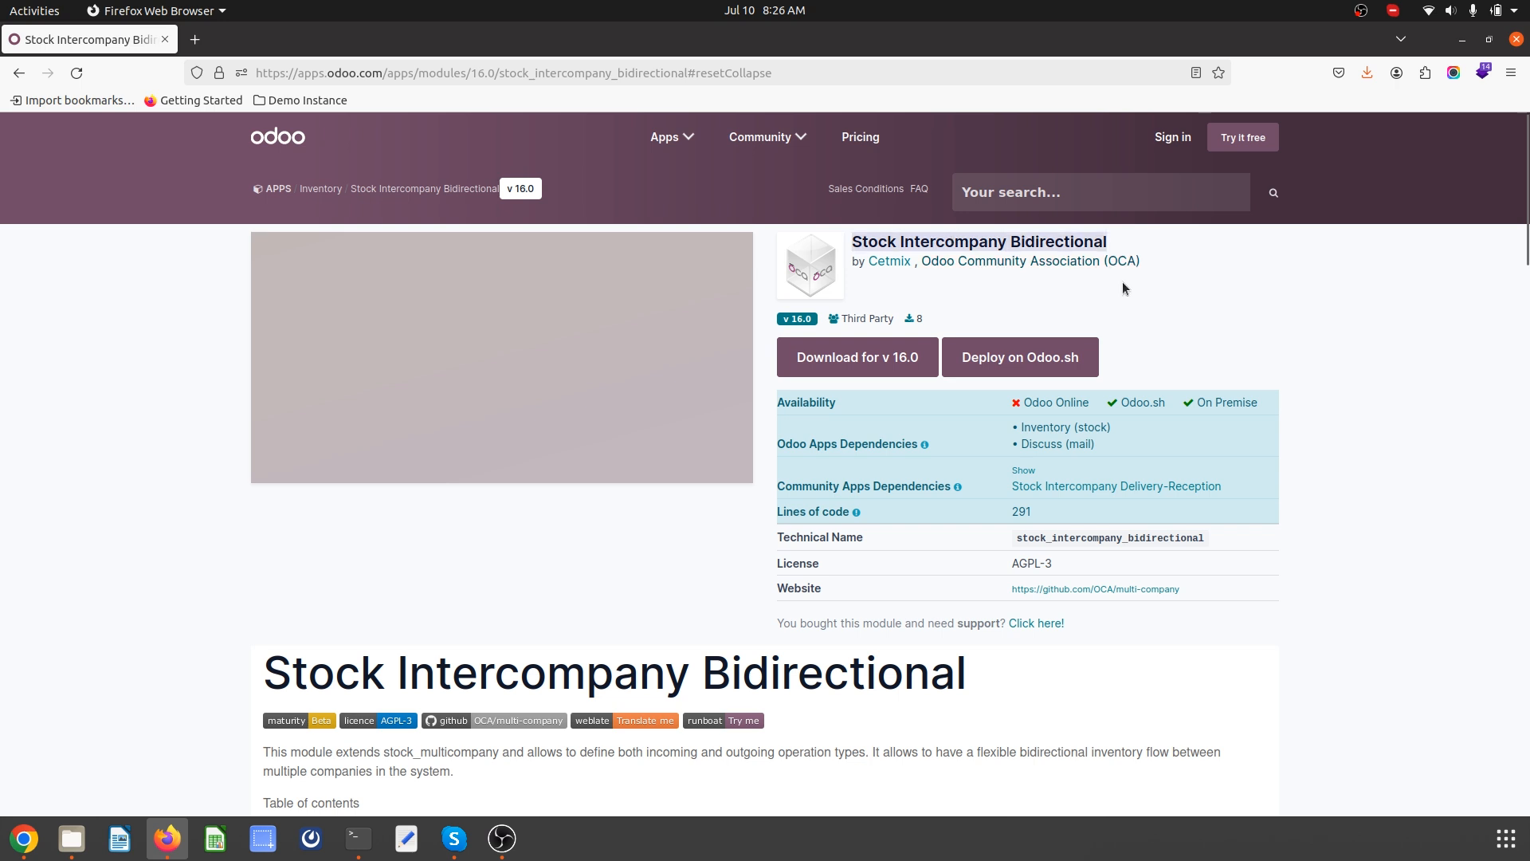
mouse_move(1100, 300)
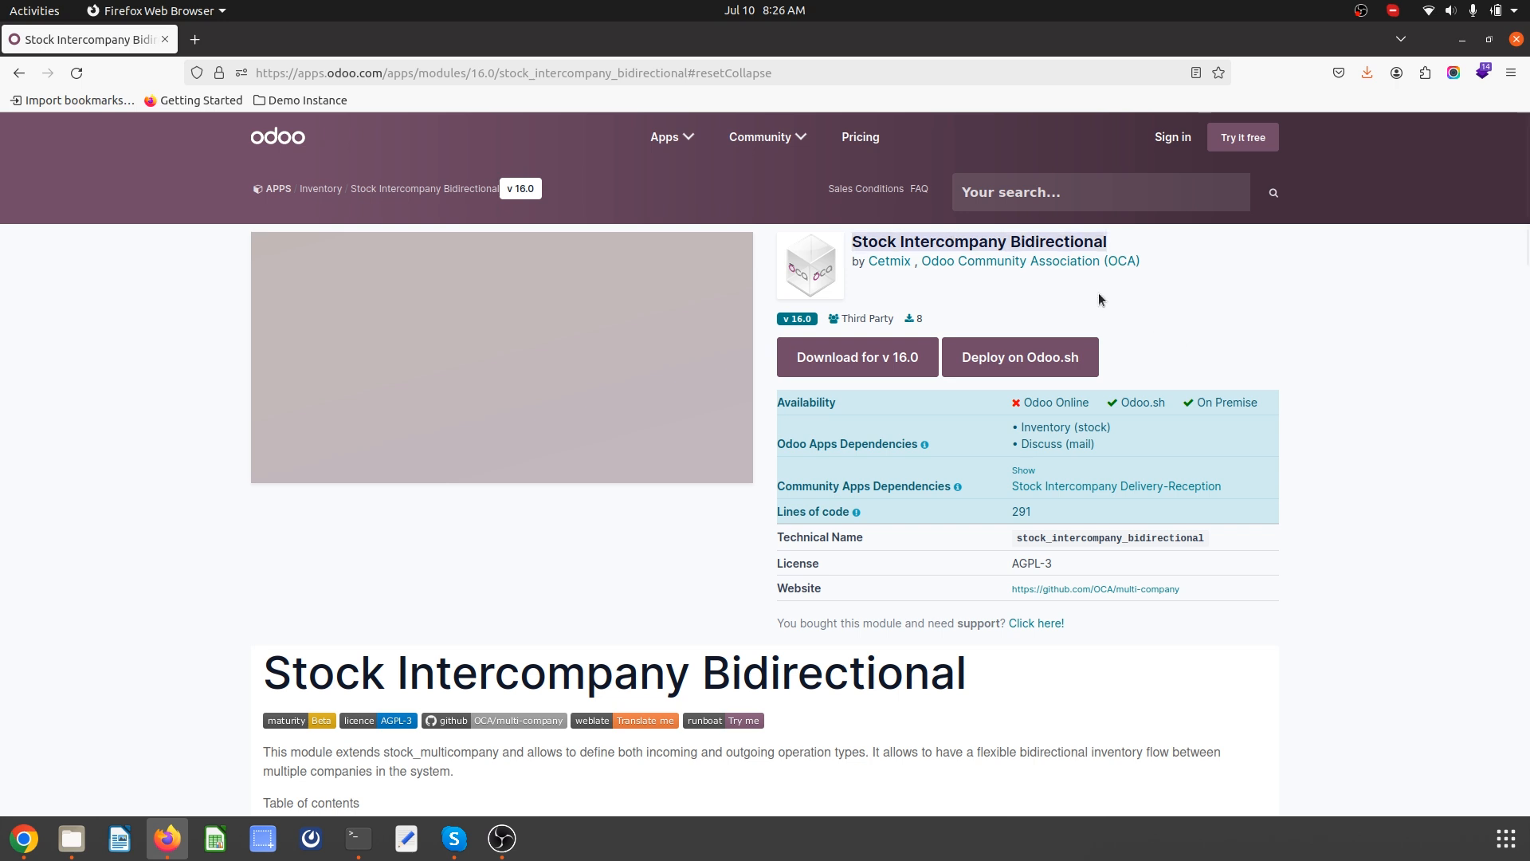
- Select the Stock Intercompany Bidirectional module name on apps.odoo.com and scroll through its description
double_click(953, 241)
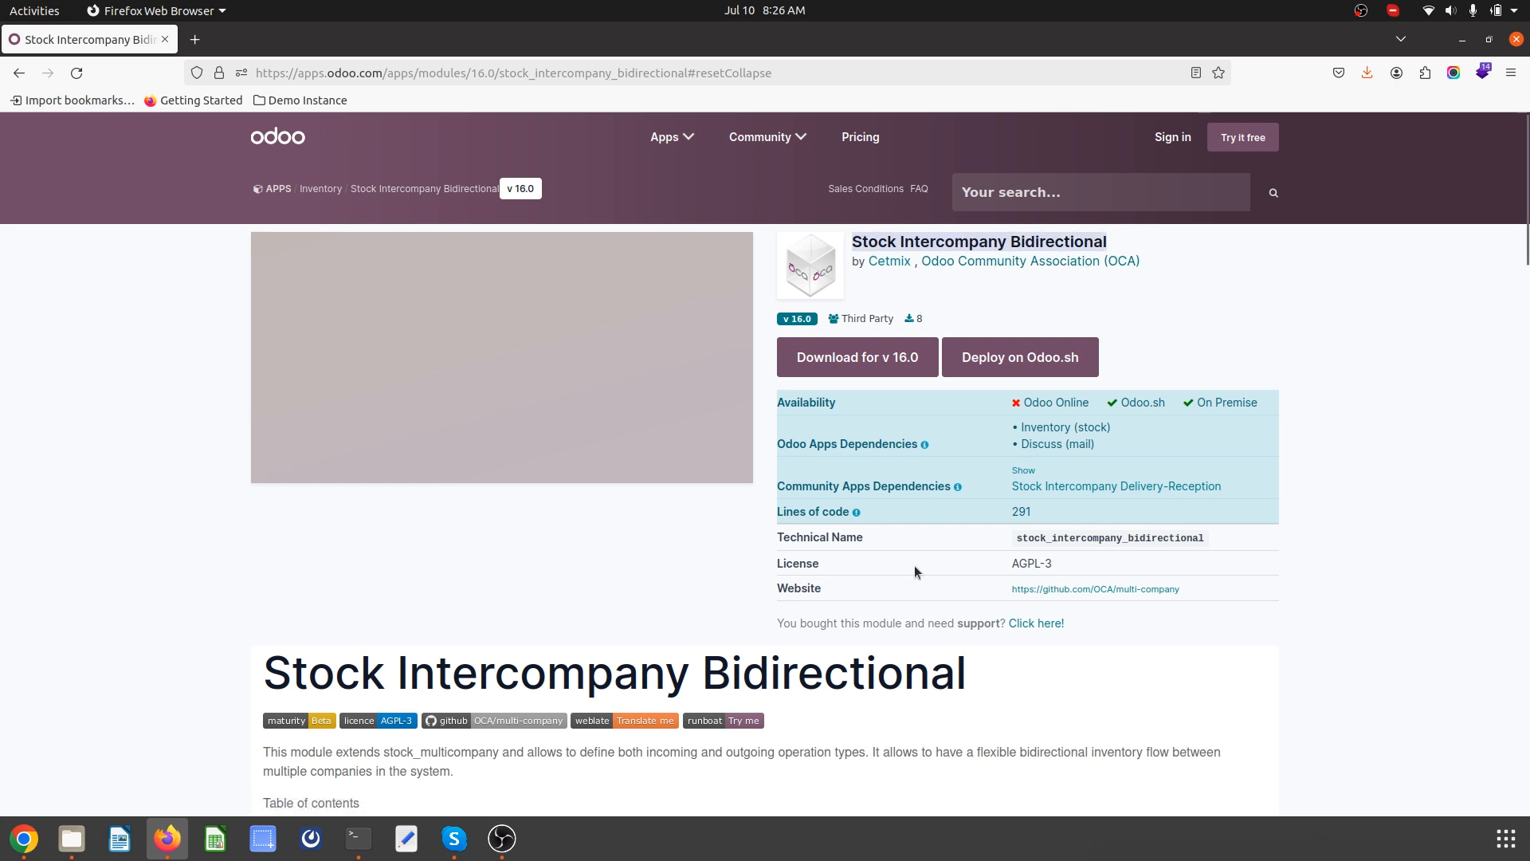
scroll(down, 3)
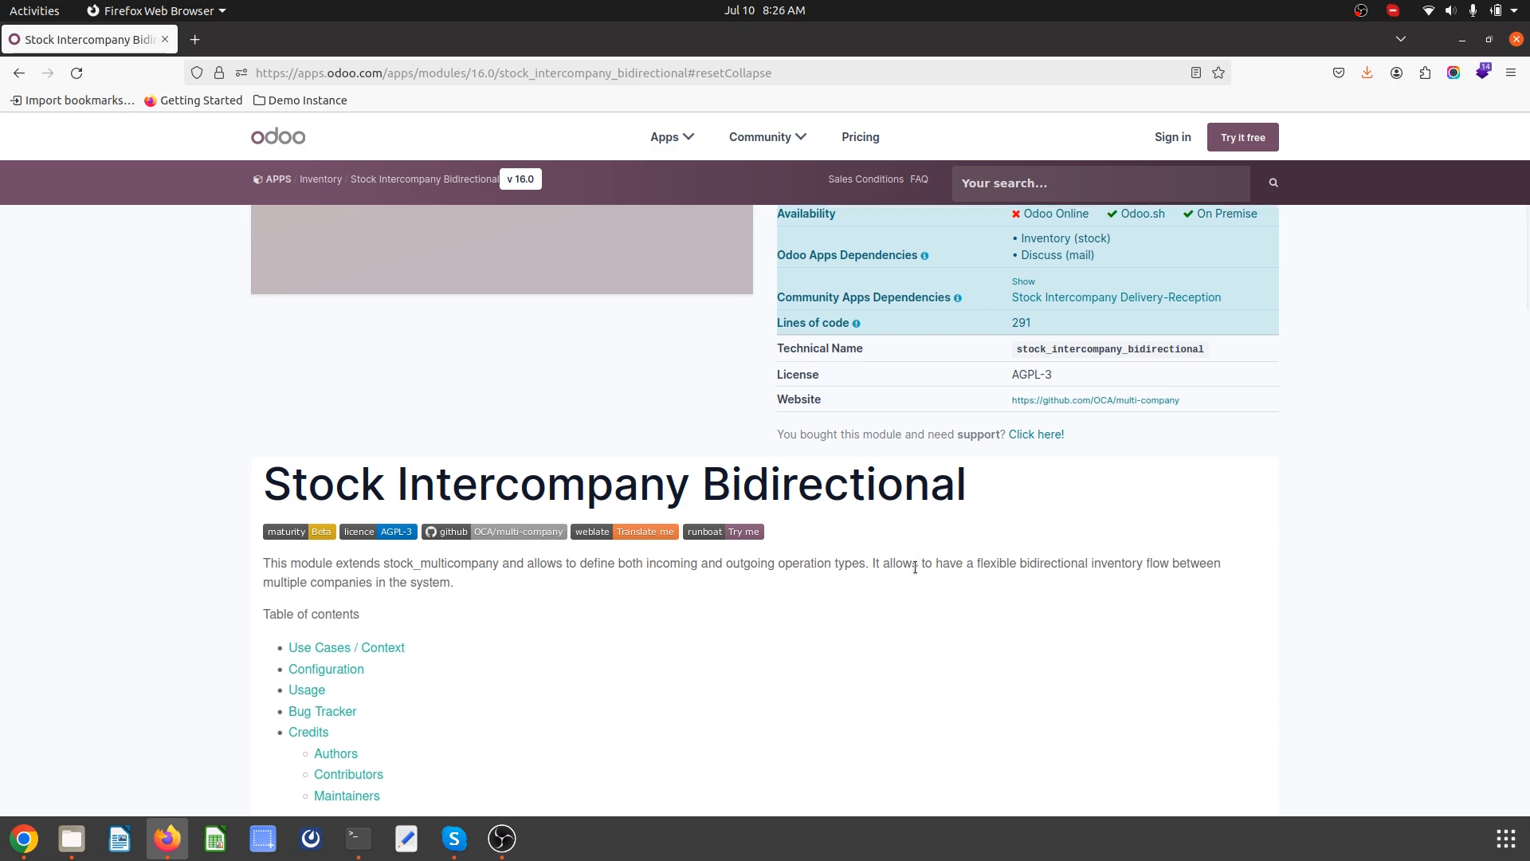
scroll(down, 3)
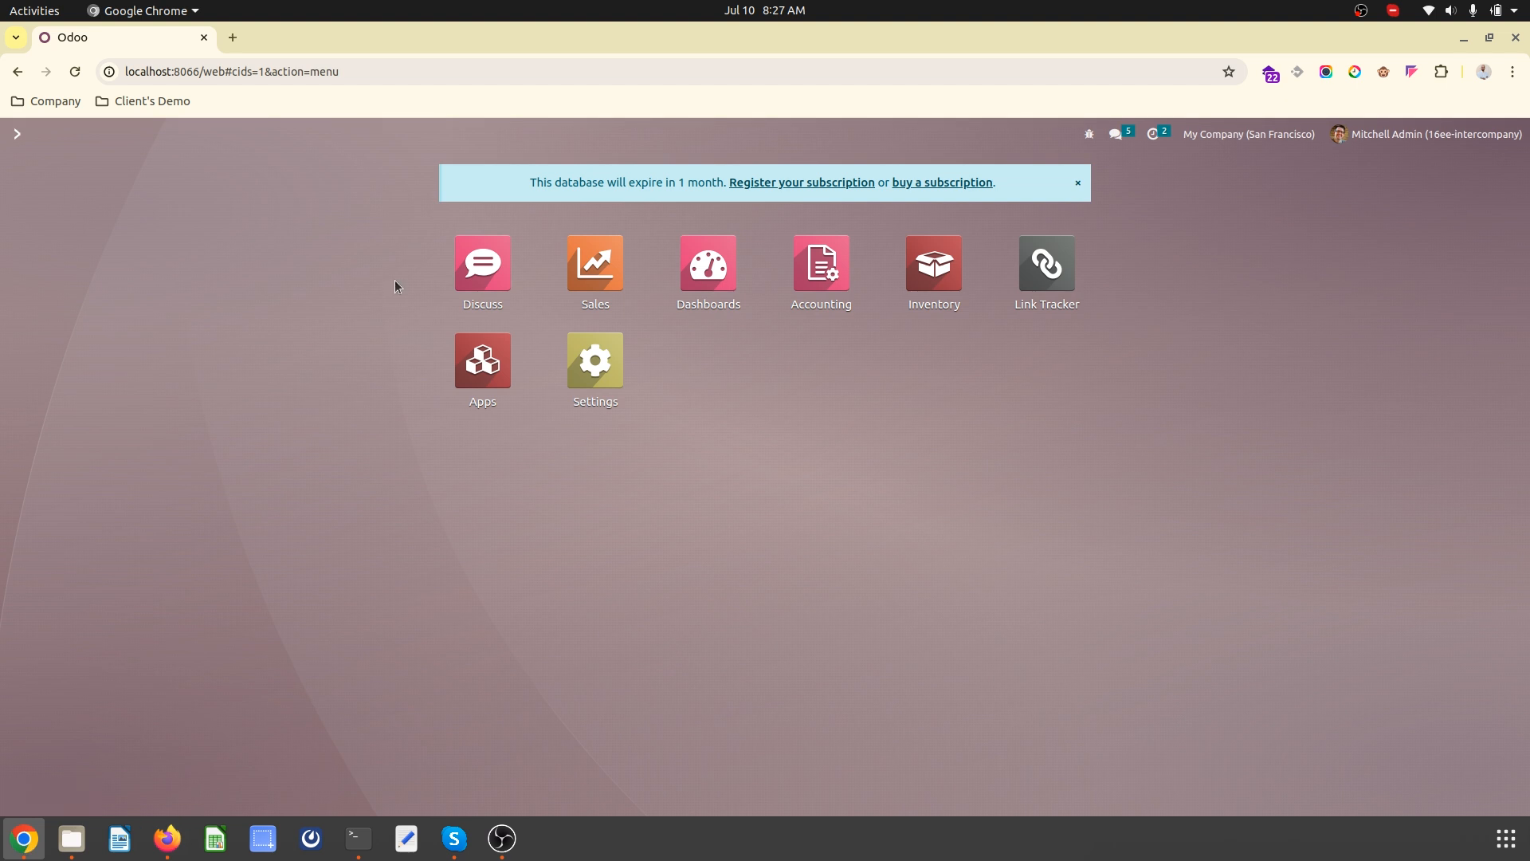
- Open Inventory settings to view Intercompany Operation Type IN/OUT, then the Configuration menu
click(931, 264)
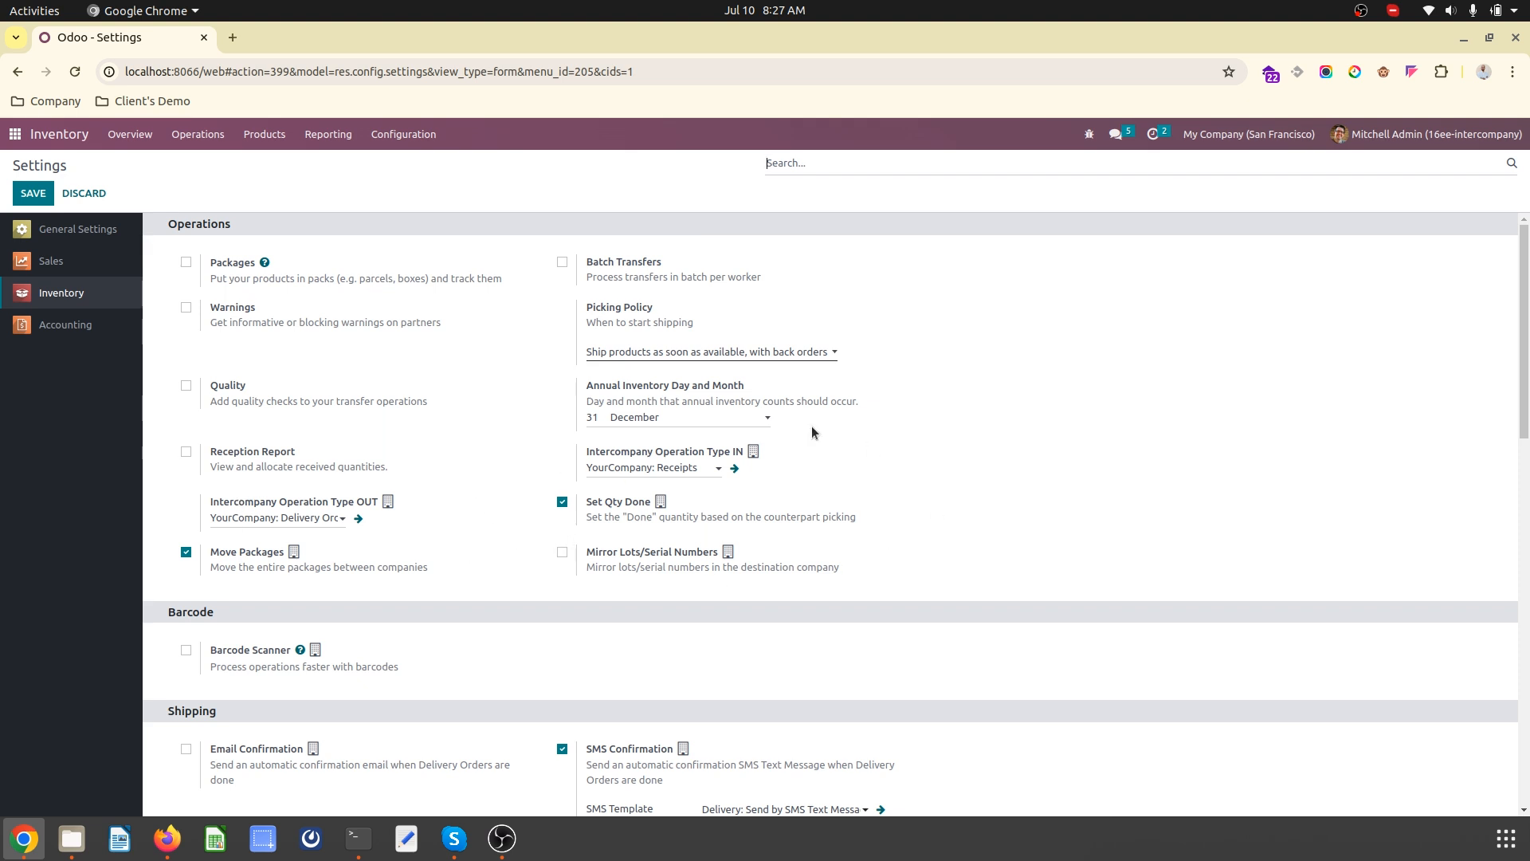
mouse_move(358, 492)
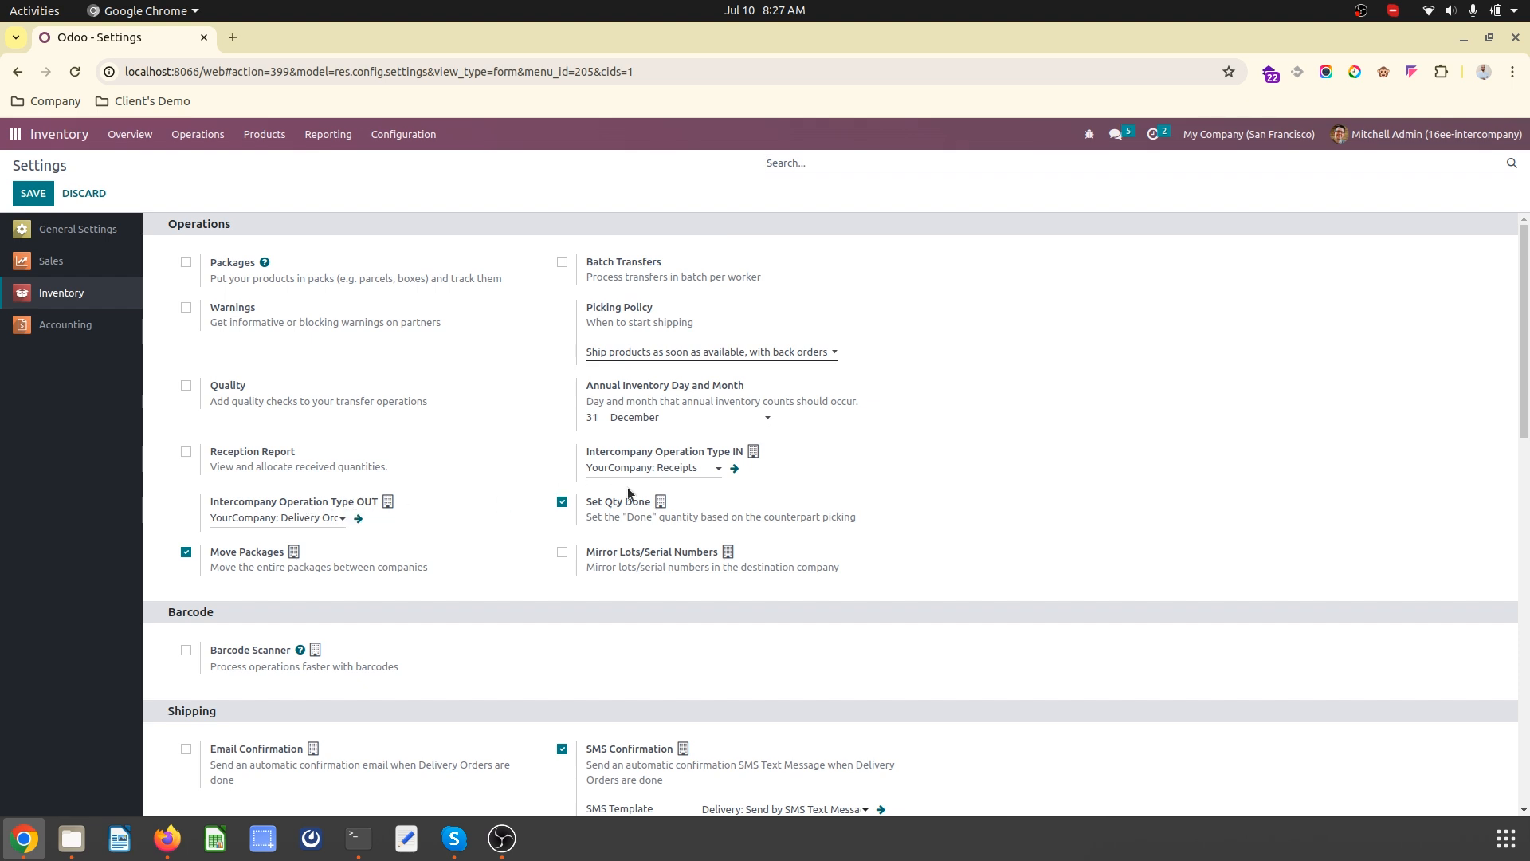
mouse_move(611, 558)
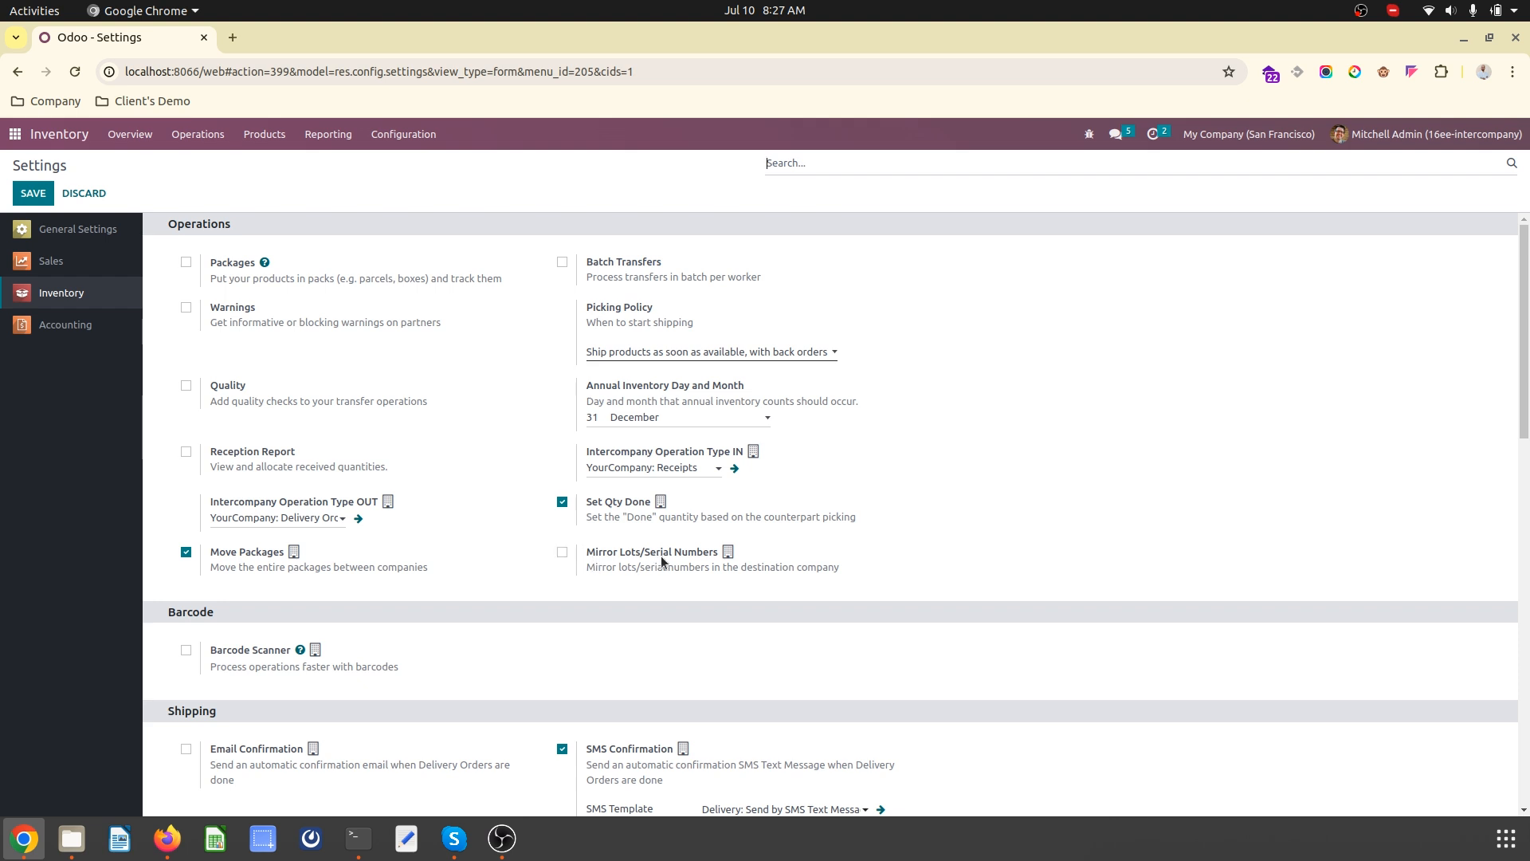
mouse_move(400, 365)
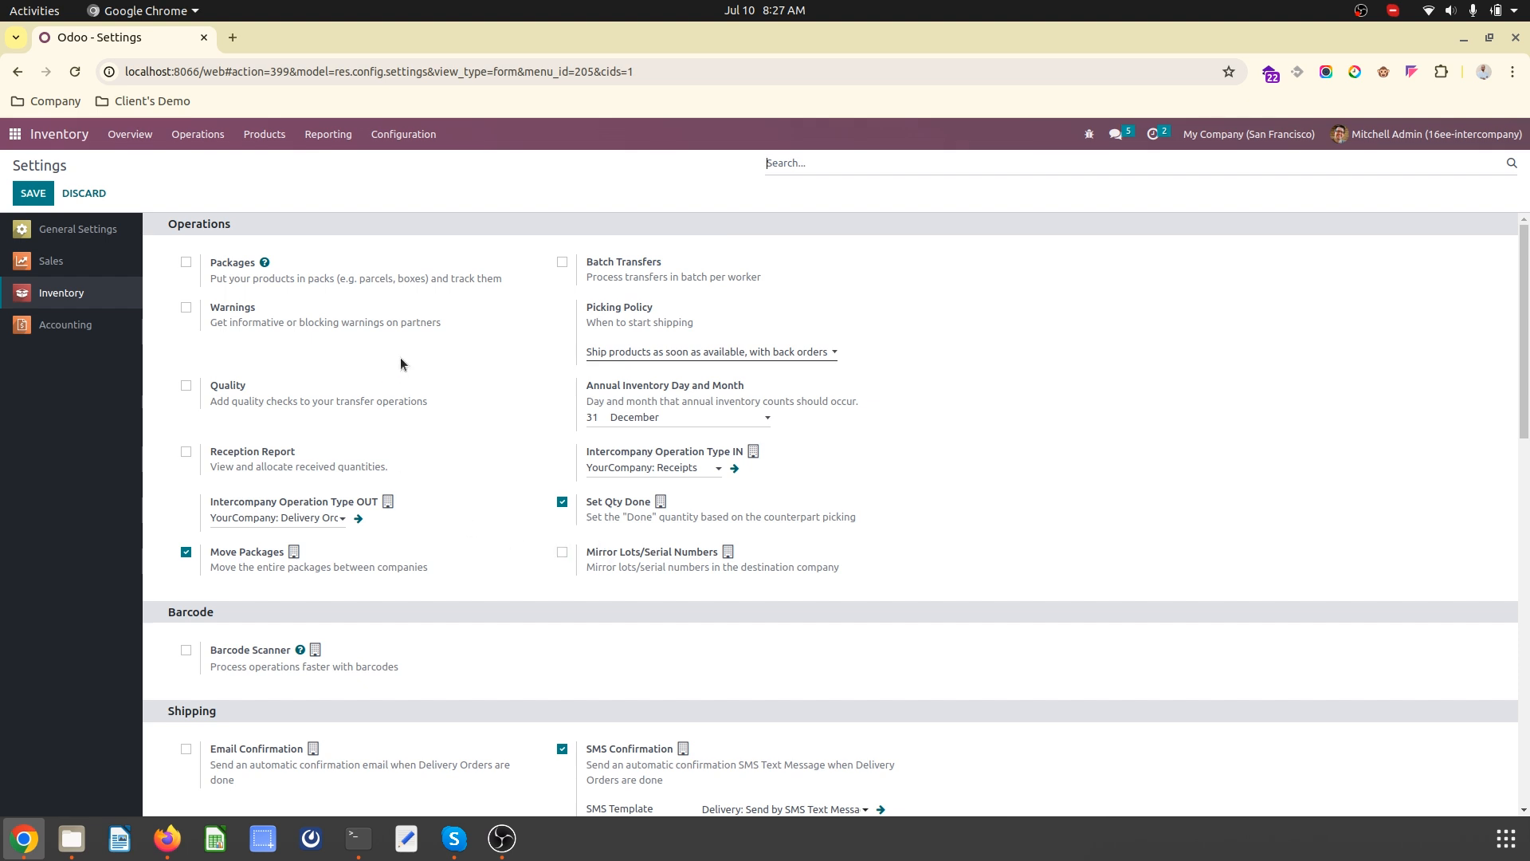
click(404, 134)
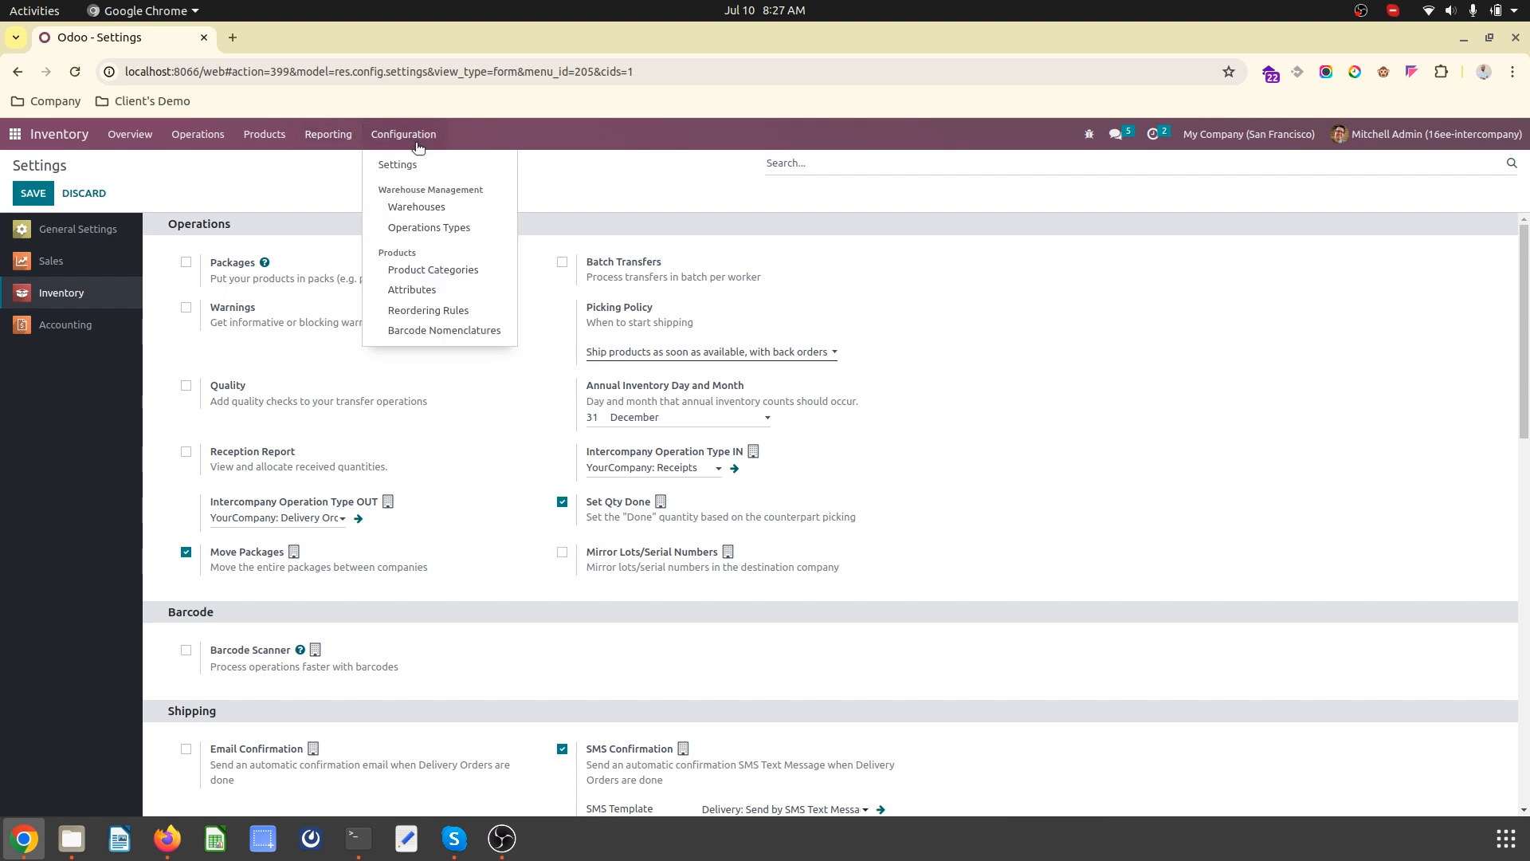
mouse_move(430, 227)
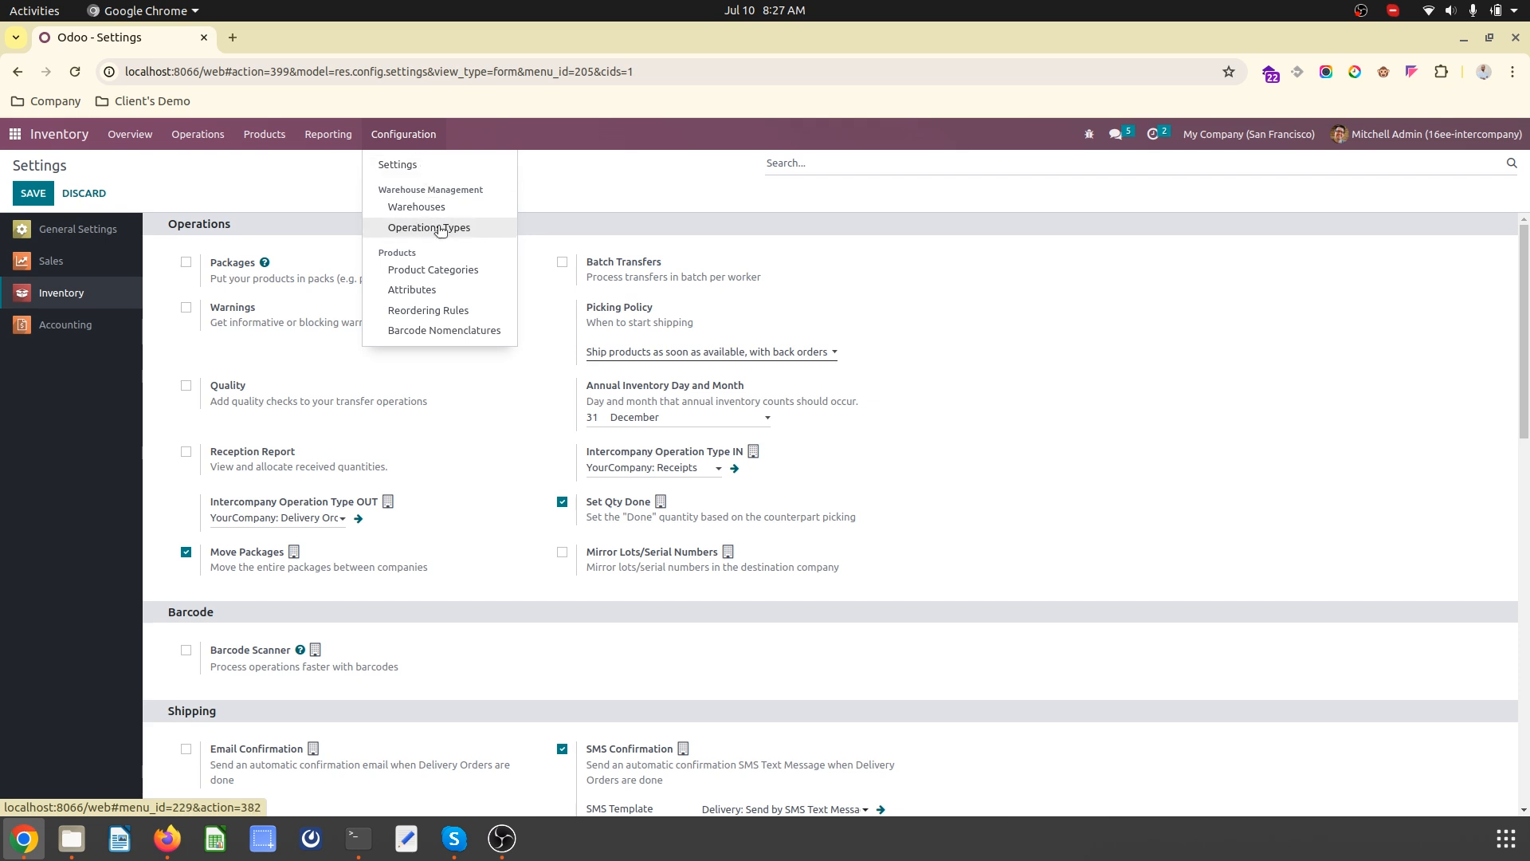
- Create and save the InterCompany Out delivery operation type with sequence SF-IN-Out, prefix SF-IN-OUT
click(429, 227)
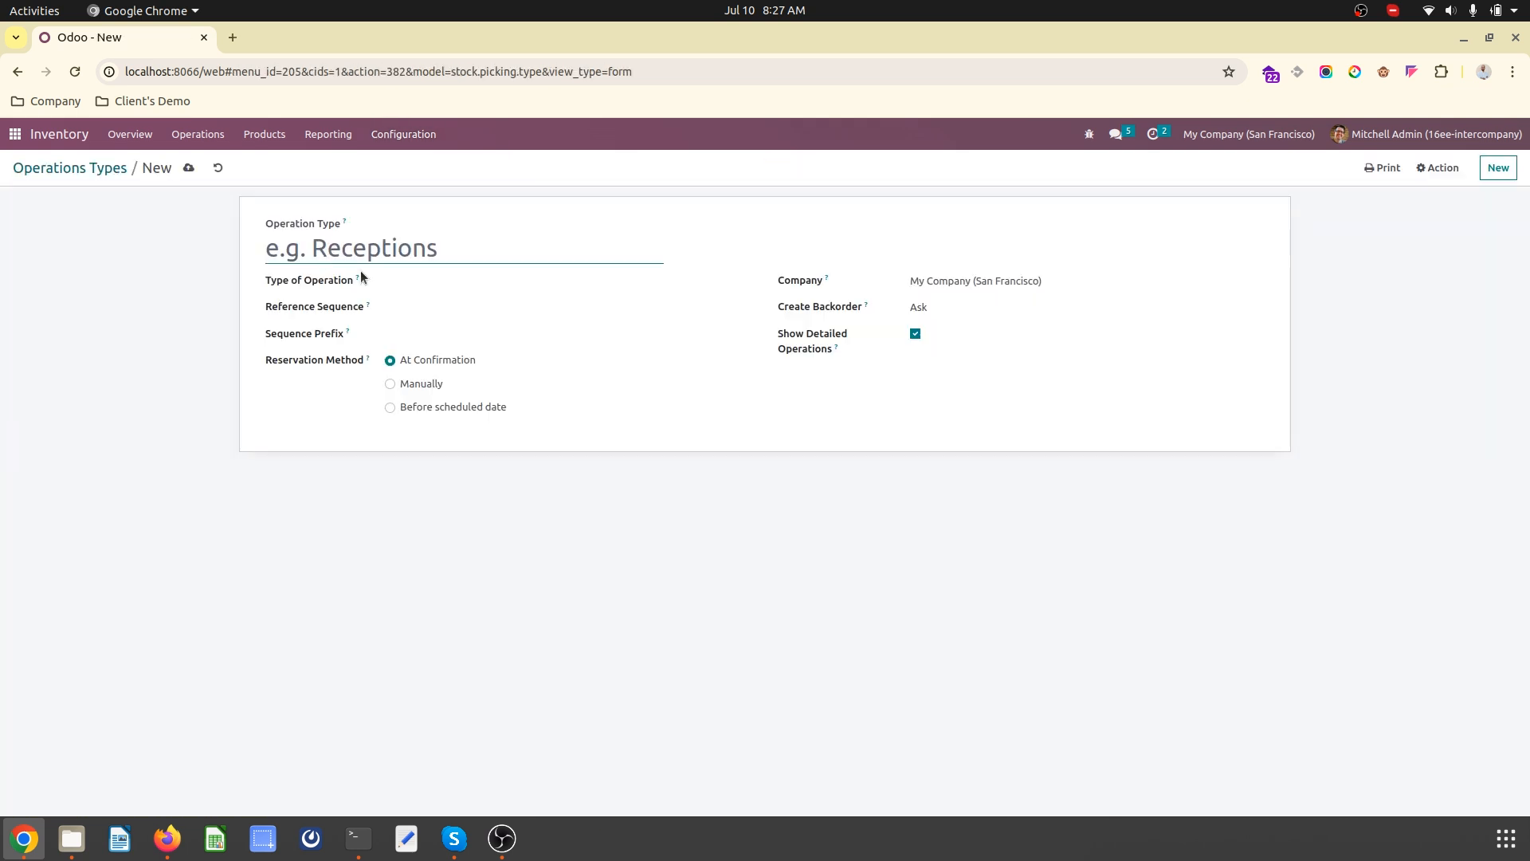
text(InterCompany Out)
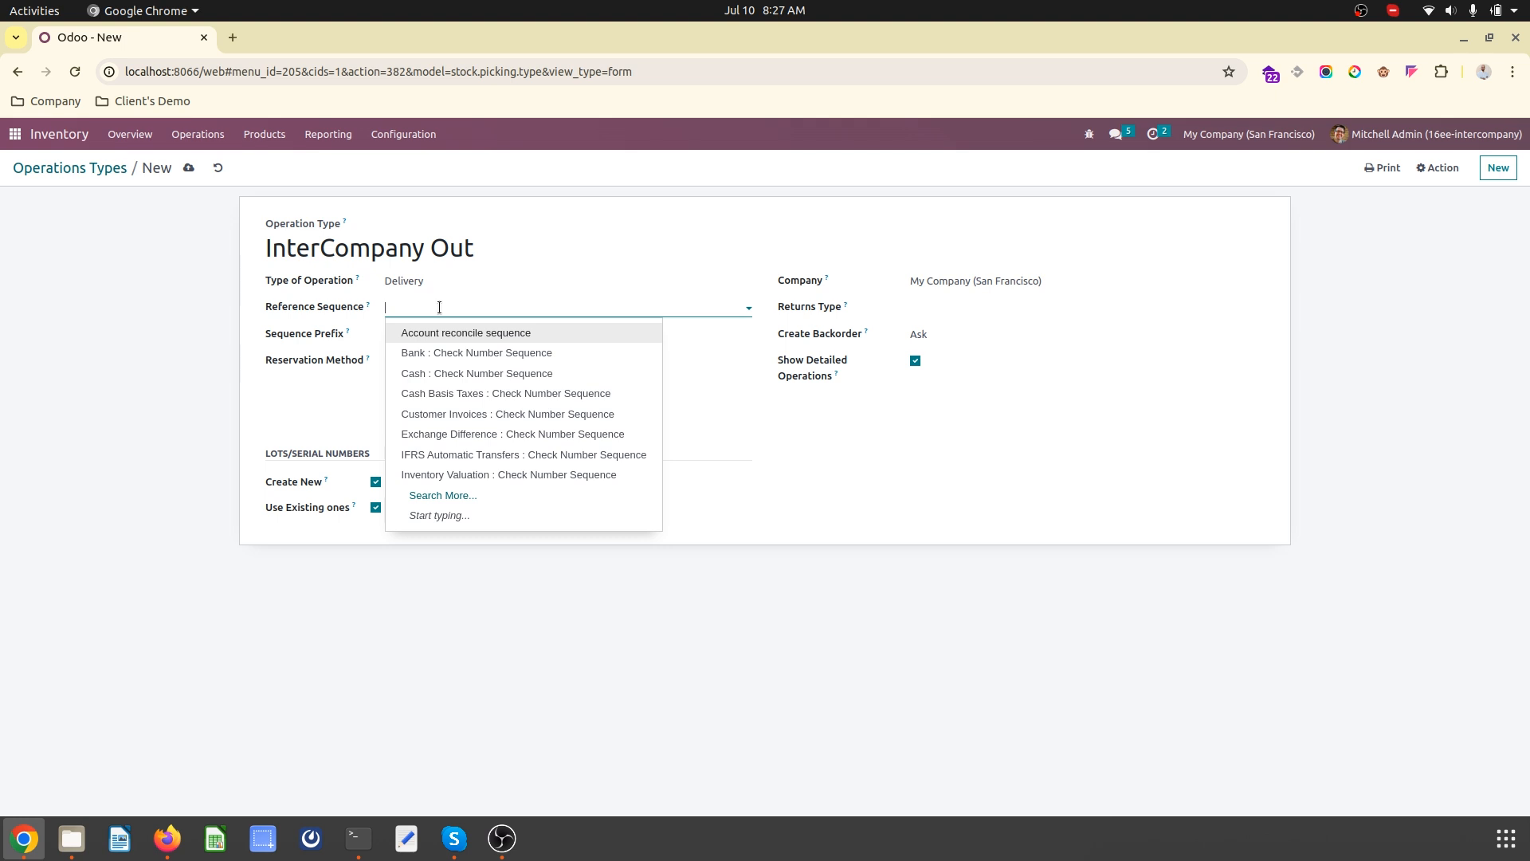
mouse_move(469, 281)
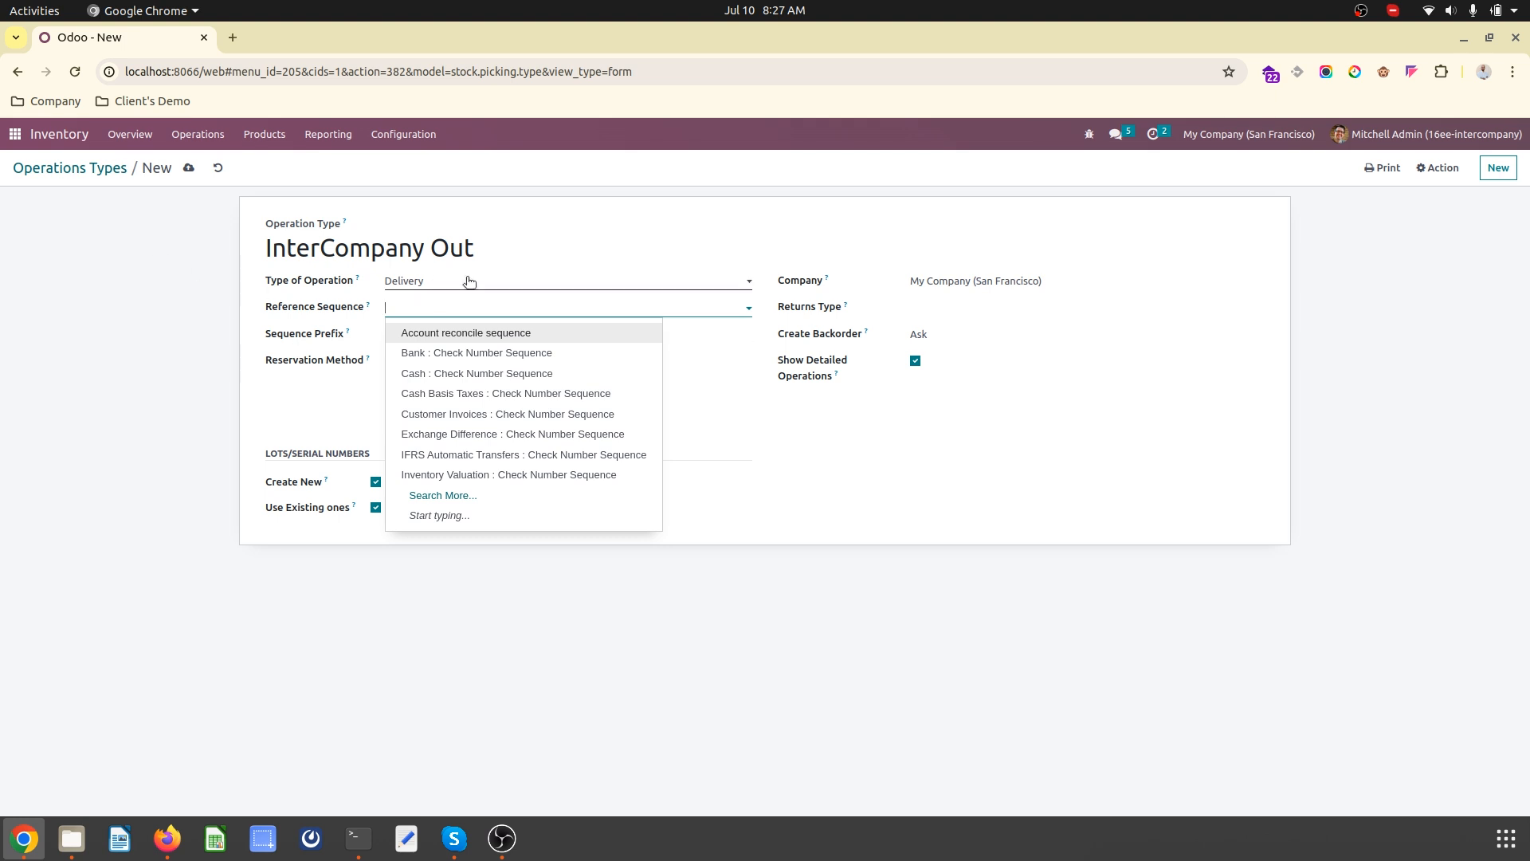
text(I)
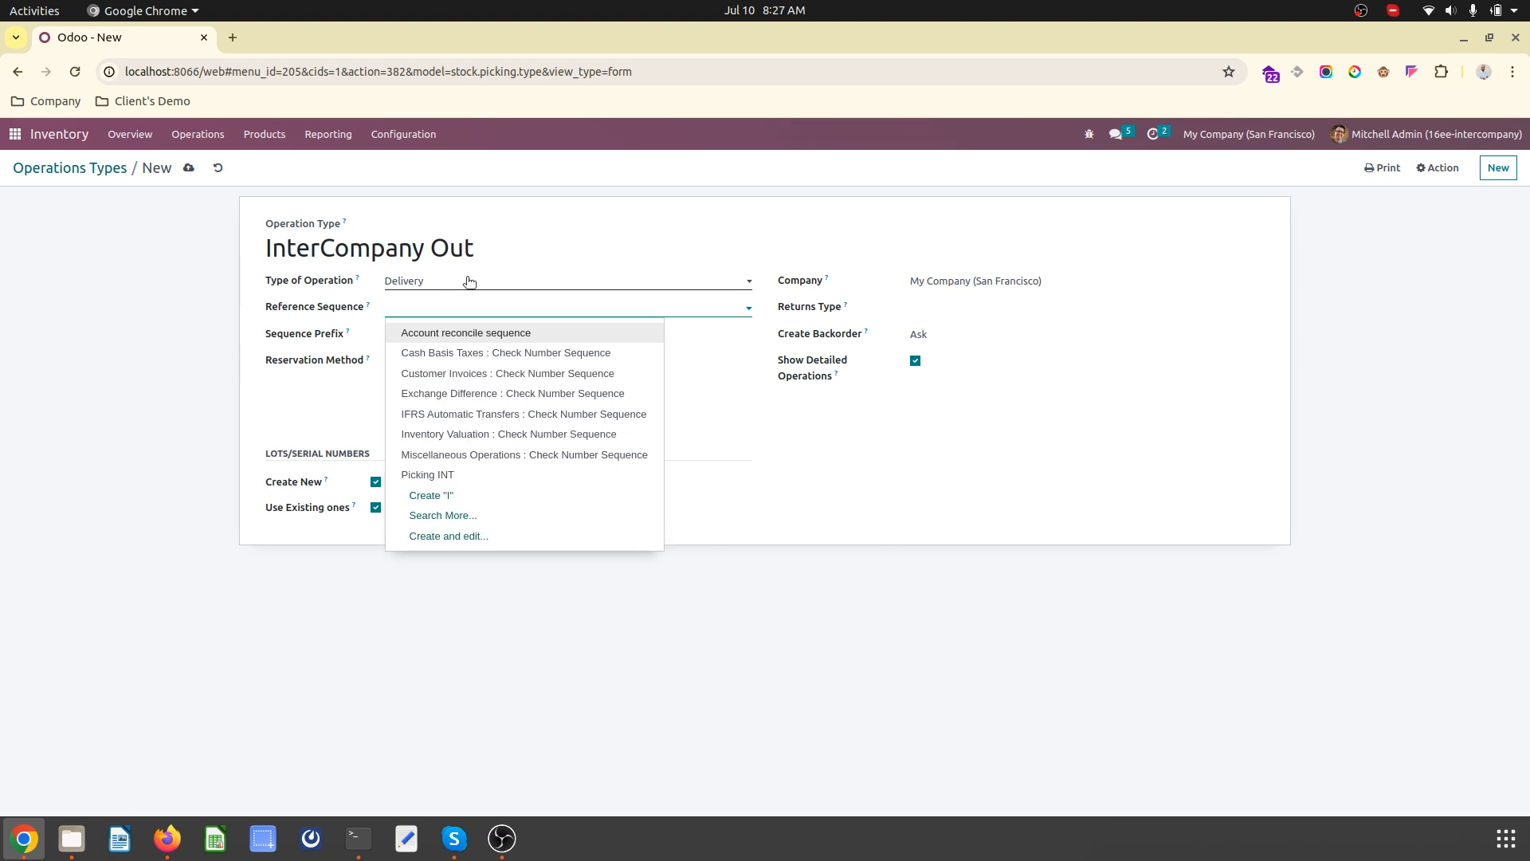
text(SF)
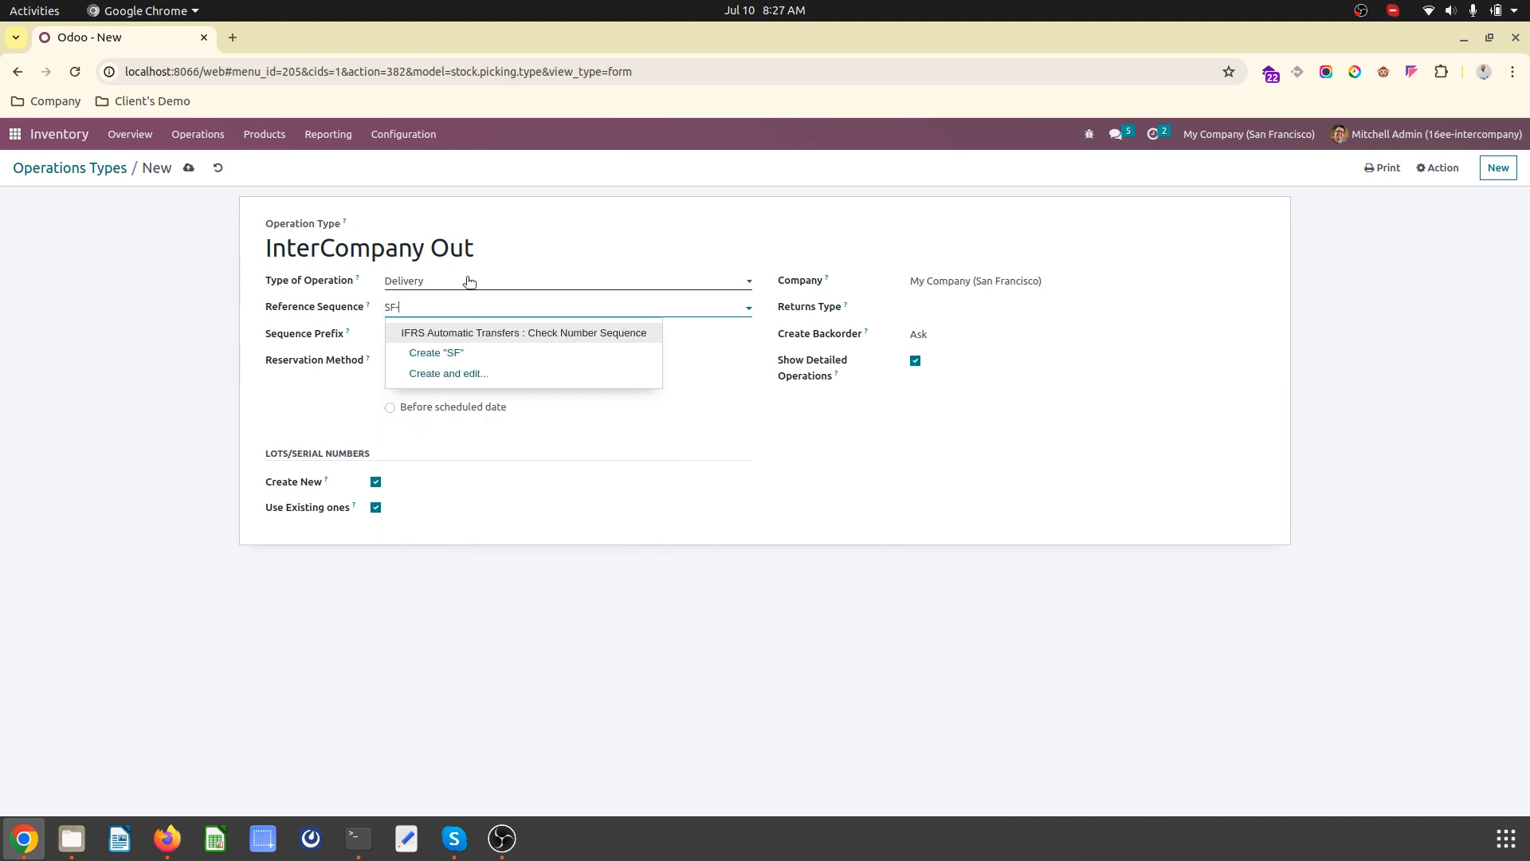
text(-IN)
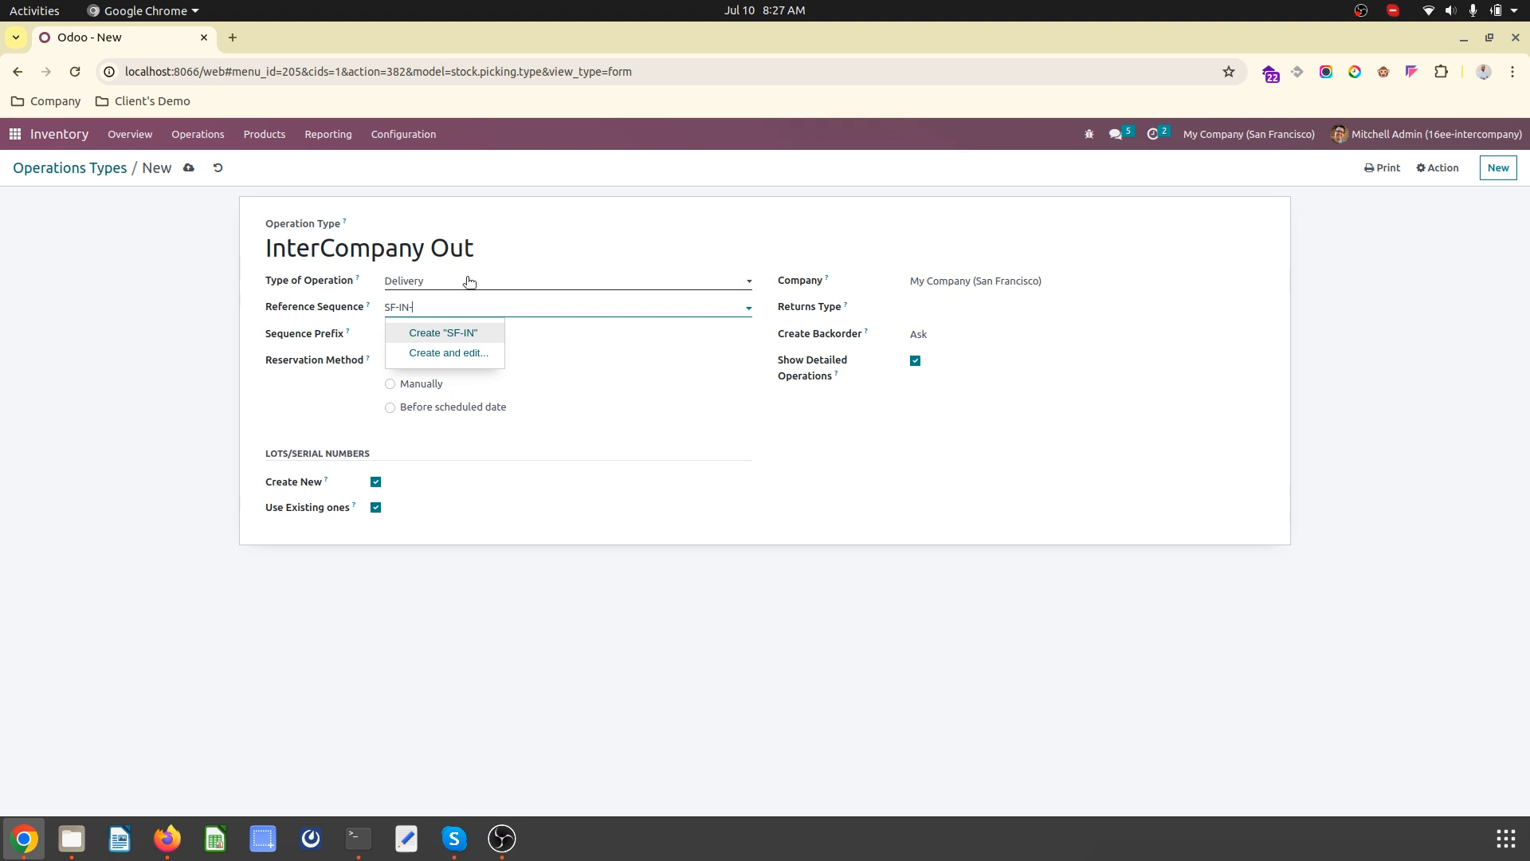
text(-Out)
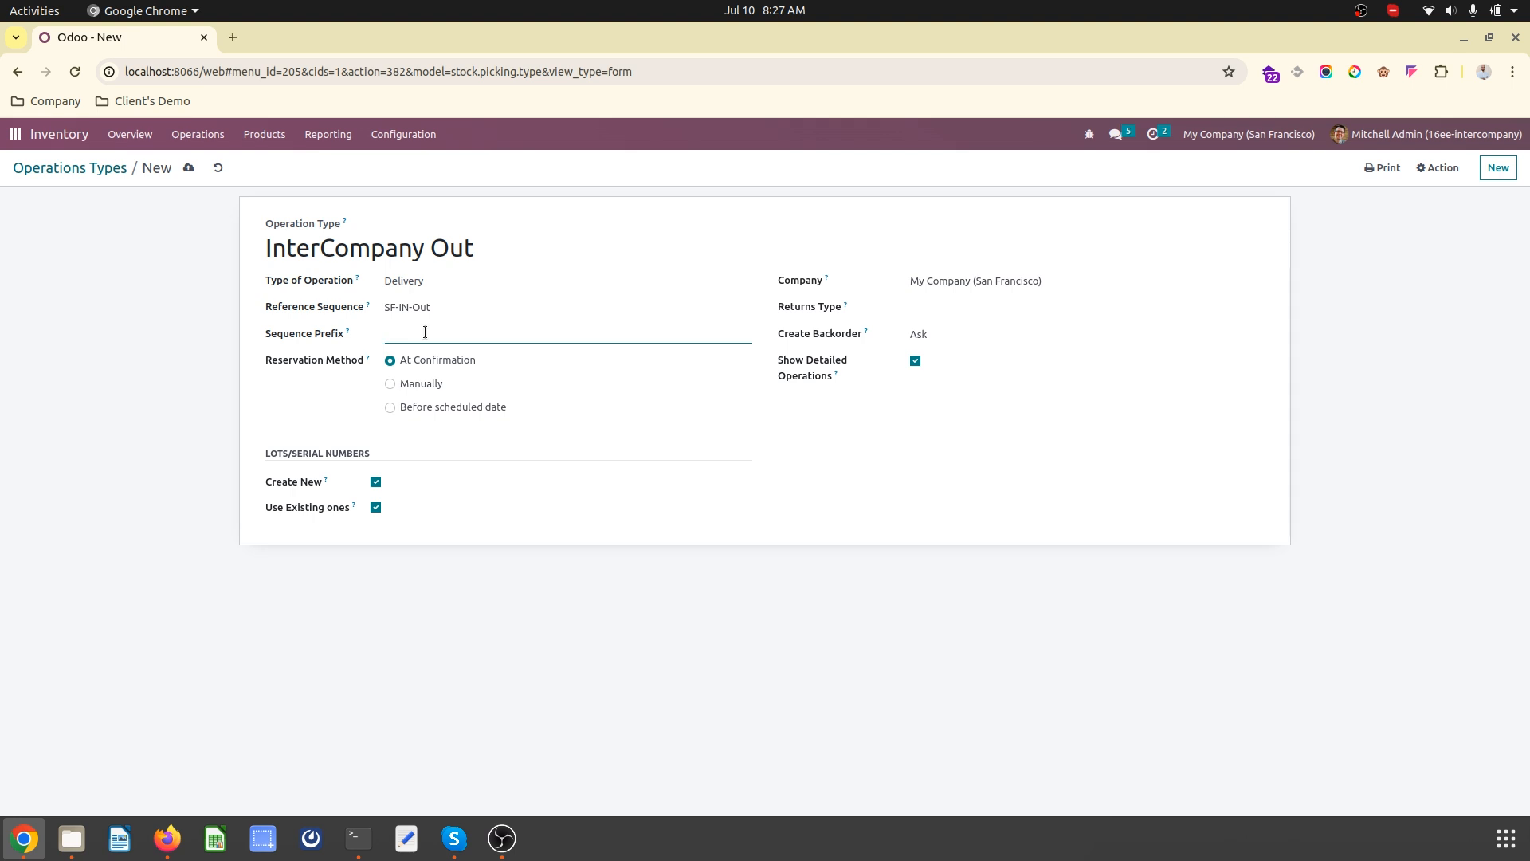
text(SF-O)
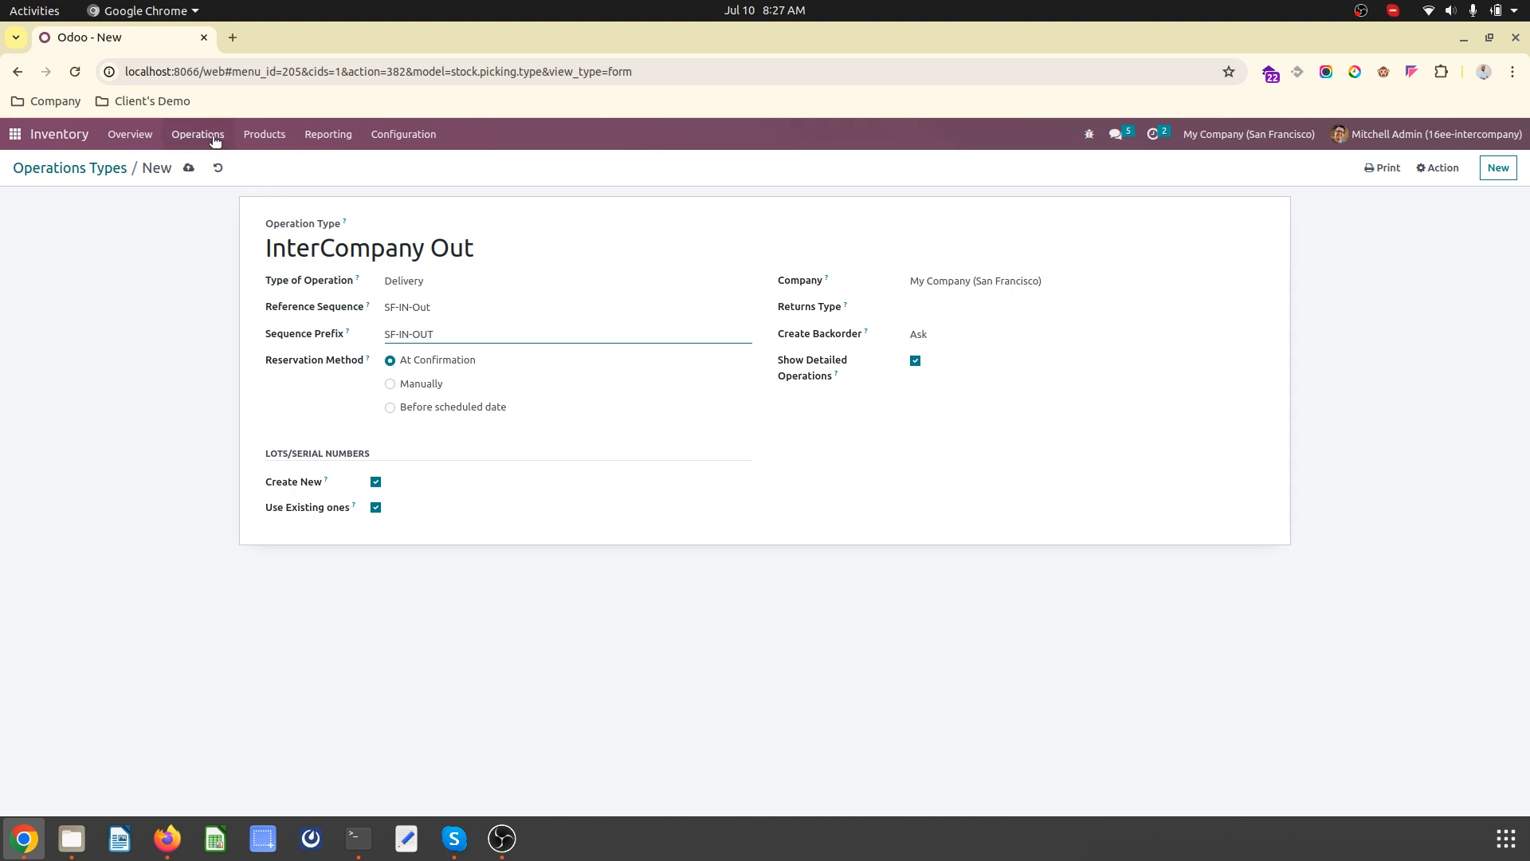
click(188, 168)
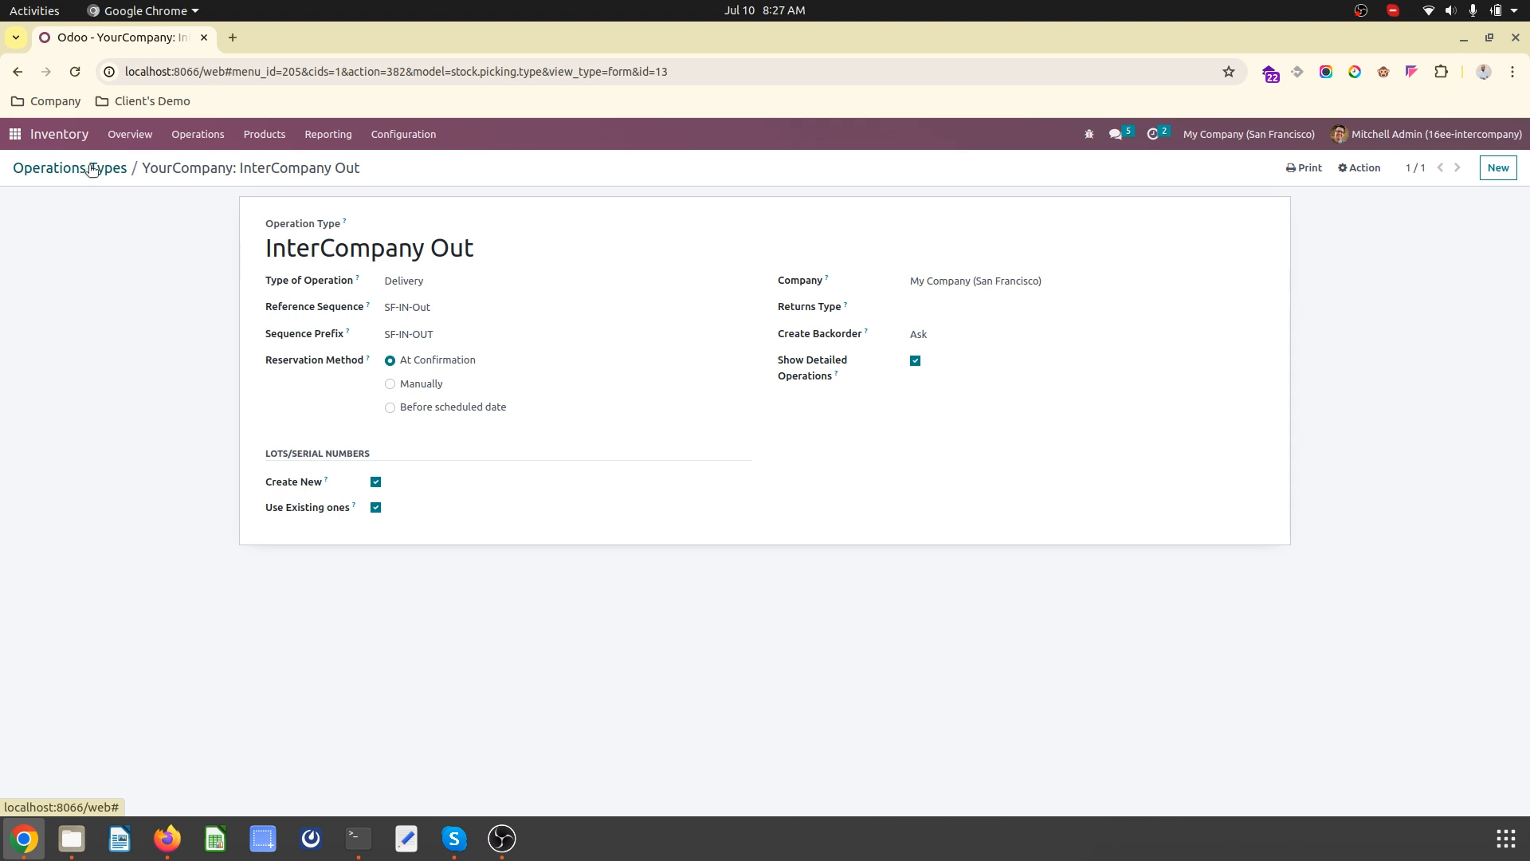
click(48, 169)
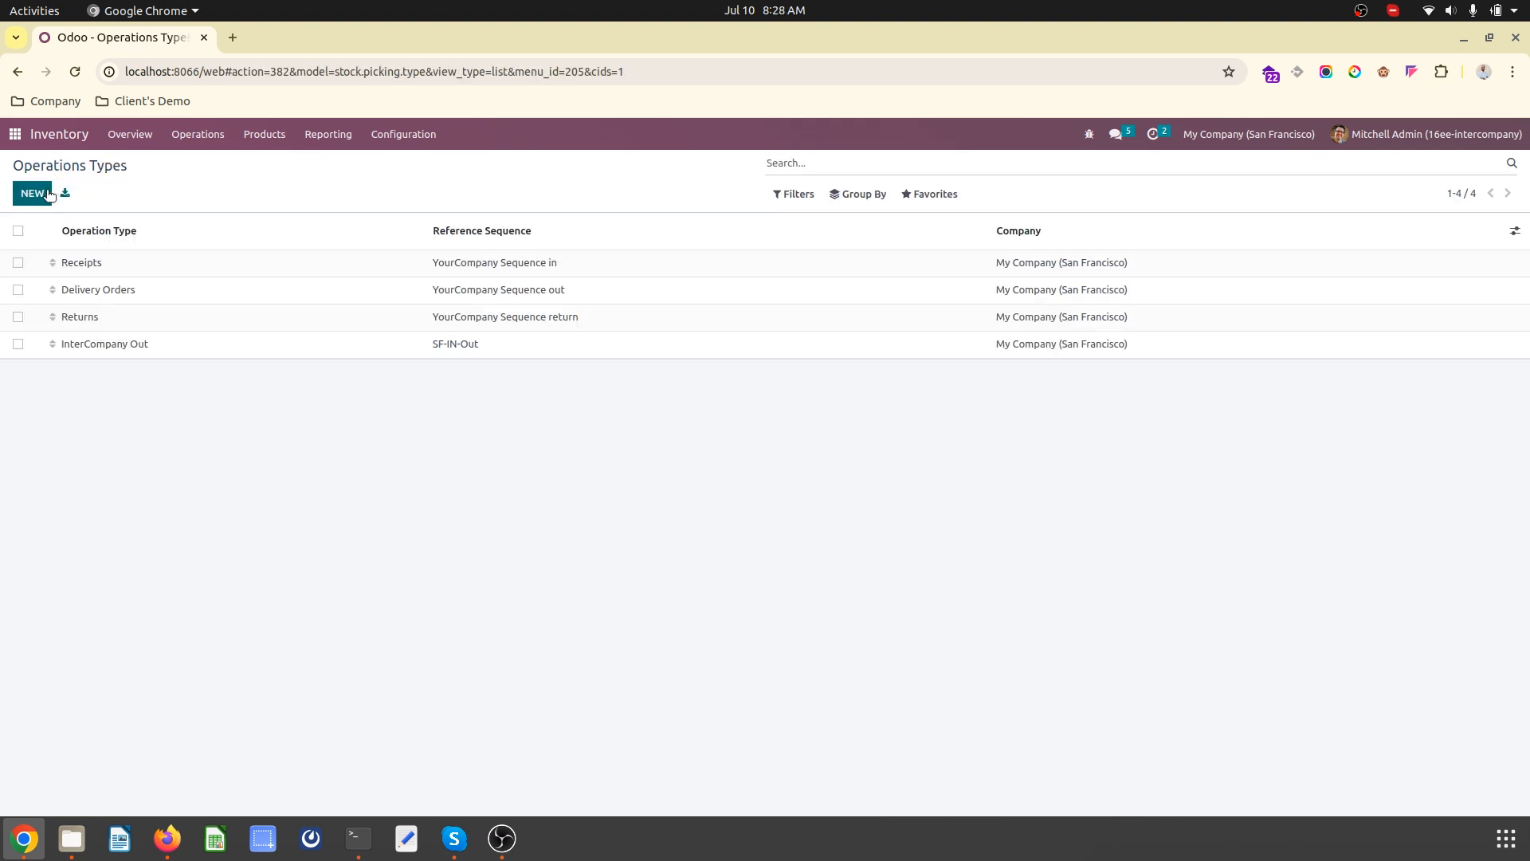
- Create the InterCom IN receipt operation type with sequence SF-IN-IN and prefix SF-IN
click(32, 193)
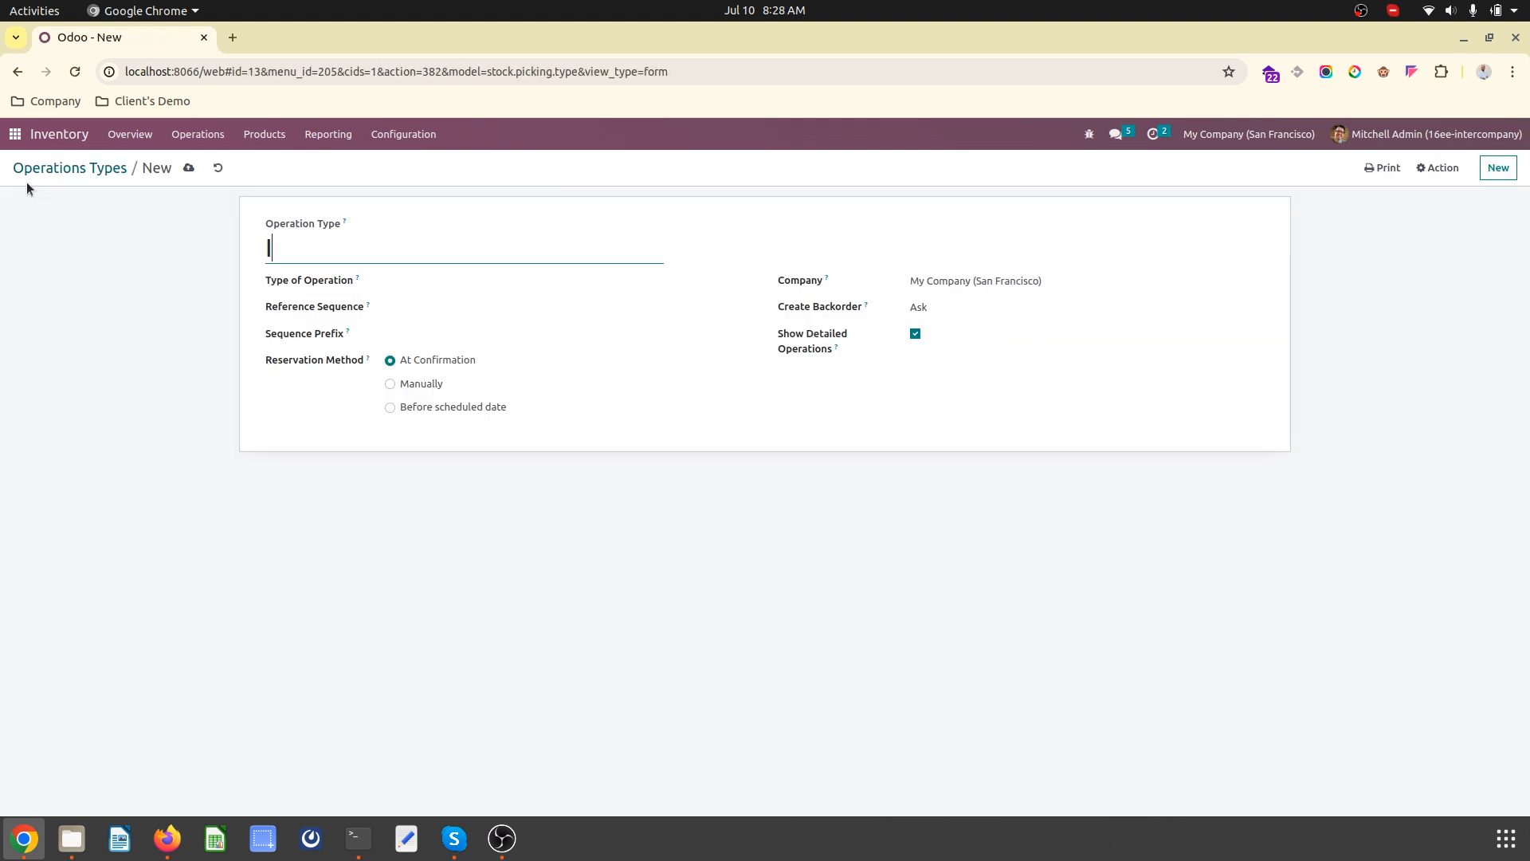
text(InterCom IN)
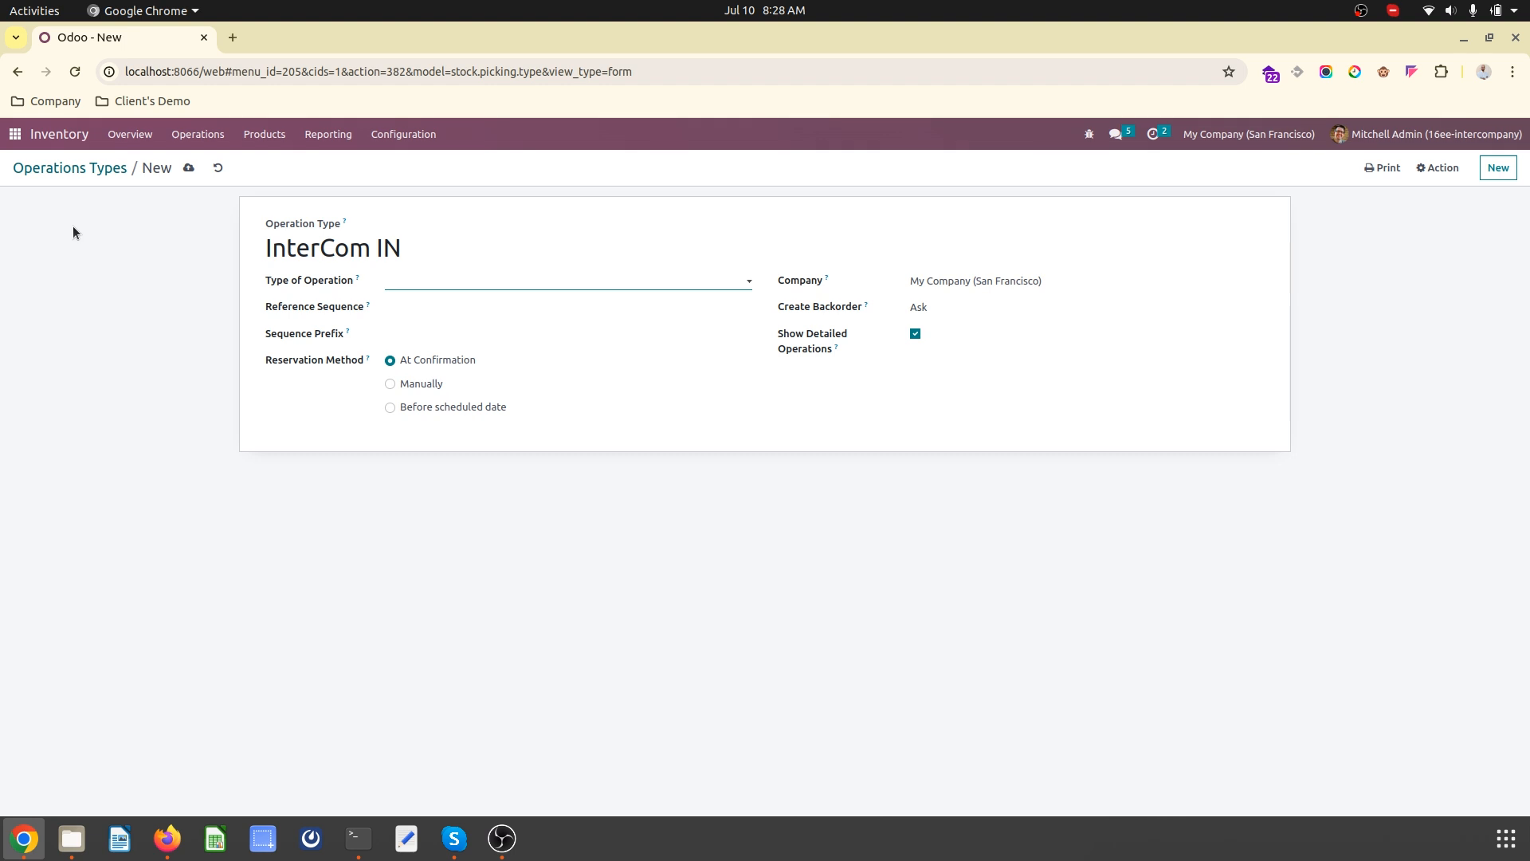
click(566, 306)
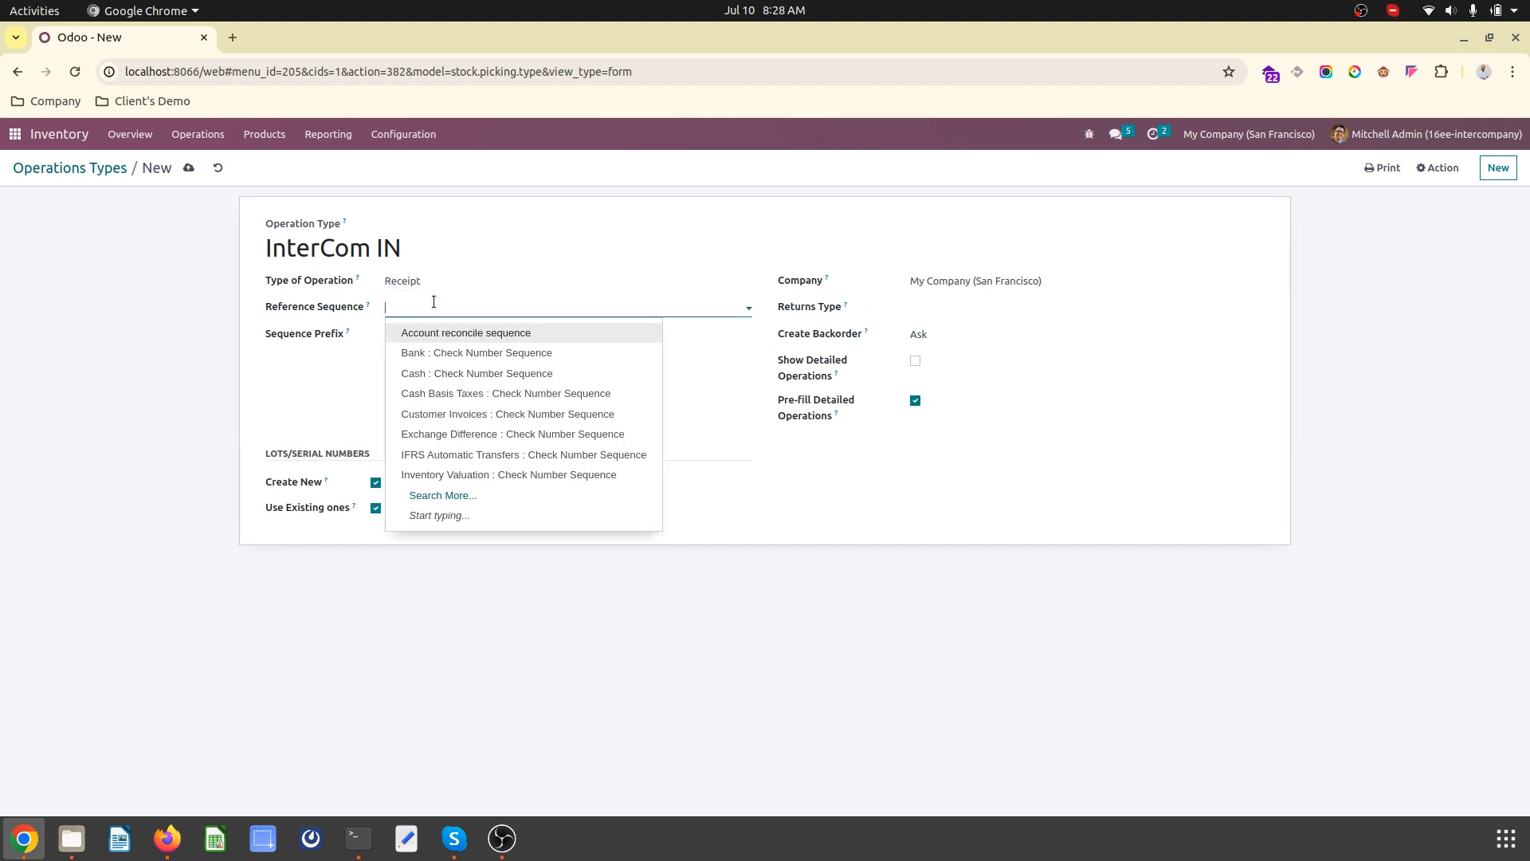
text(IN)
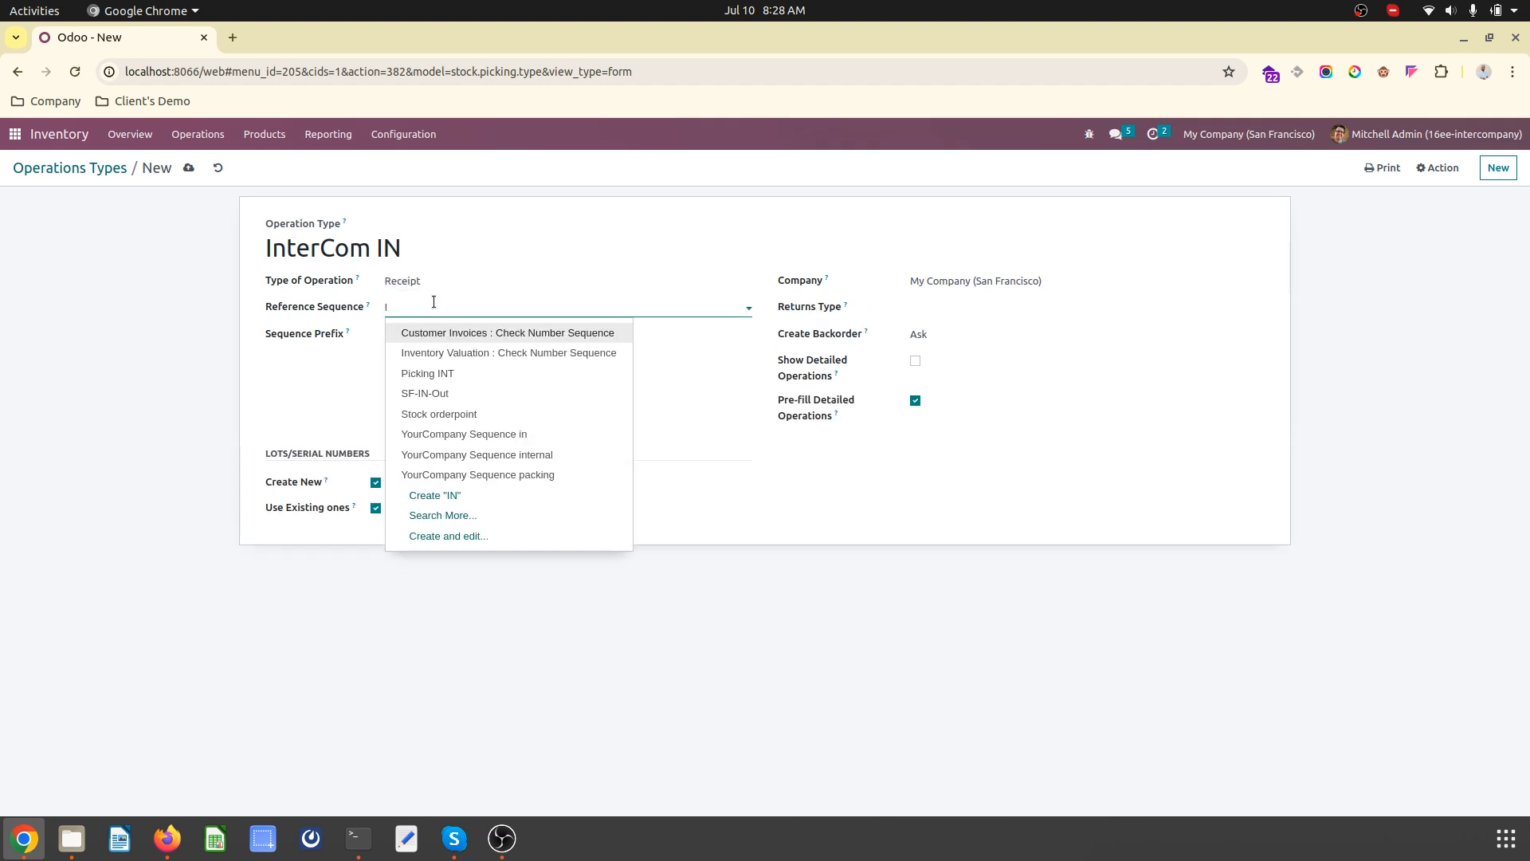
text(SF-INT)
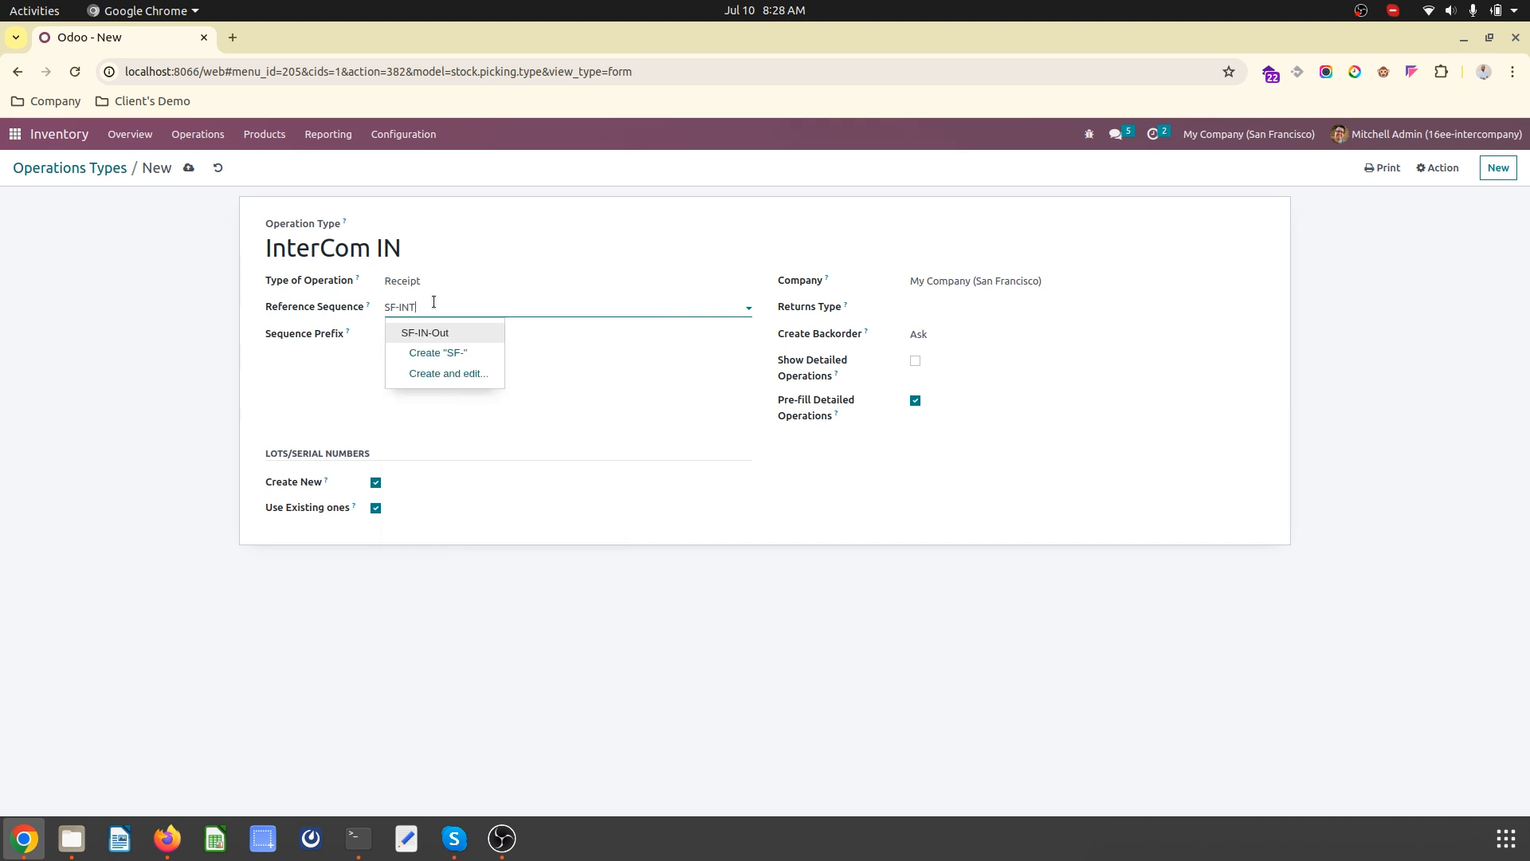
key(Backspace)
text(-IN)
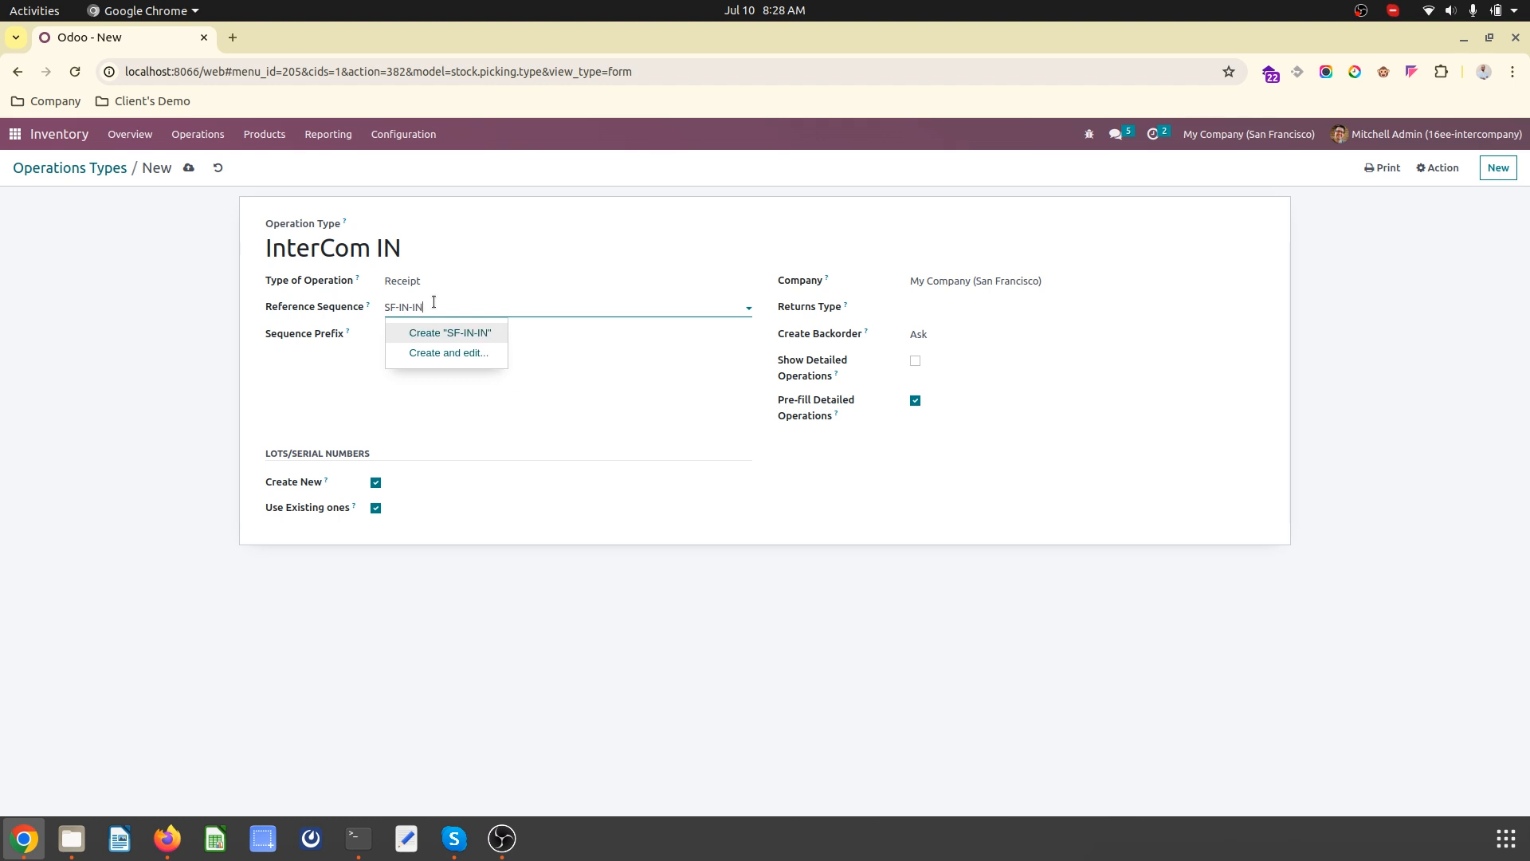
click(449, 333)
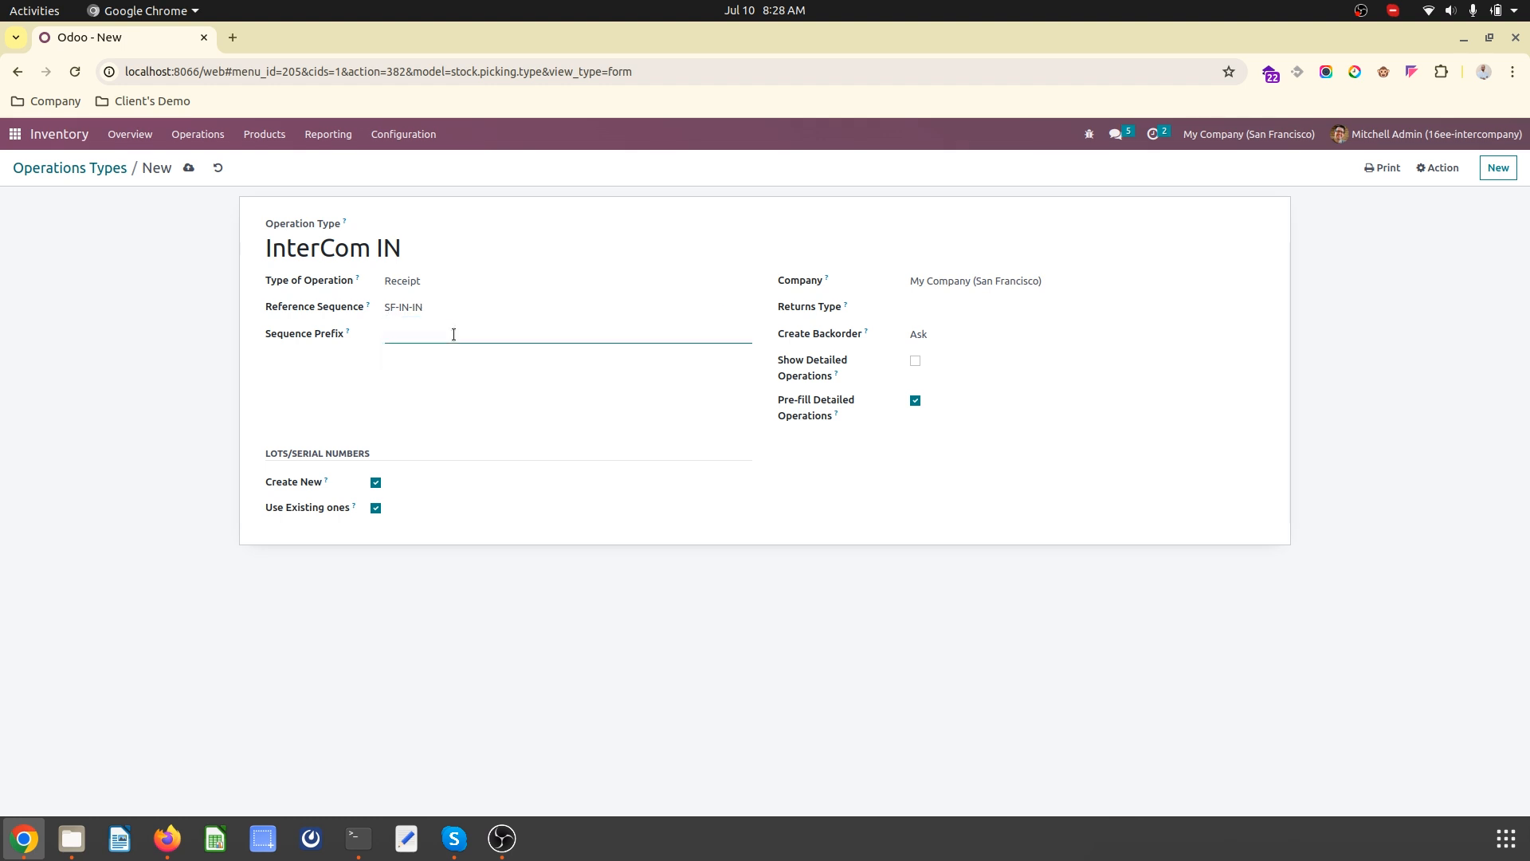
text(SF-IN)
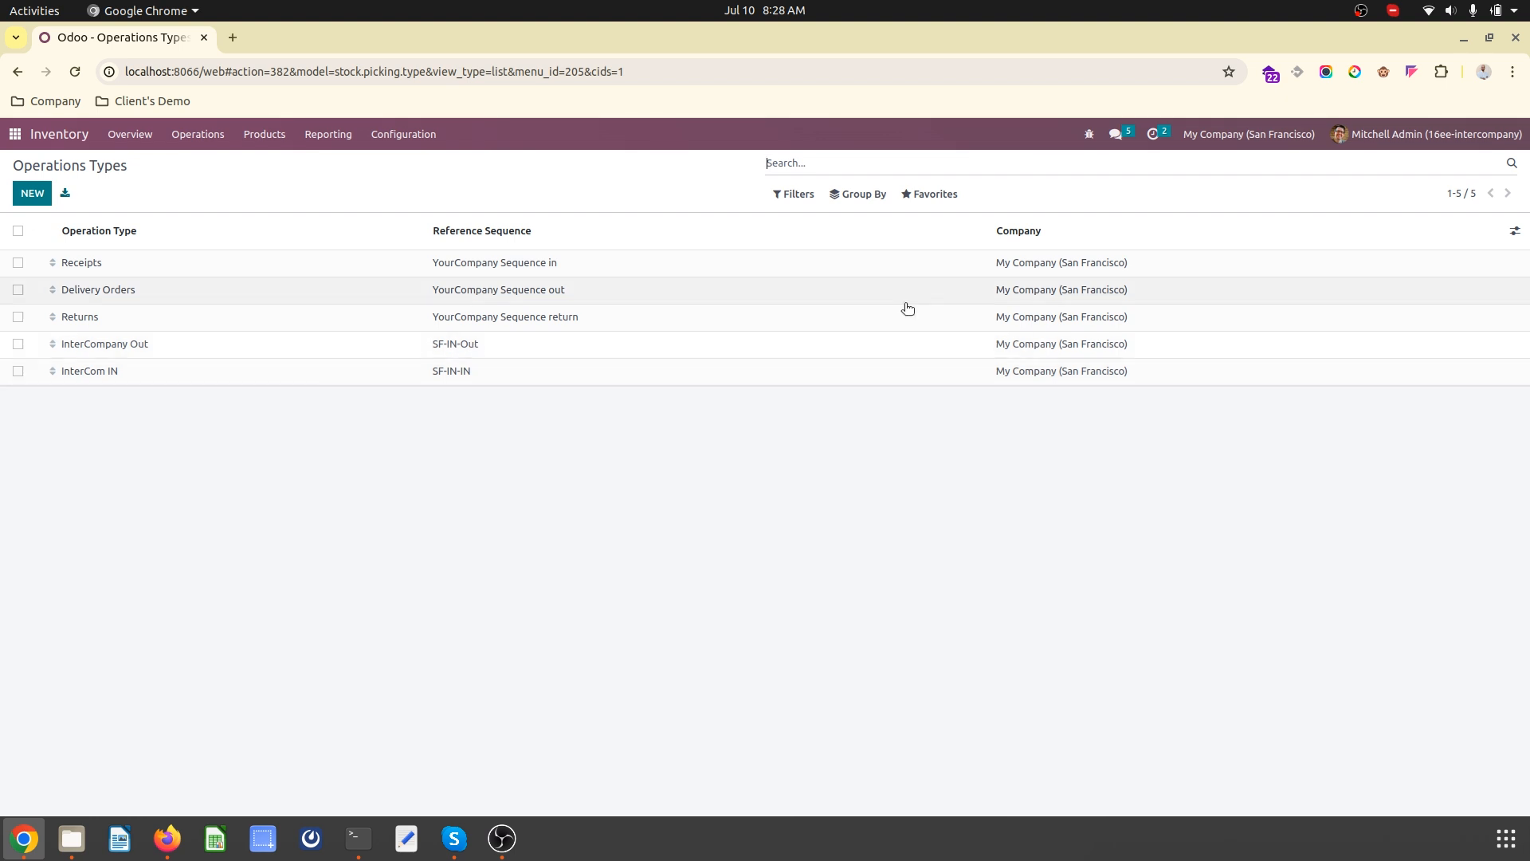
- Switch to the Chicago company and start a new Delivery operation type
click(1248, 134)
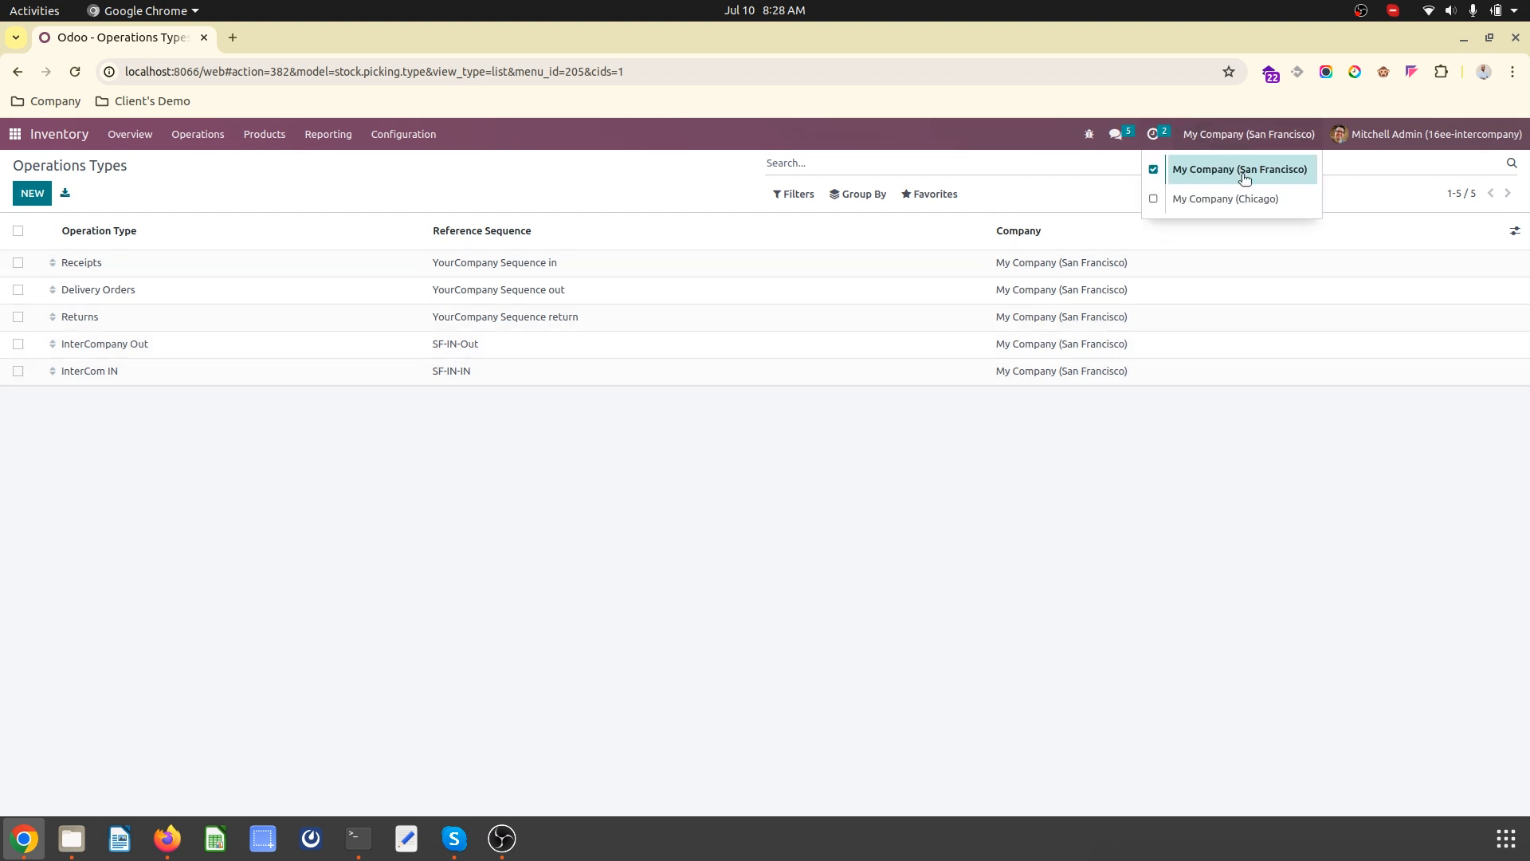
click(1225, 198)
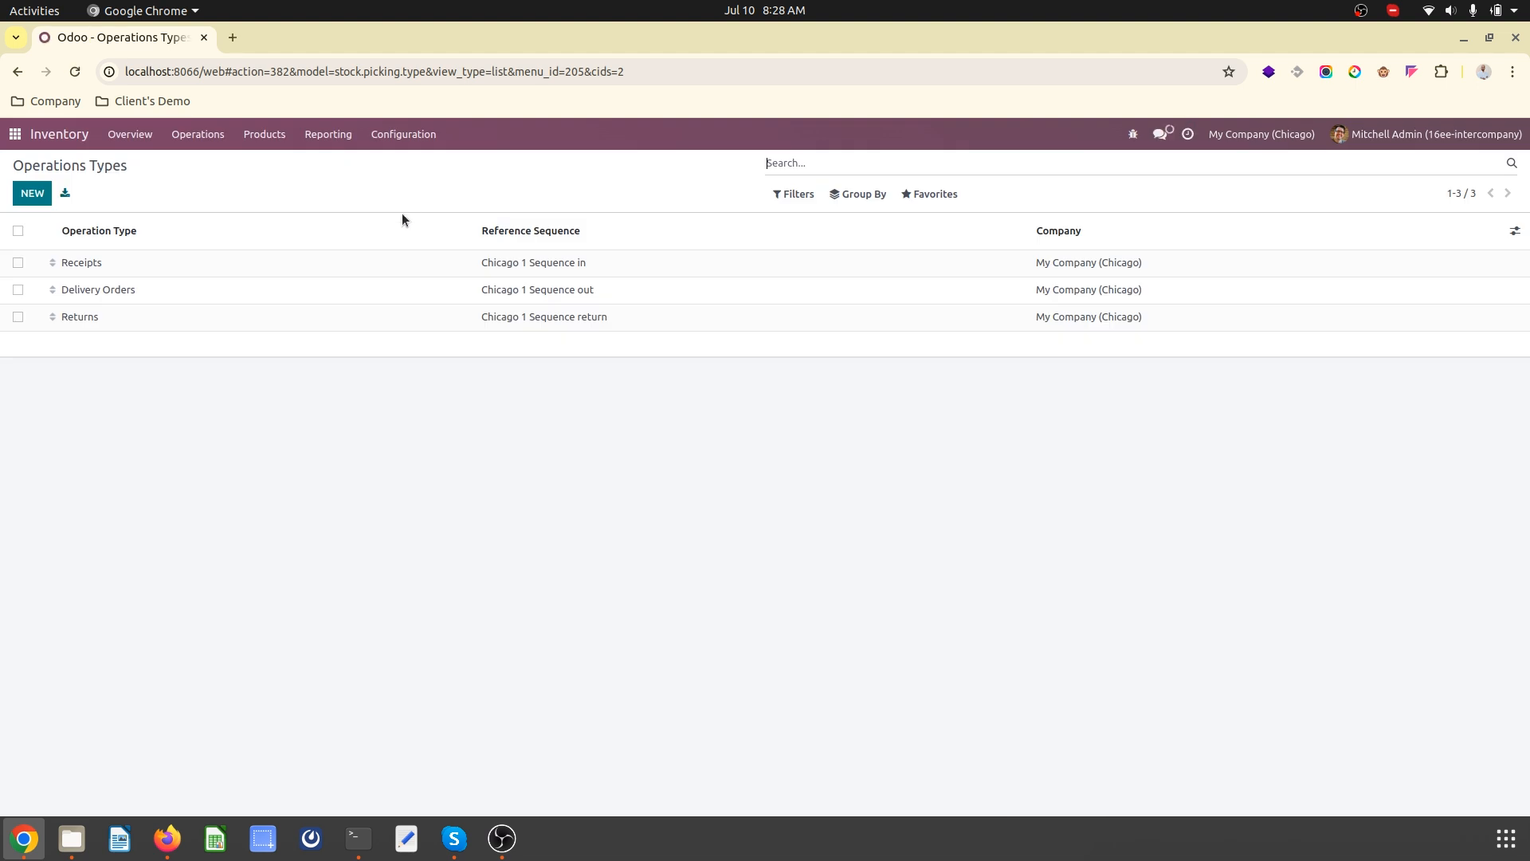
click(31, 193)
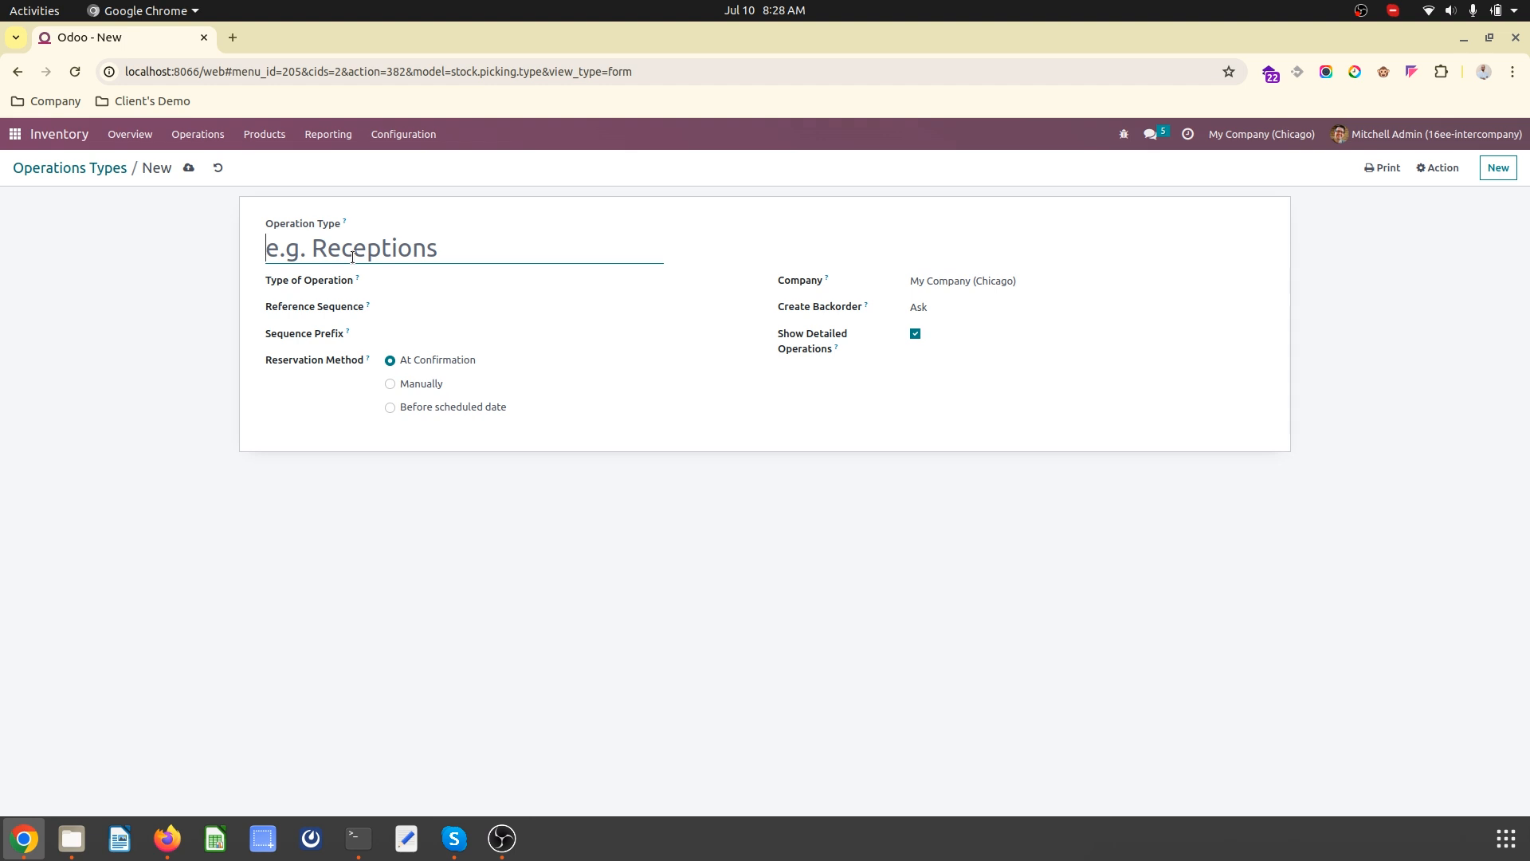
click(565, 281)
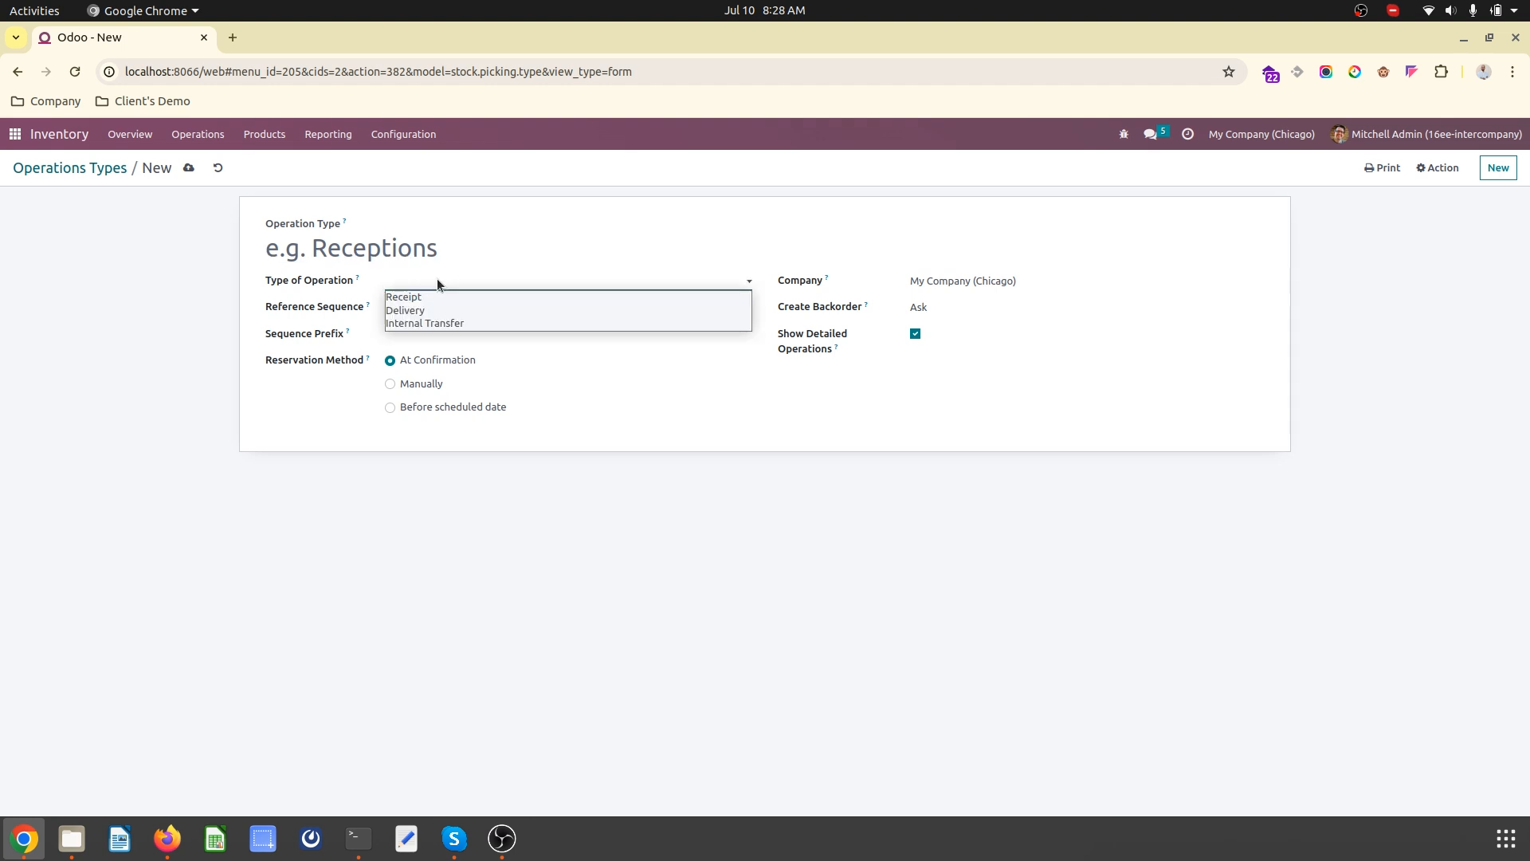
click(405, 309)
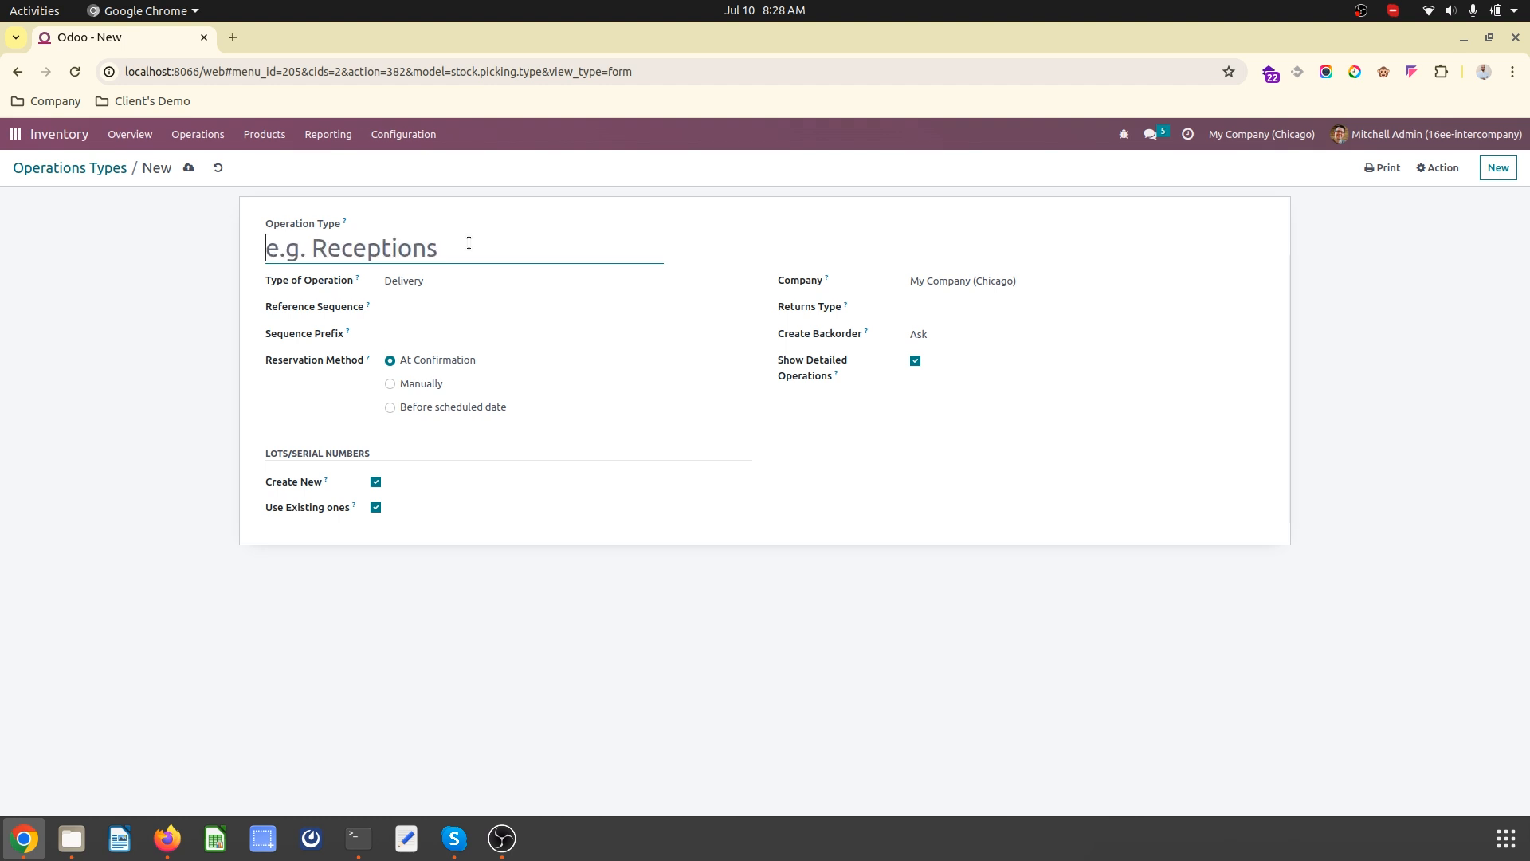
- Name it CHICAGO-OUT with sequence CHICAGO-OUT and prefix CH-OUT, and save it
text(CHIDA)
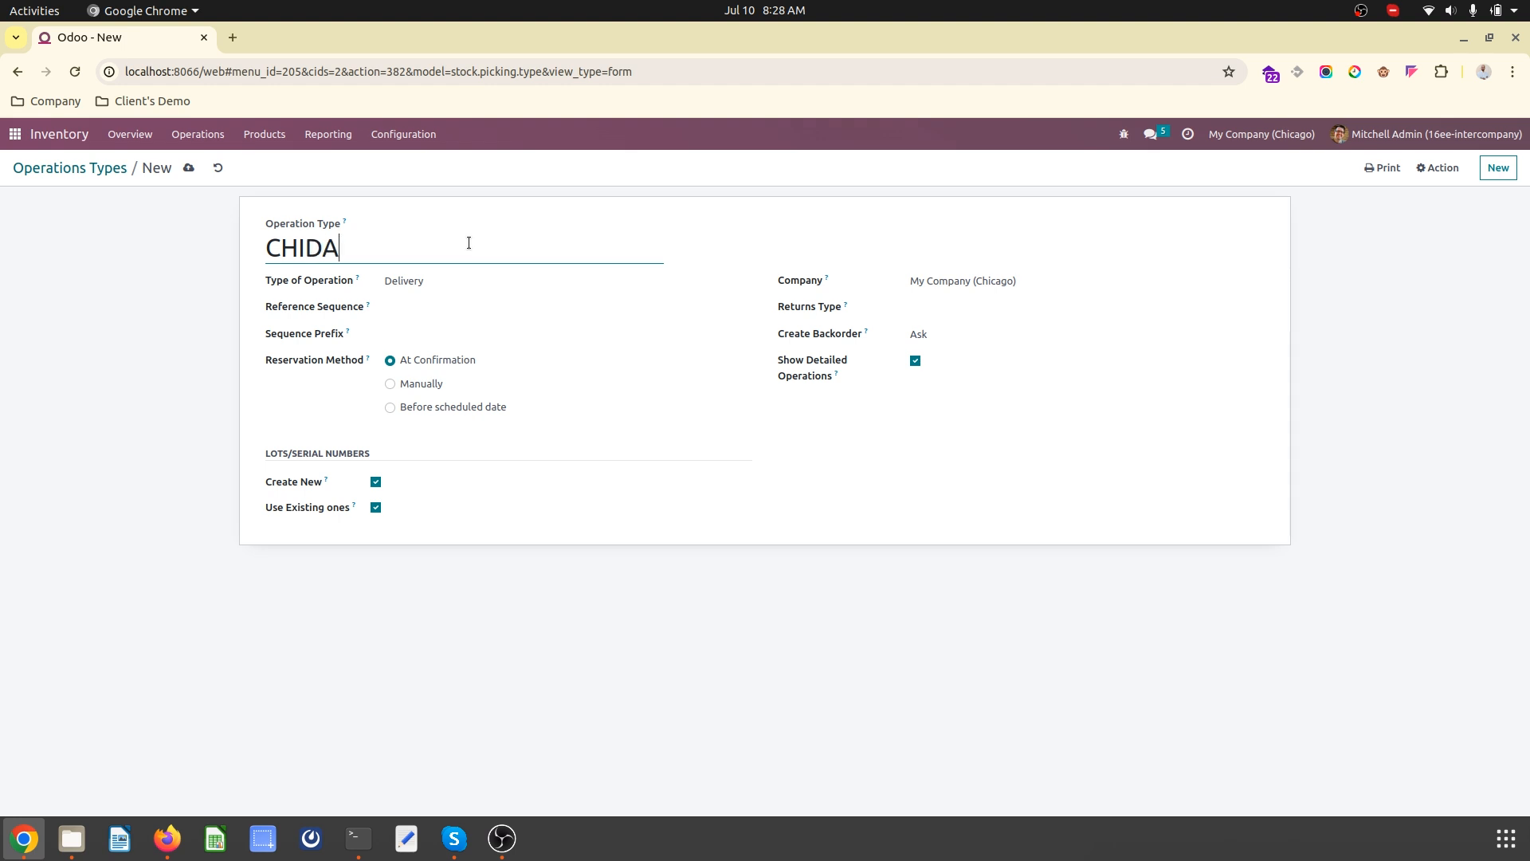
text(CHICAGO)
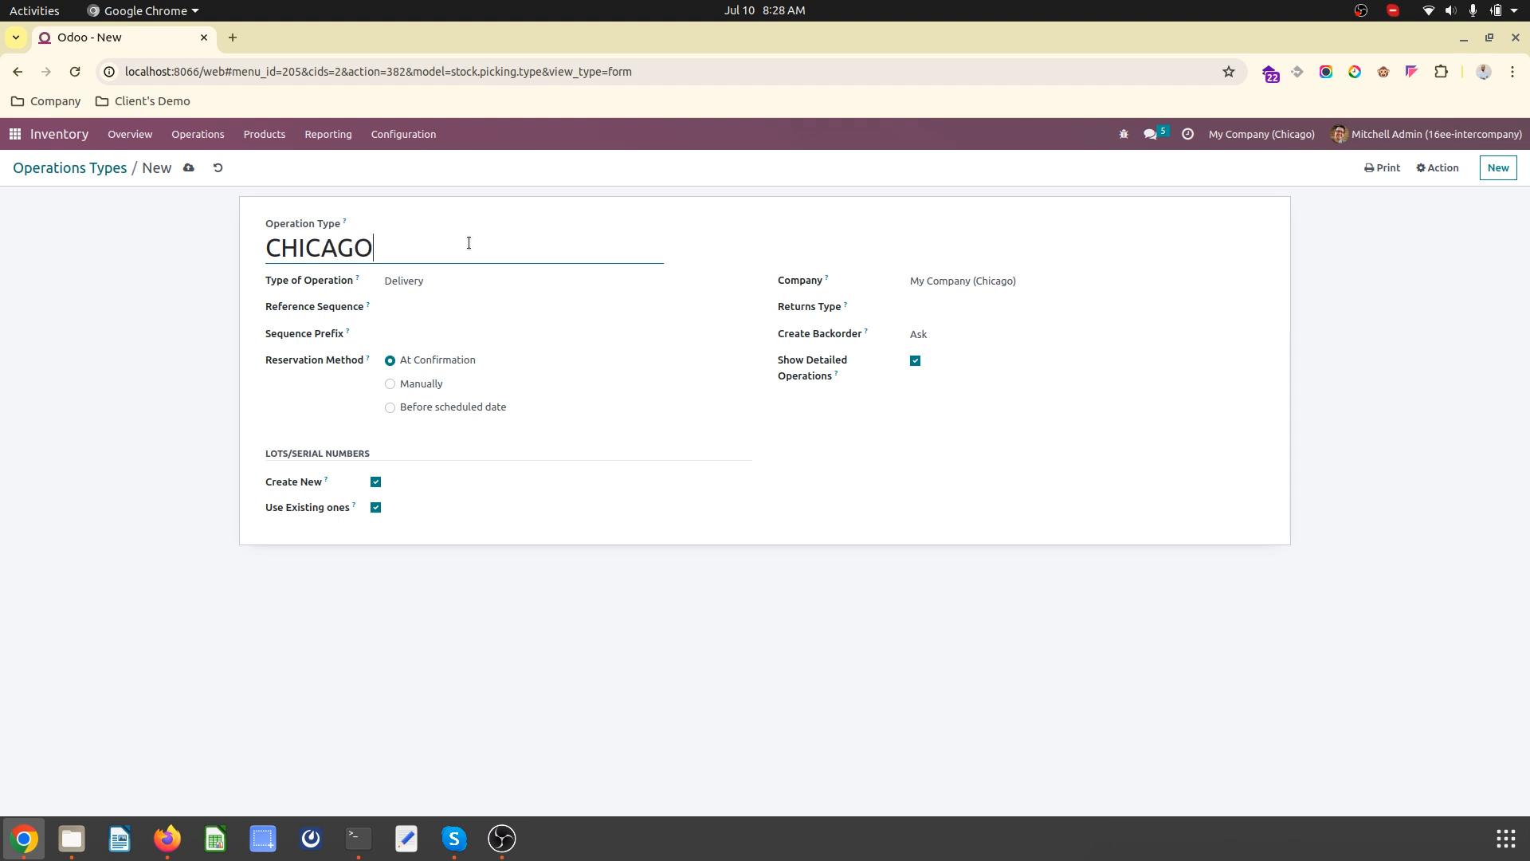
text(-I)
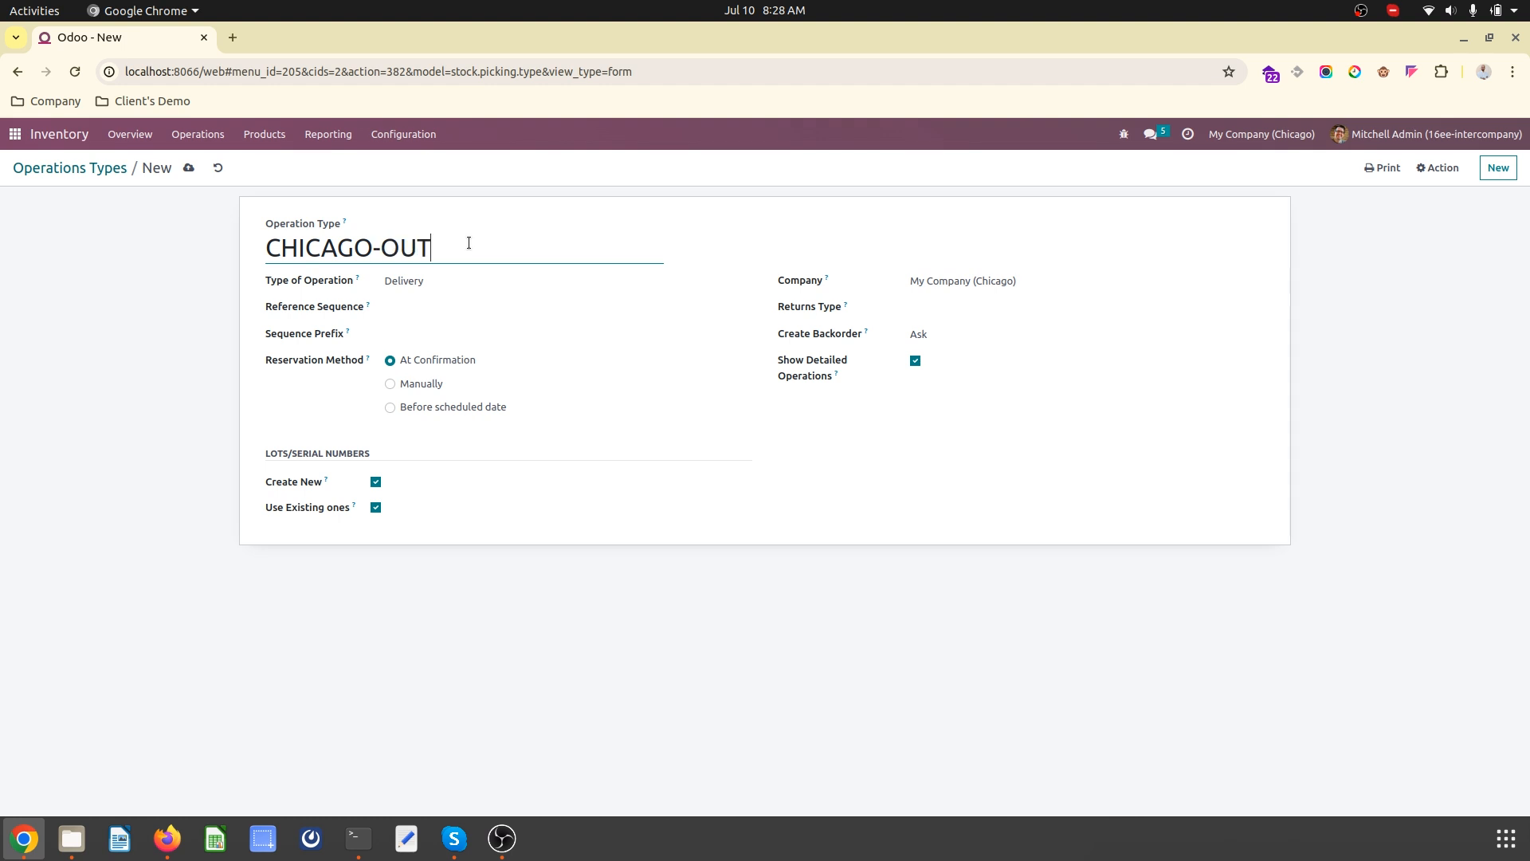
text(CHICAGO-OUT)
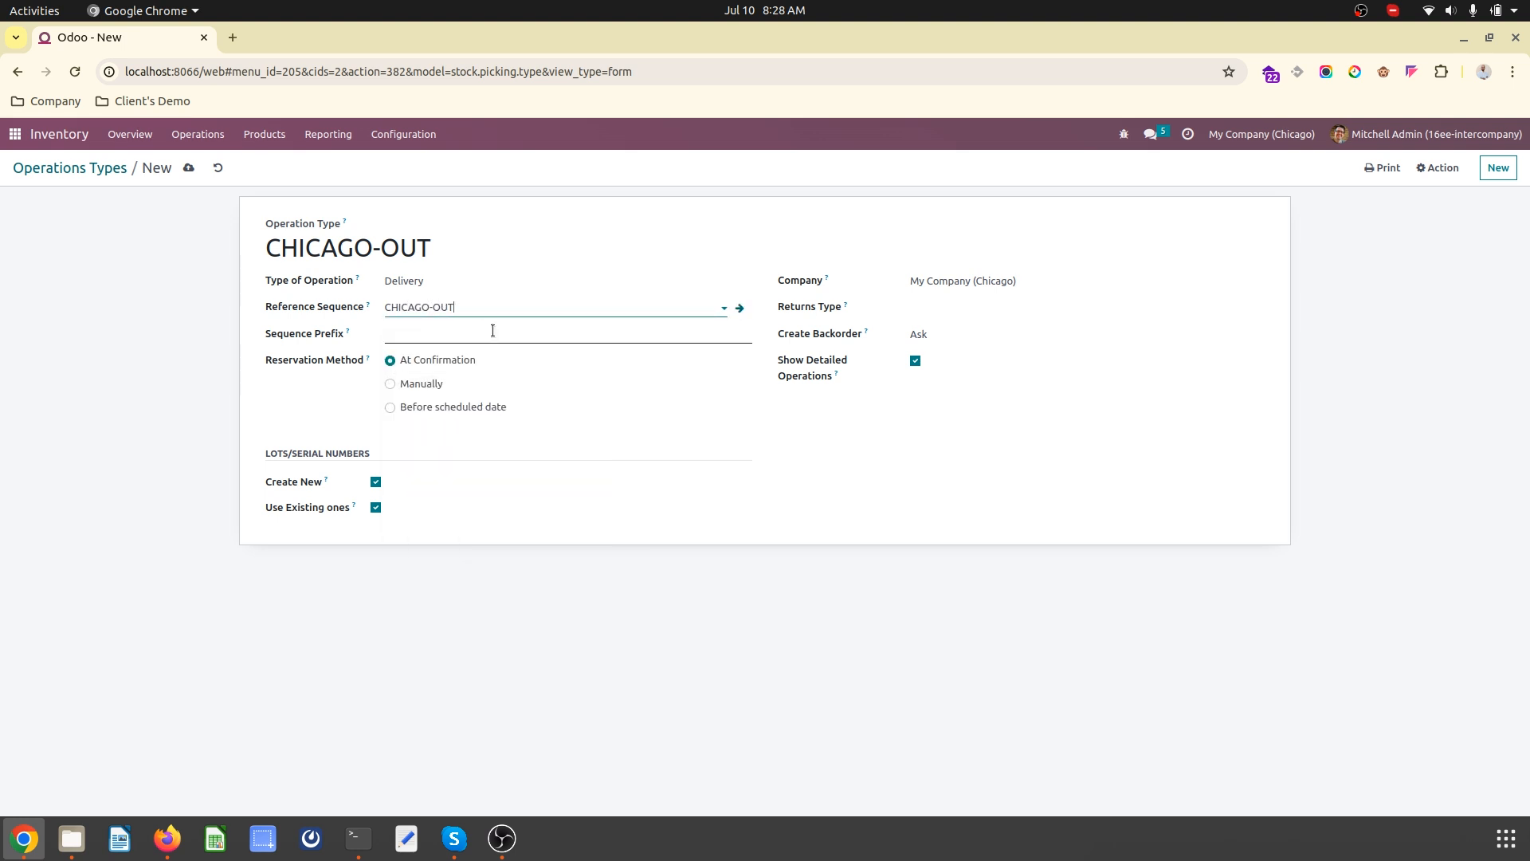
text(CH-OU)
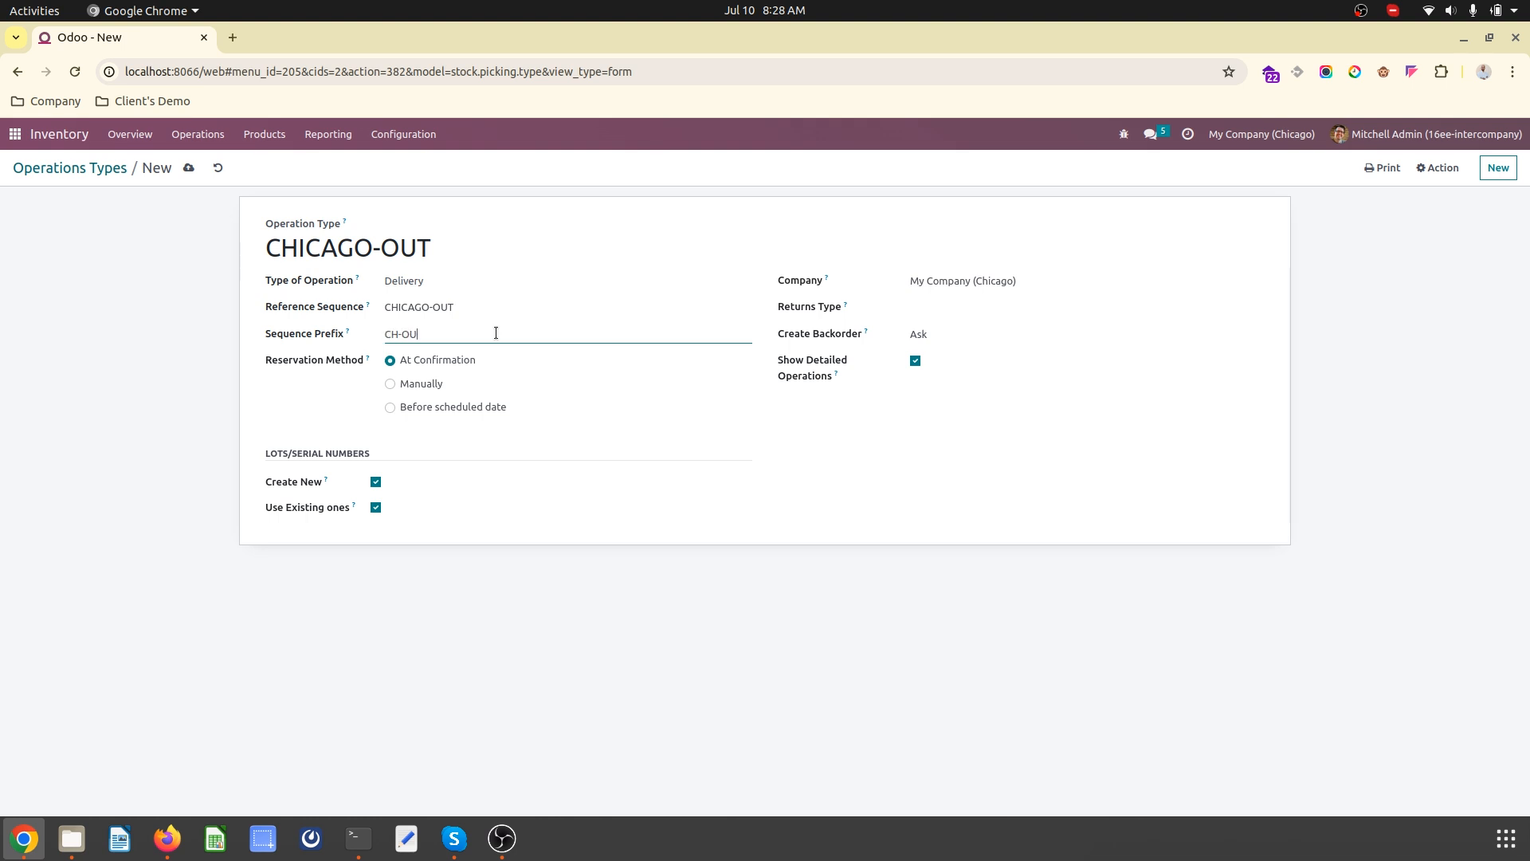
click(188, 169)
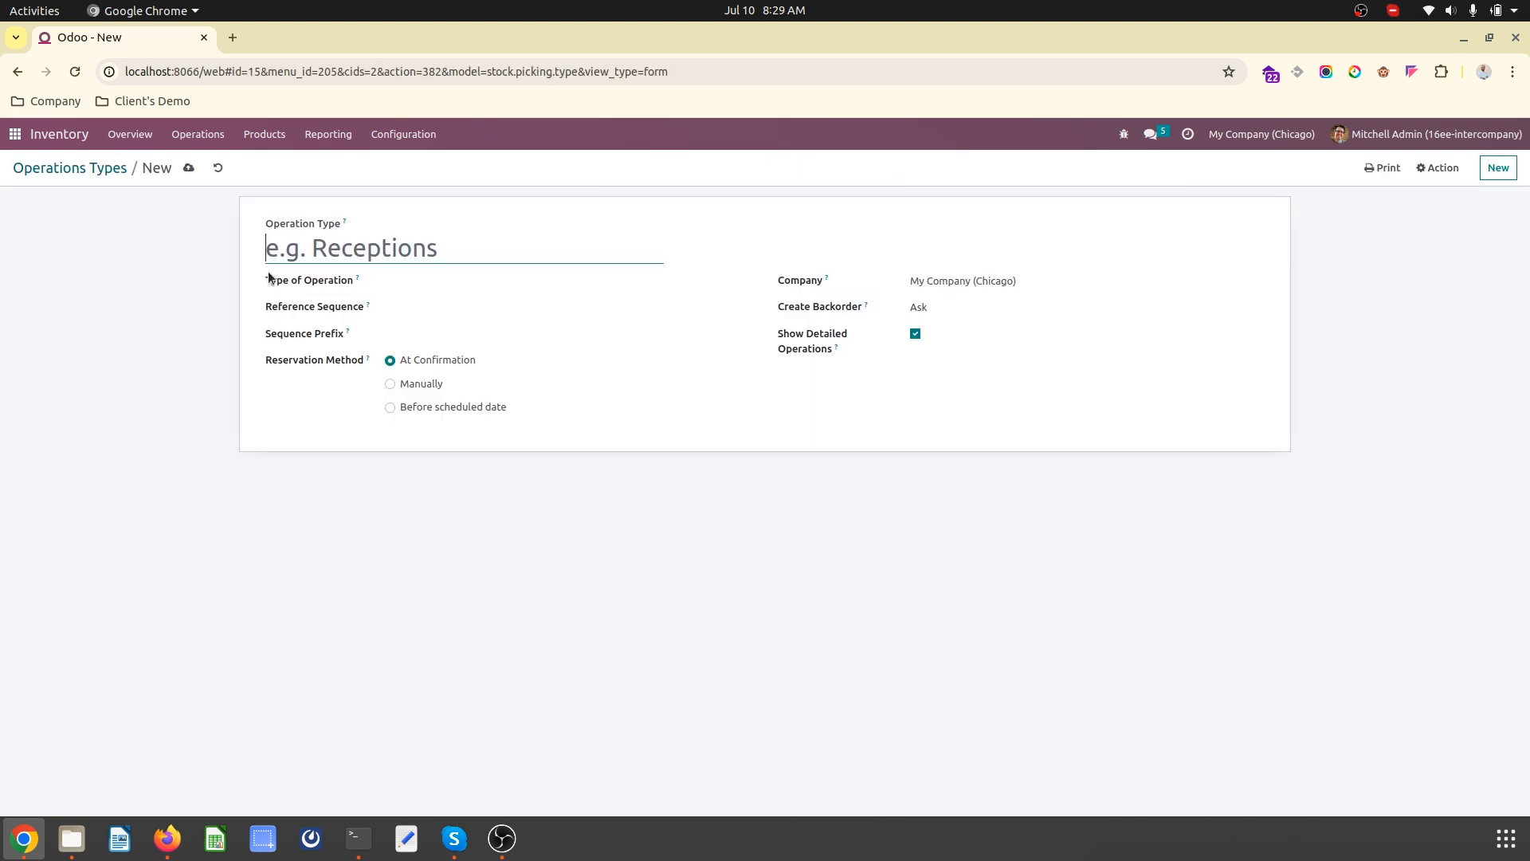
- Create the CHICAGO-IN receipt operation type with a CHICAGO-IN sequence and CH prefix
text(CHICAGO-IN)
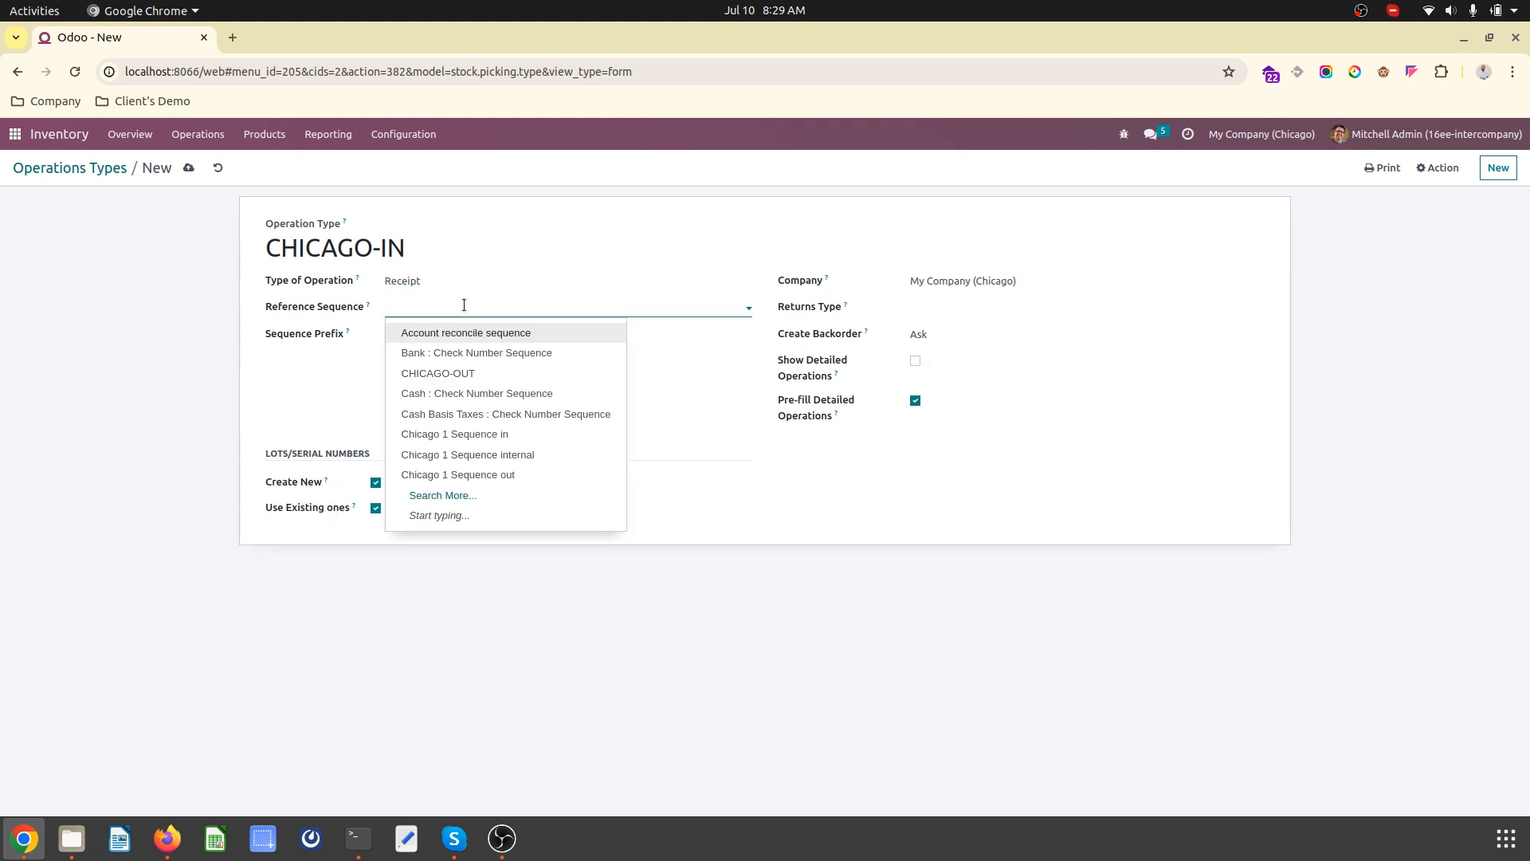
text(CHICAGO_)
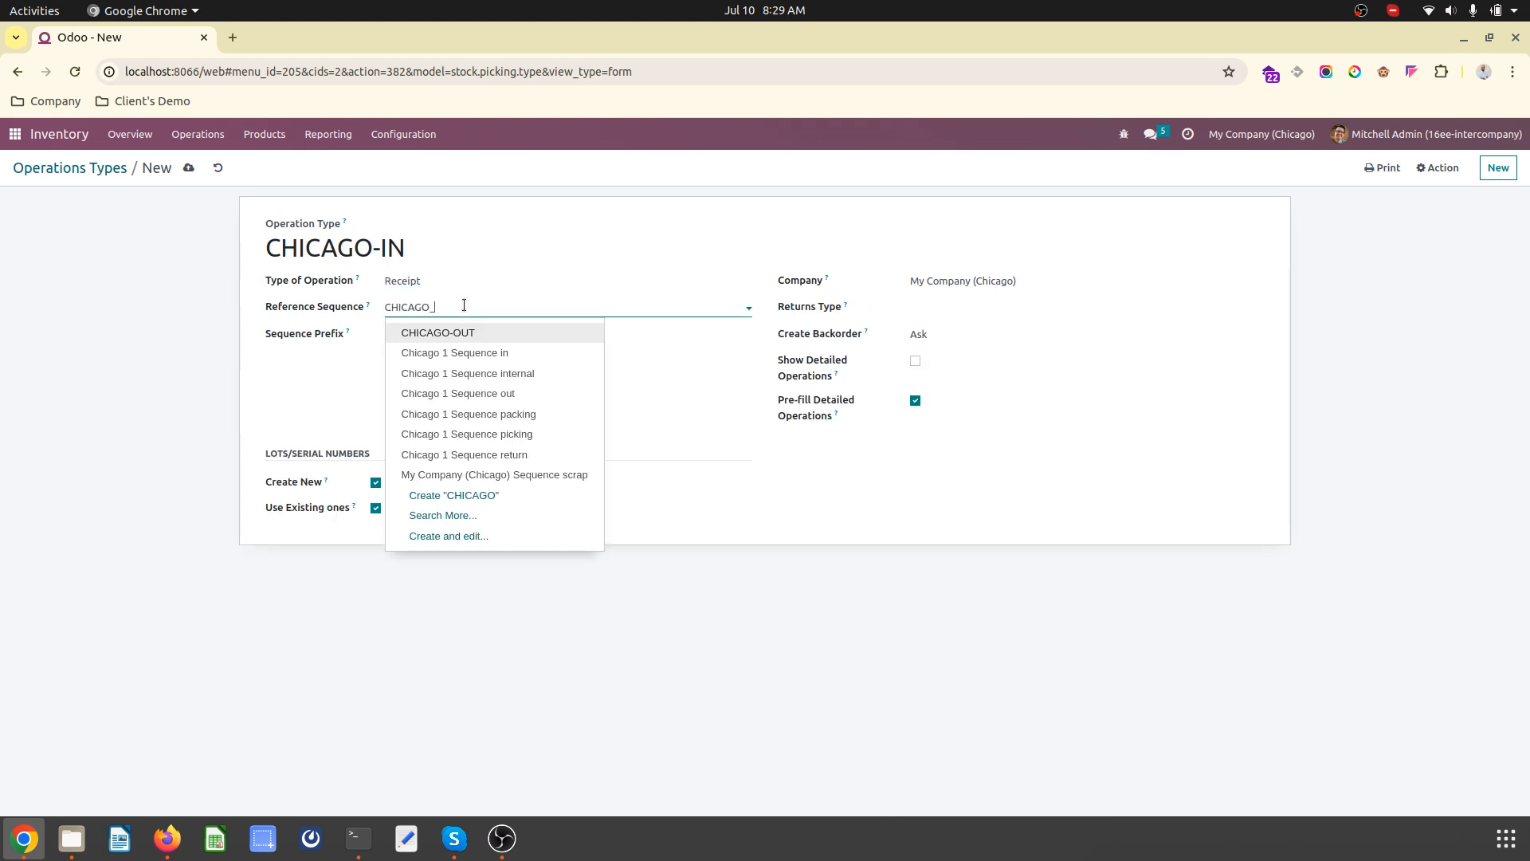
text(-IN)
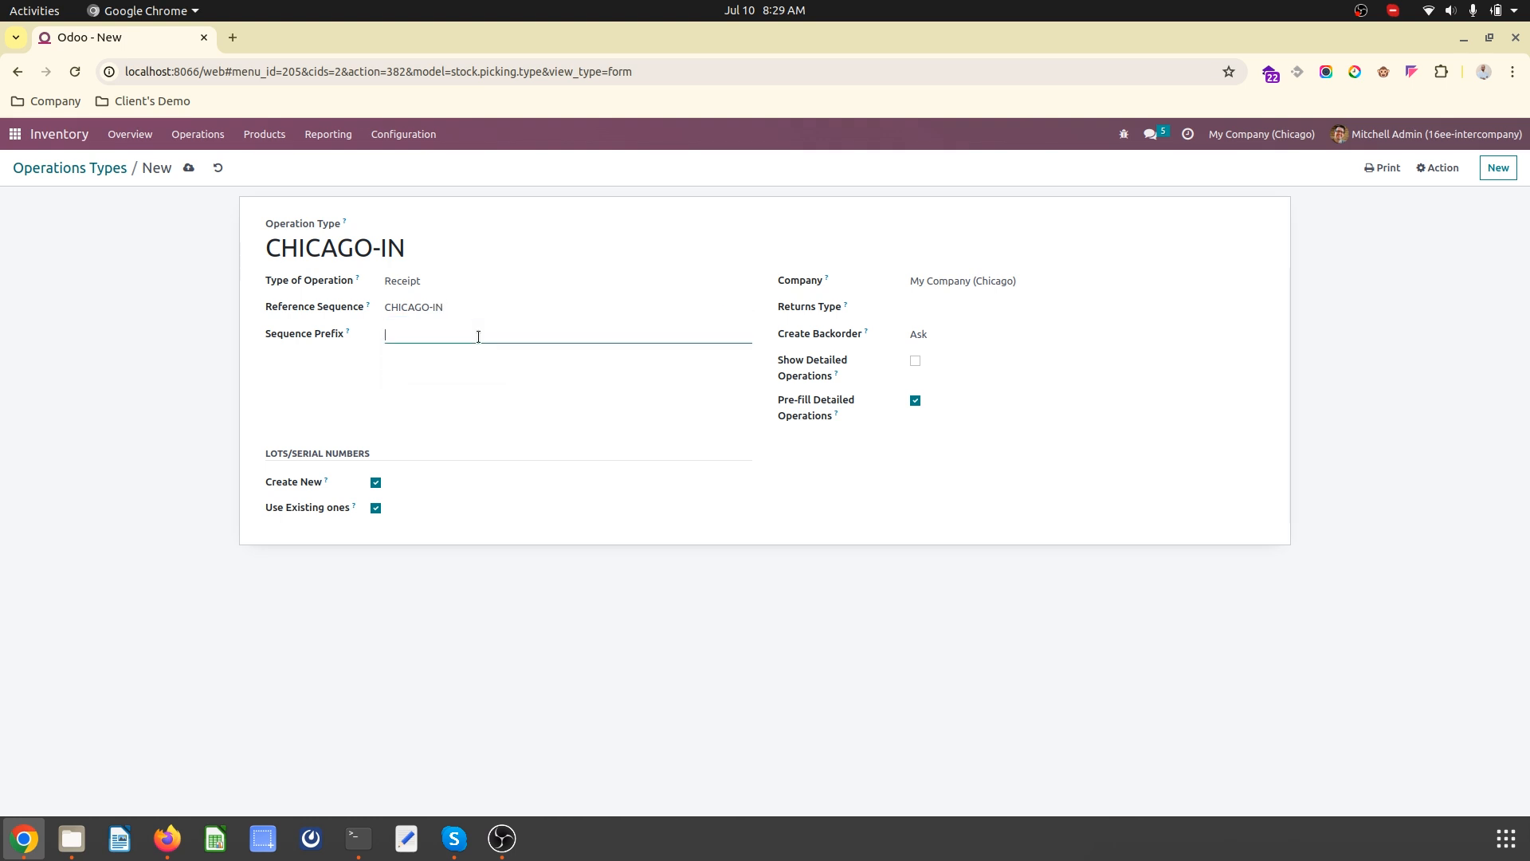
text(CH)
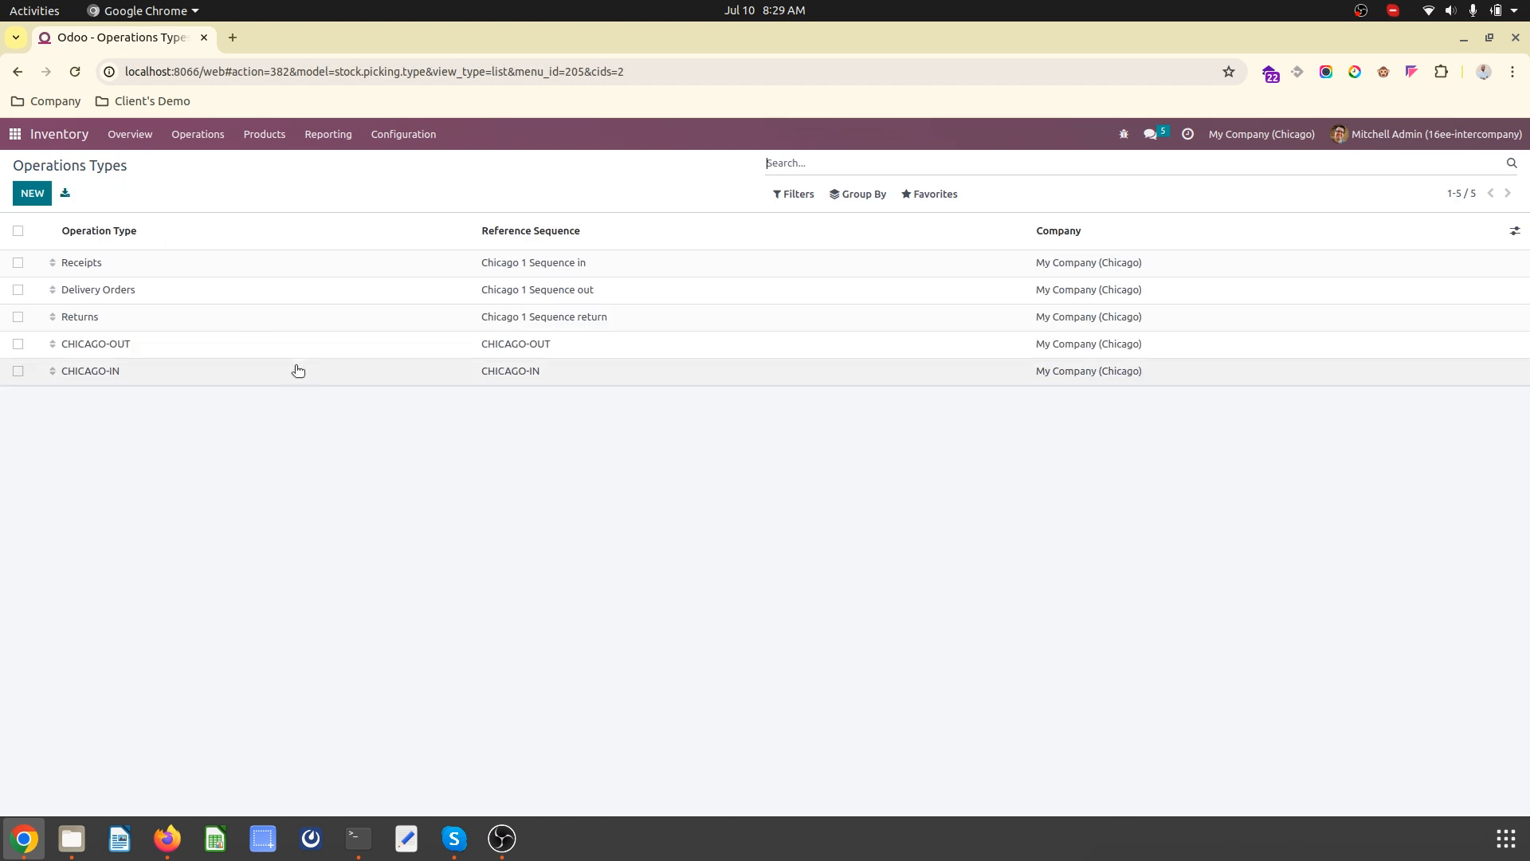
- Review the saved CHICAGO-OUT operation type, then return to the Inventory settings
click(95, 343)
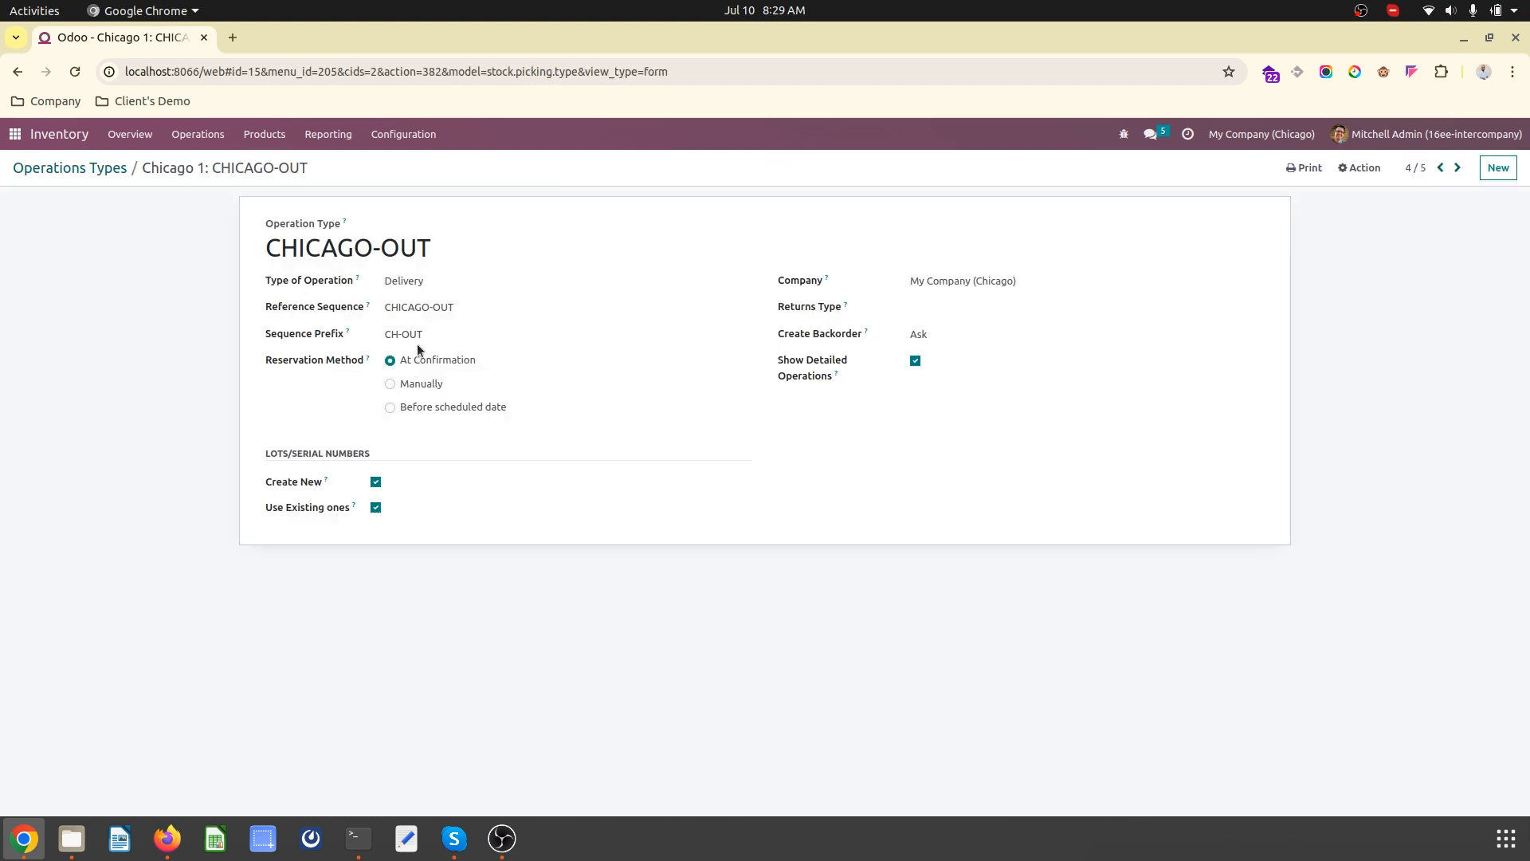
click(69, 167)
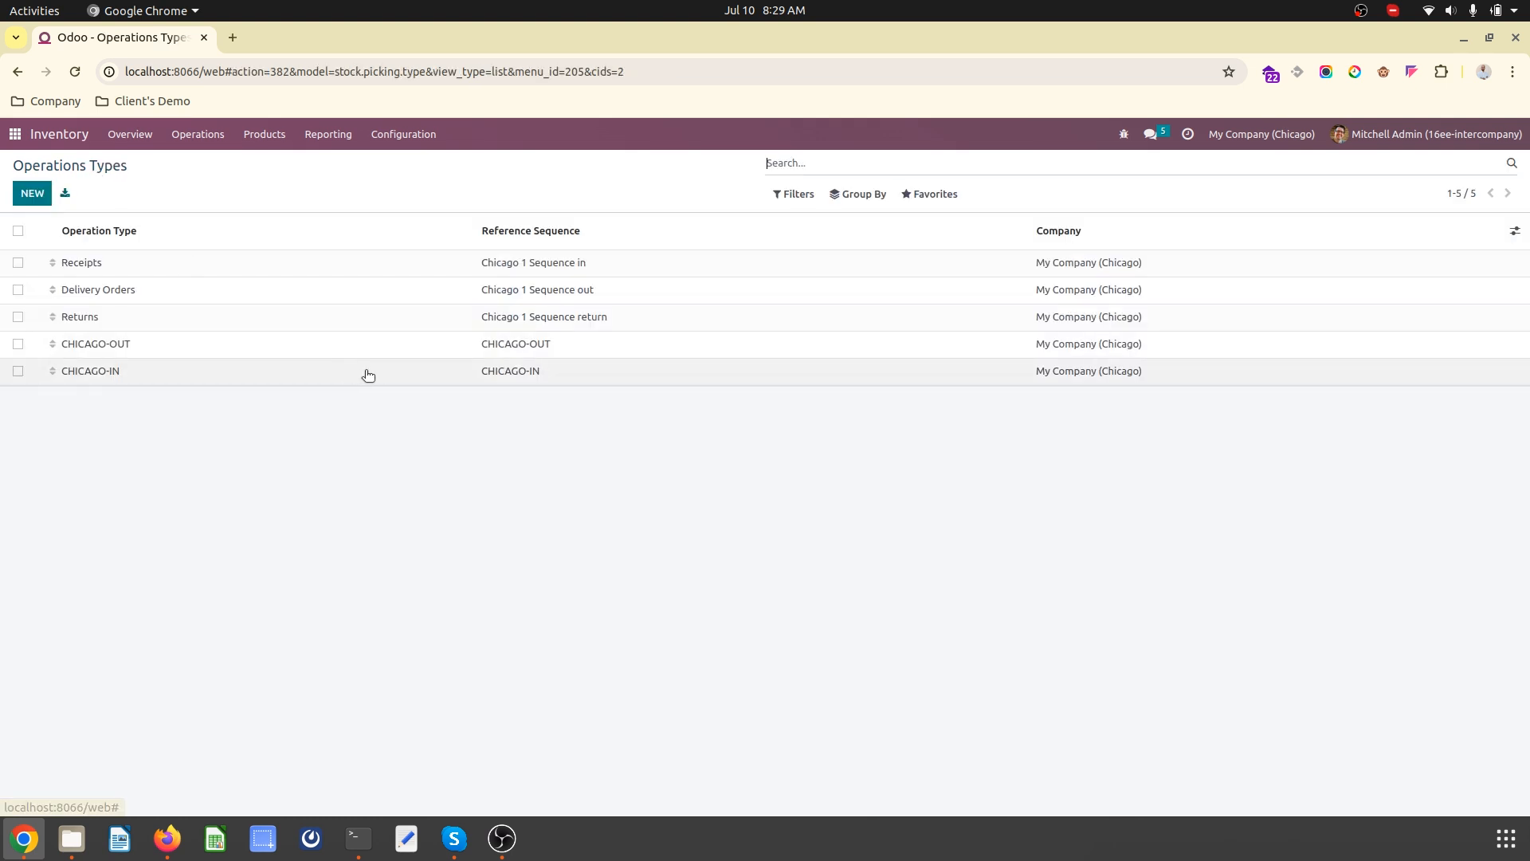
click(90, 370)
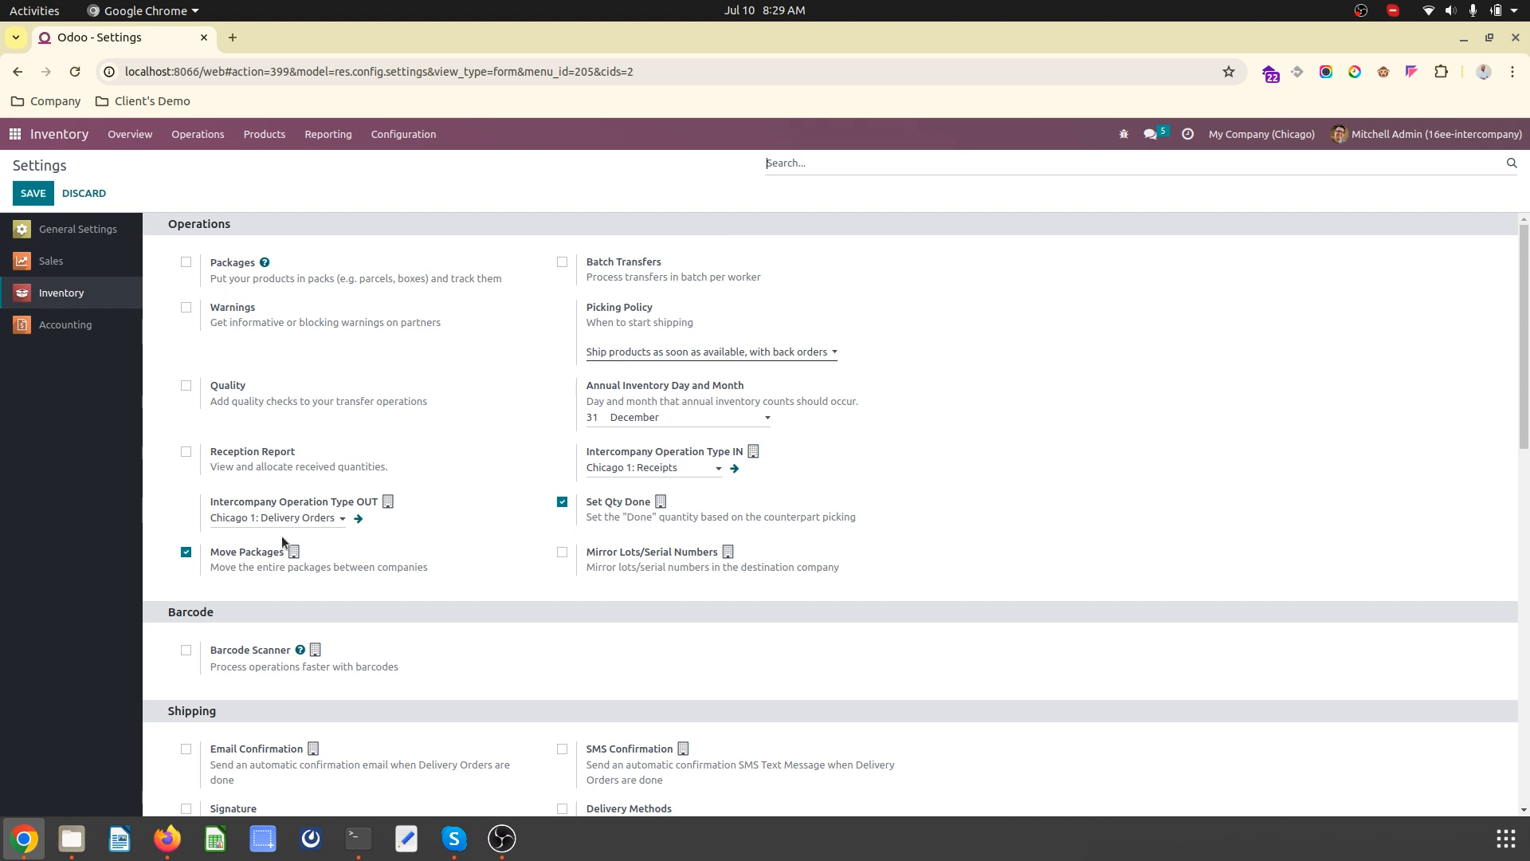
- Set Chicago's intercompany IN type to CHICAGO-IN and OUT type to CHICAGO-OUT
click(652, 468)
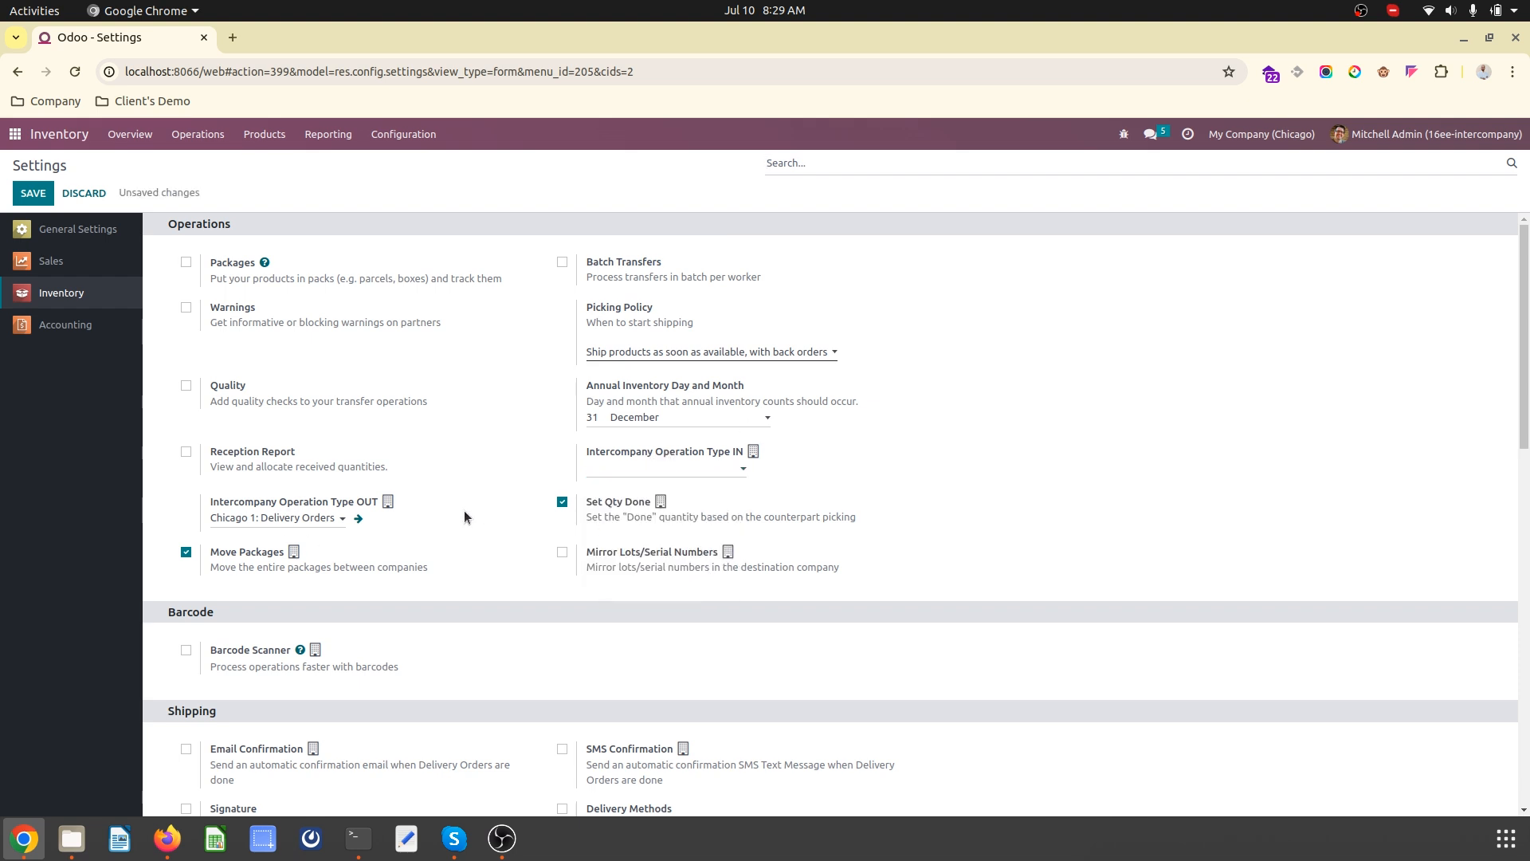
click(649, 467)
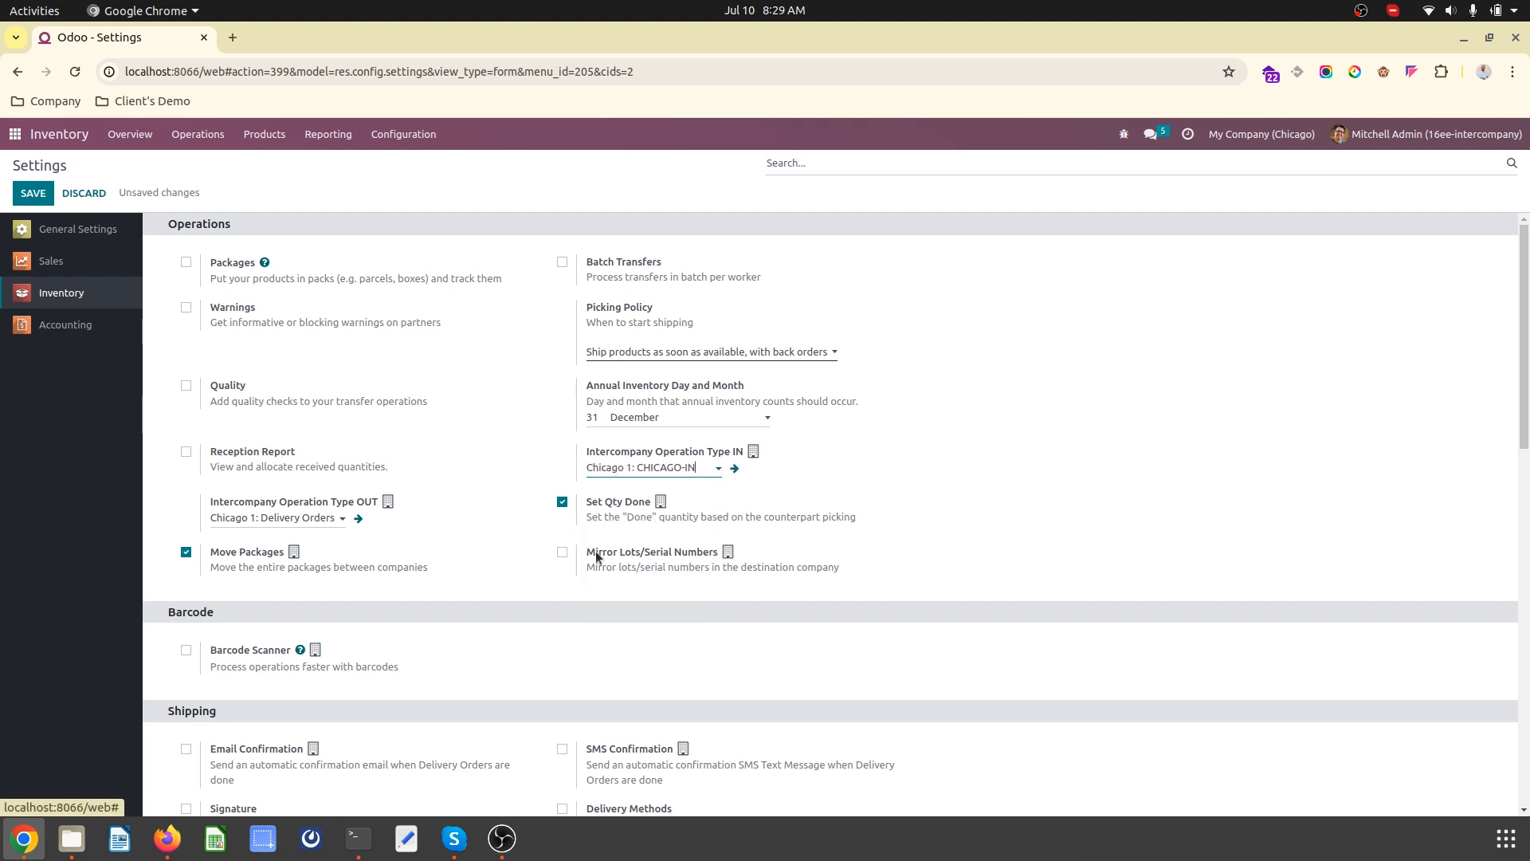
click(278, 517)
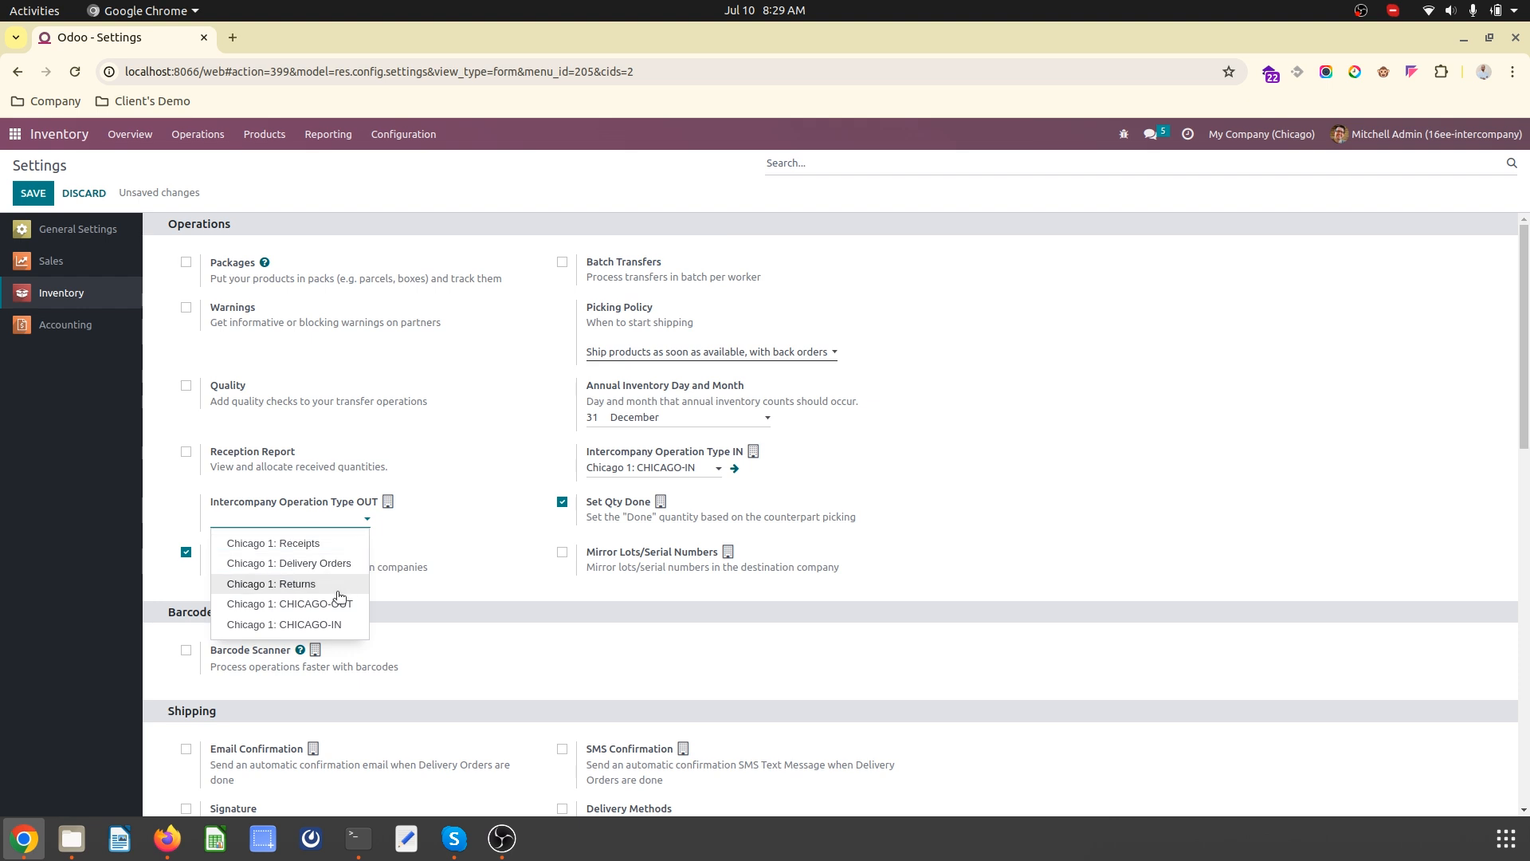
click(290, 603)
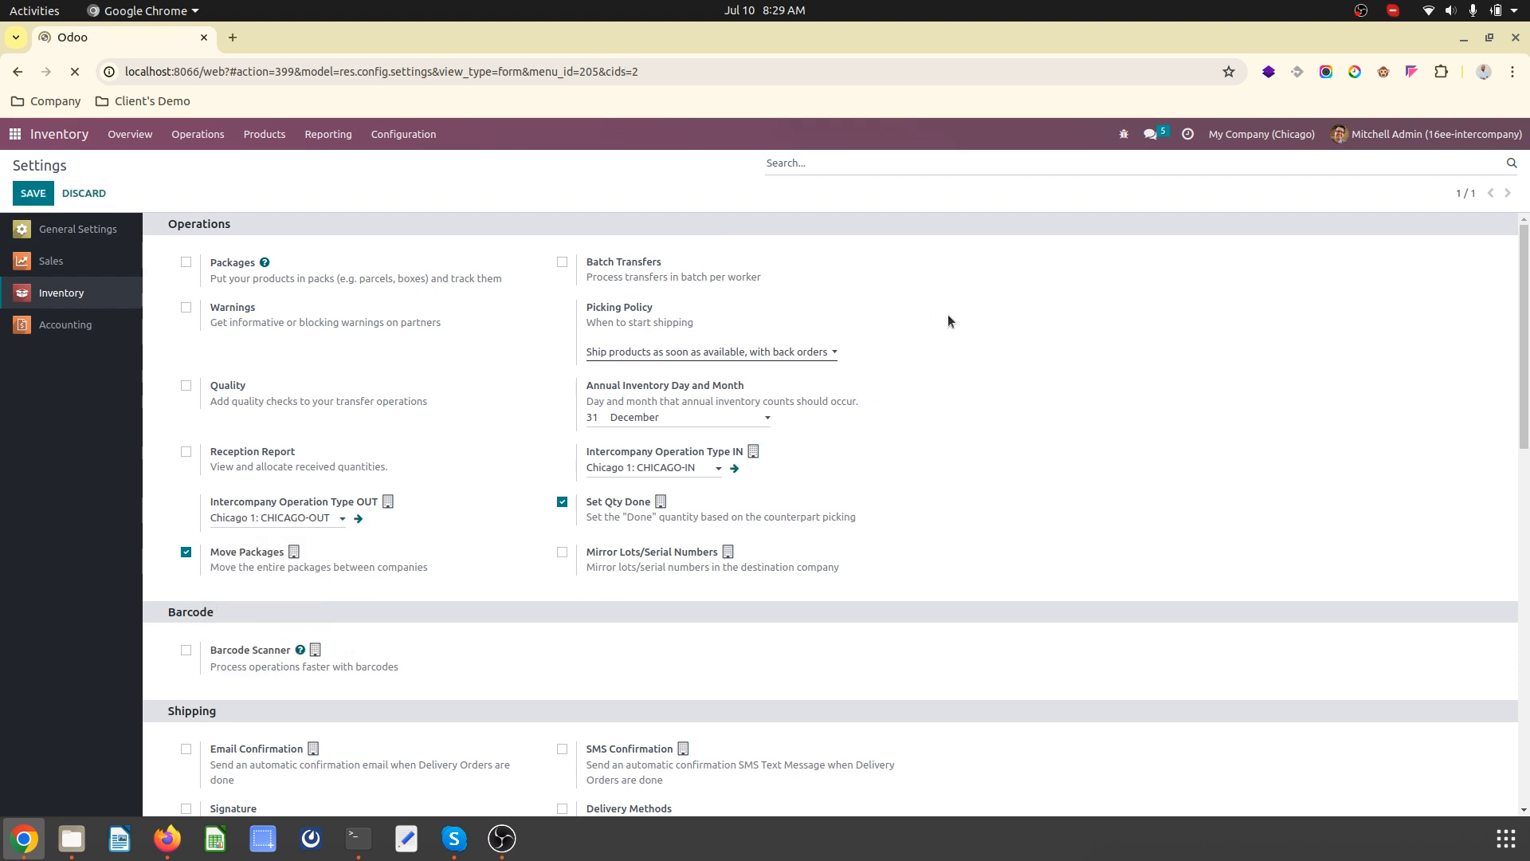
click(1260, 134)
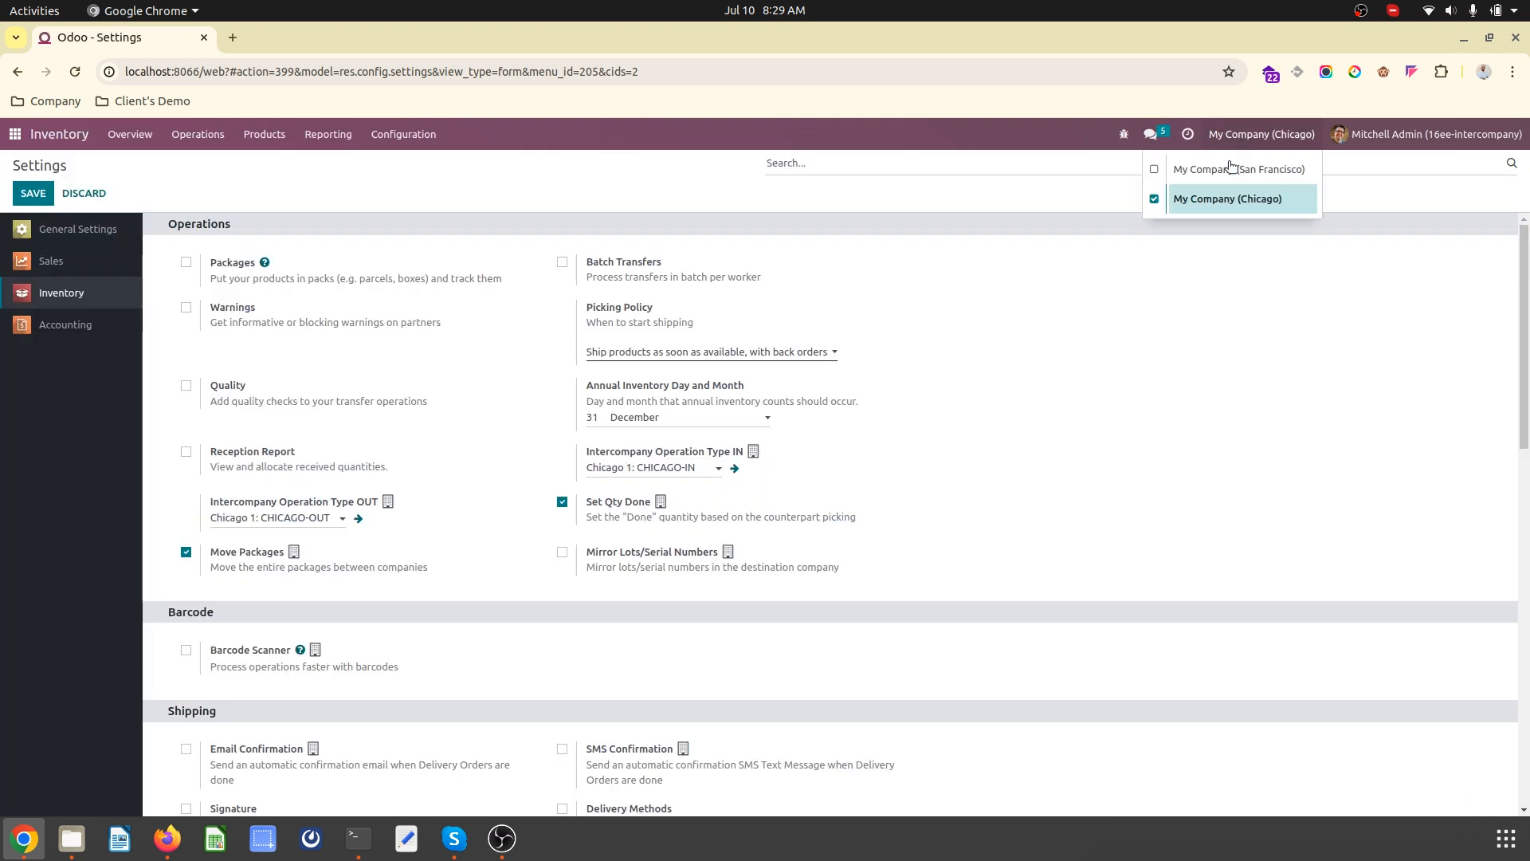
- Switch to San Francisco and set intercompany types to InterCom IN and InterCompany Out
click(1238, 169)
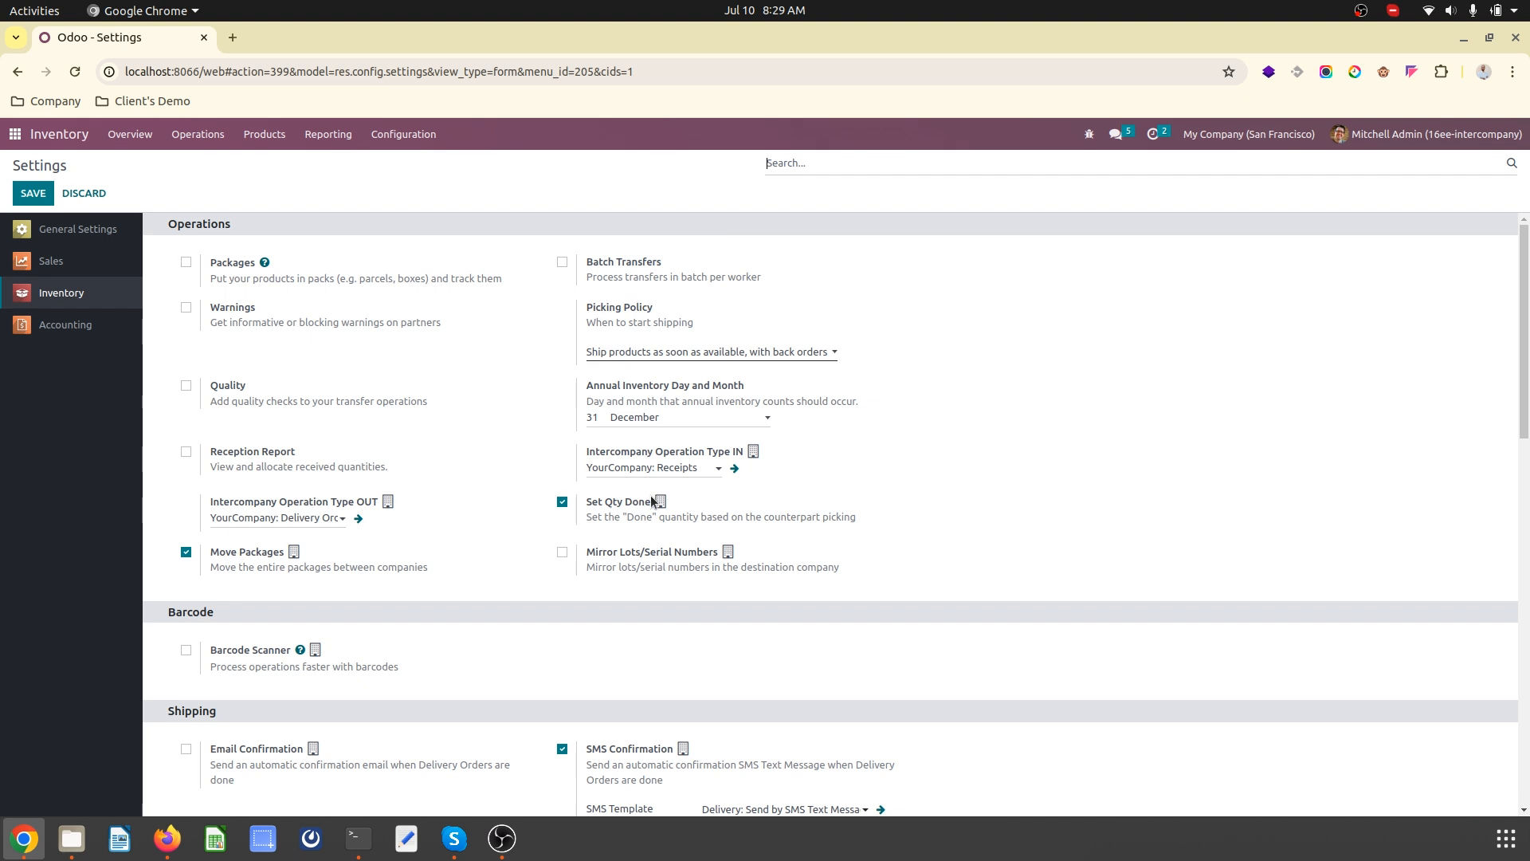
click(651, 468)
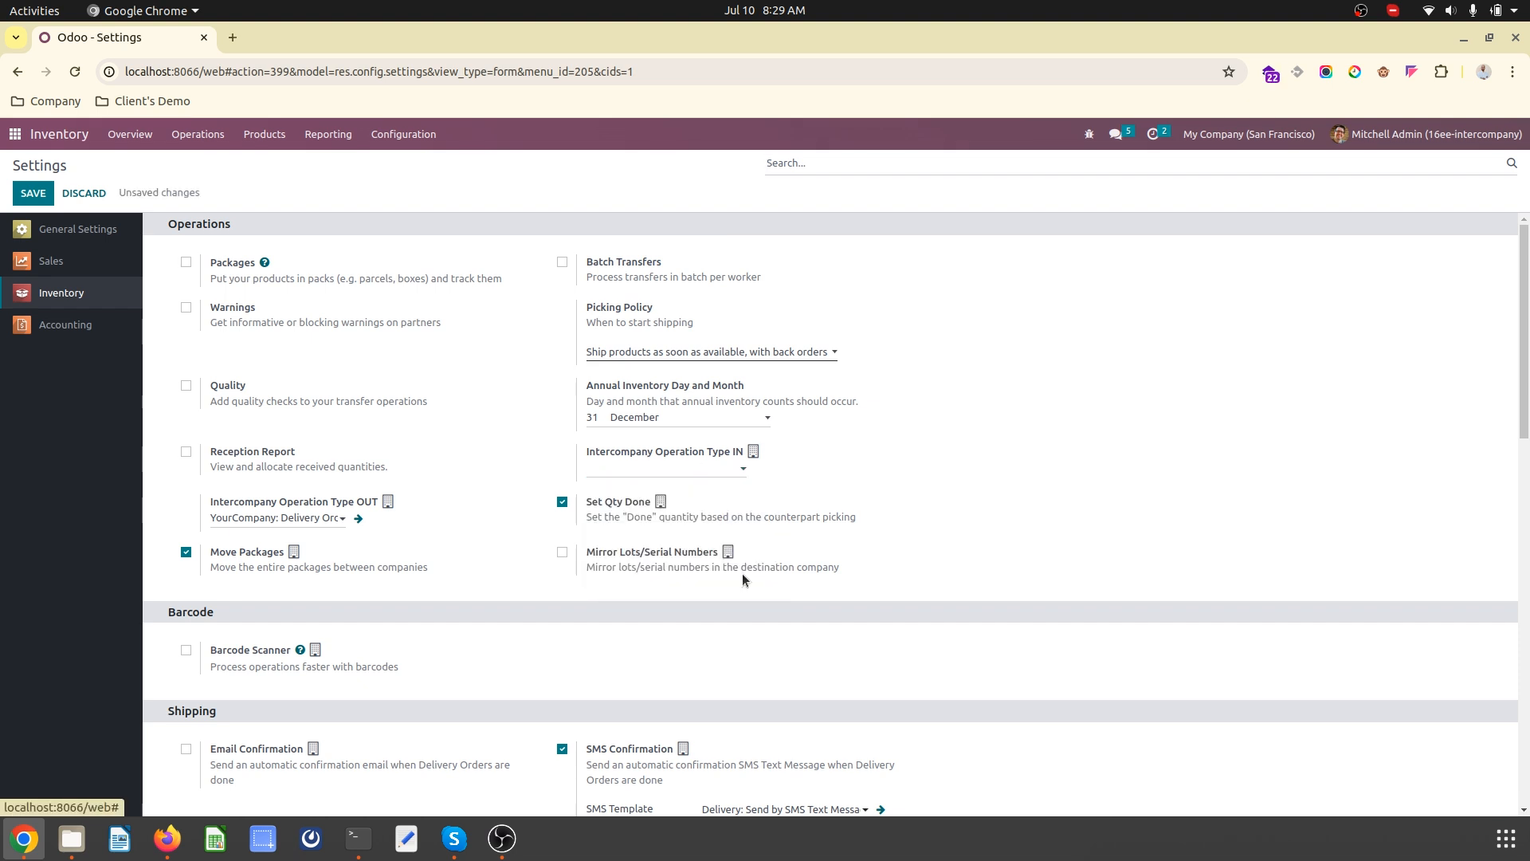
click(664, 468)
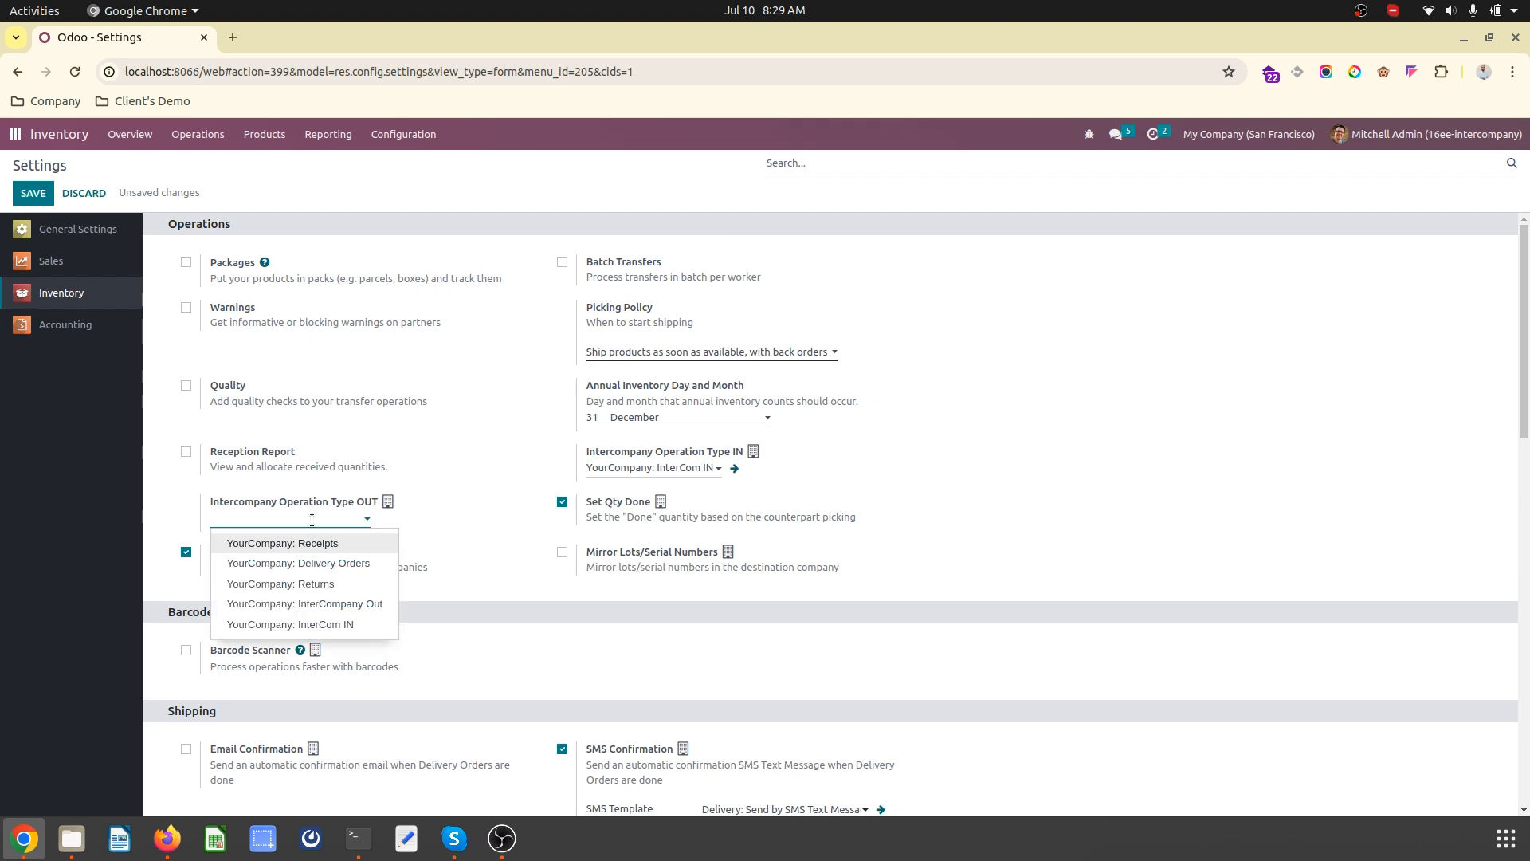
text(inter)
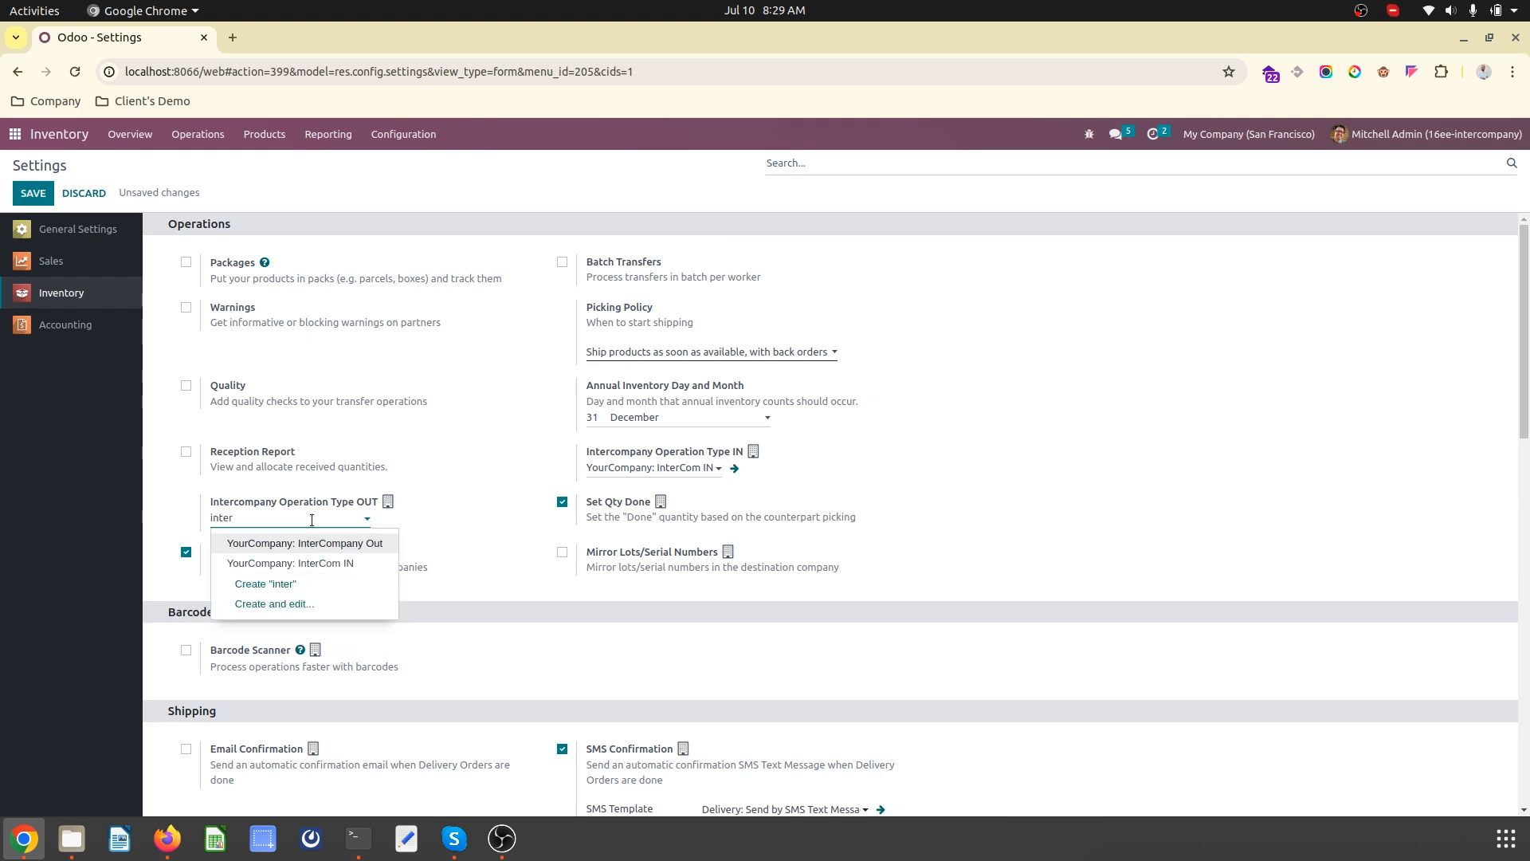
click(305, 542)
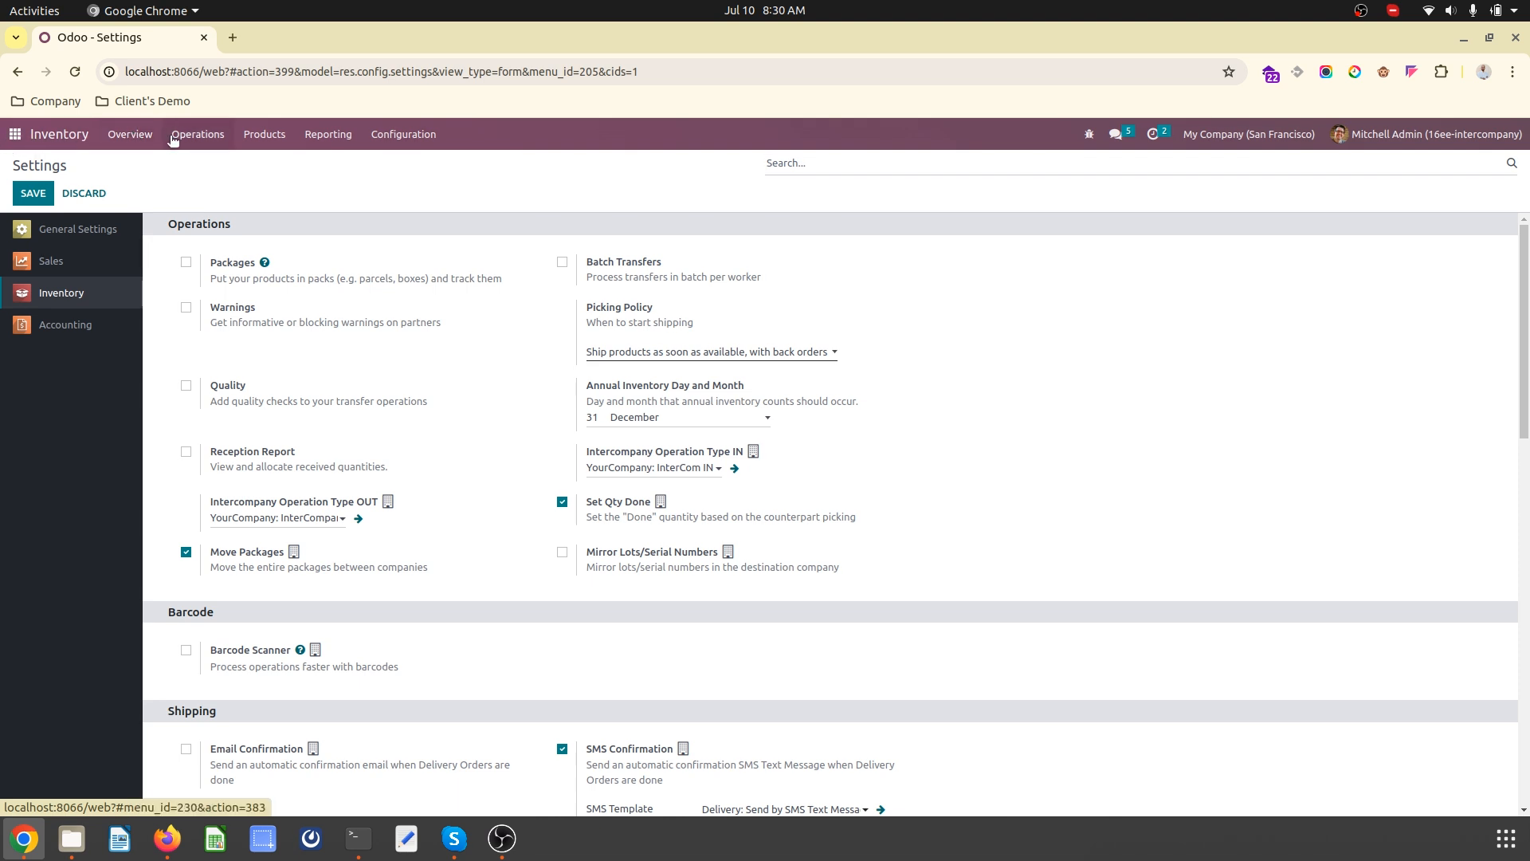
- Check Product1's on-hand stock, then go to the Inventory Overview to start a CHICAGO-OUT transfer
click(264, 134)
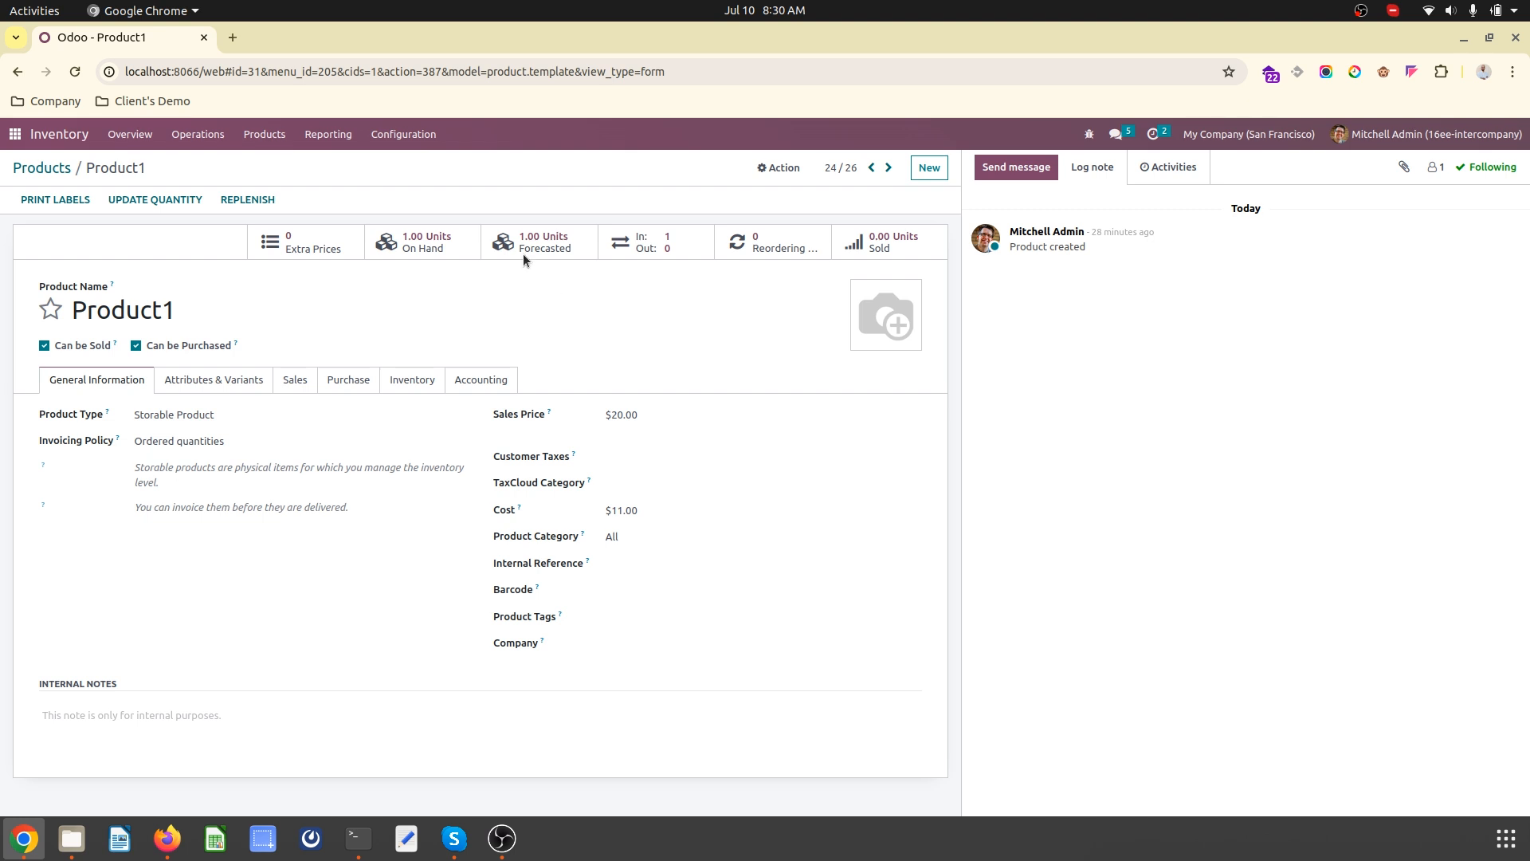
mouse_move(1236, 208)
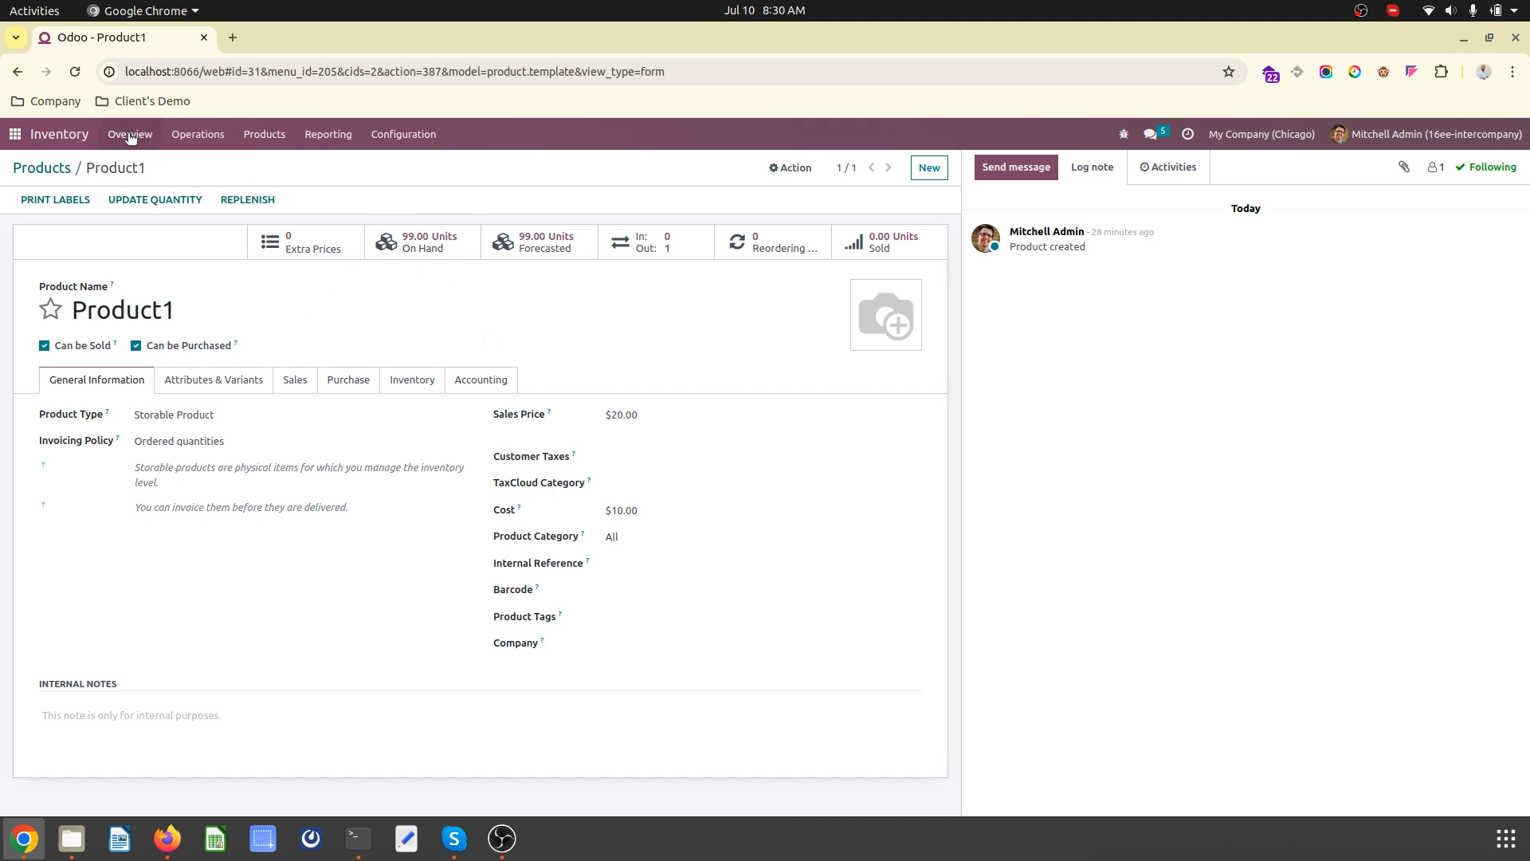
click(129, 134)
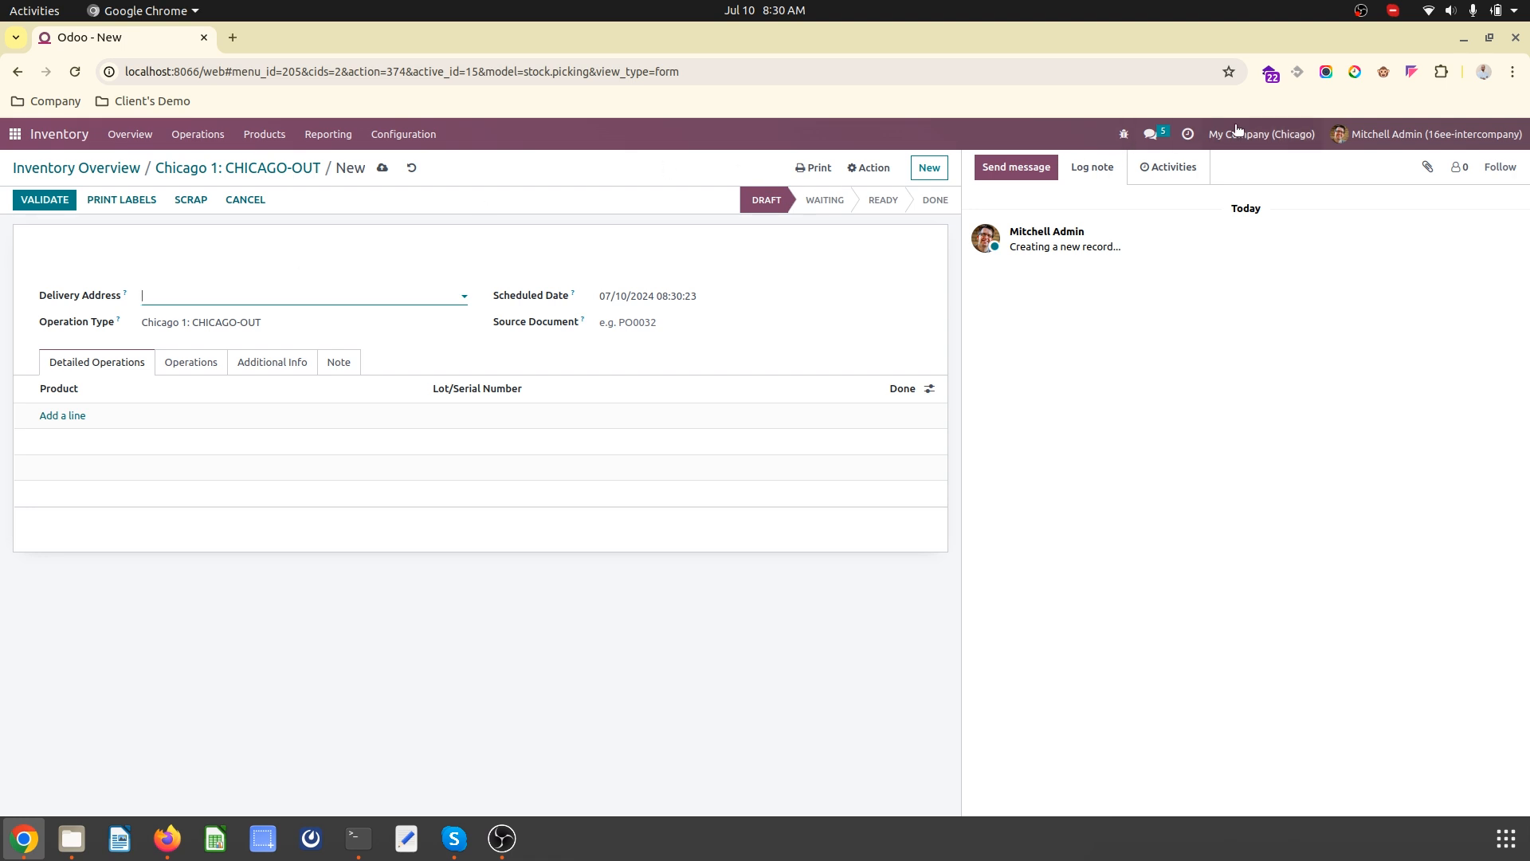
- Create and validate a CHICAGO-OUT transfer of 10 Product1 to My Company (San Francisco)
click(1260, 134)
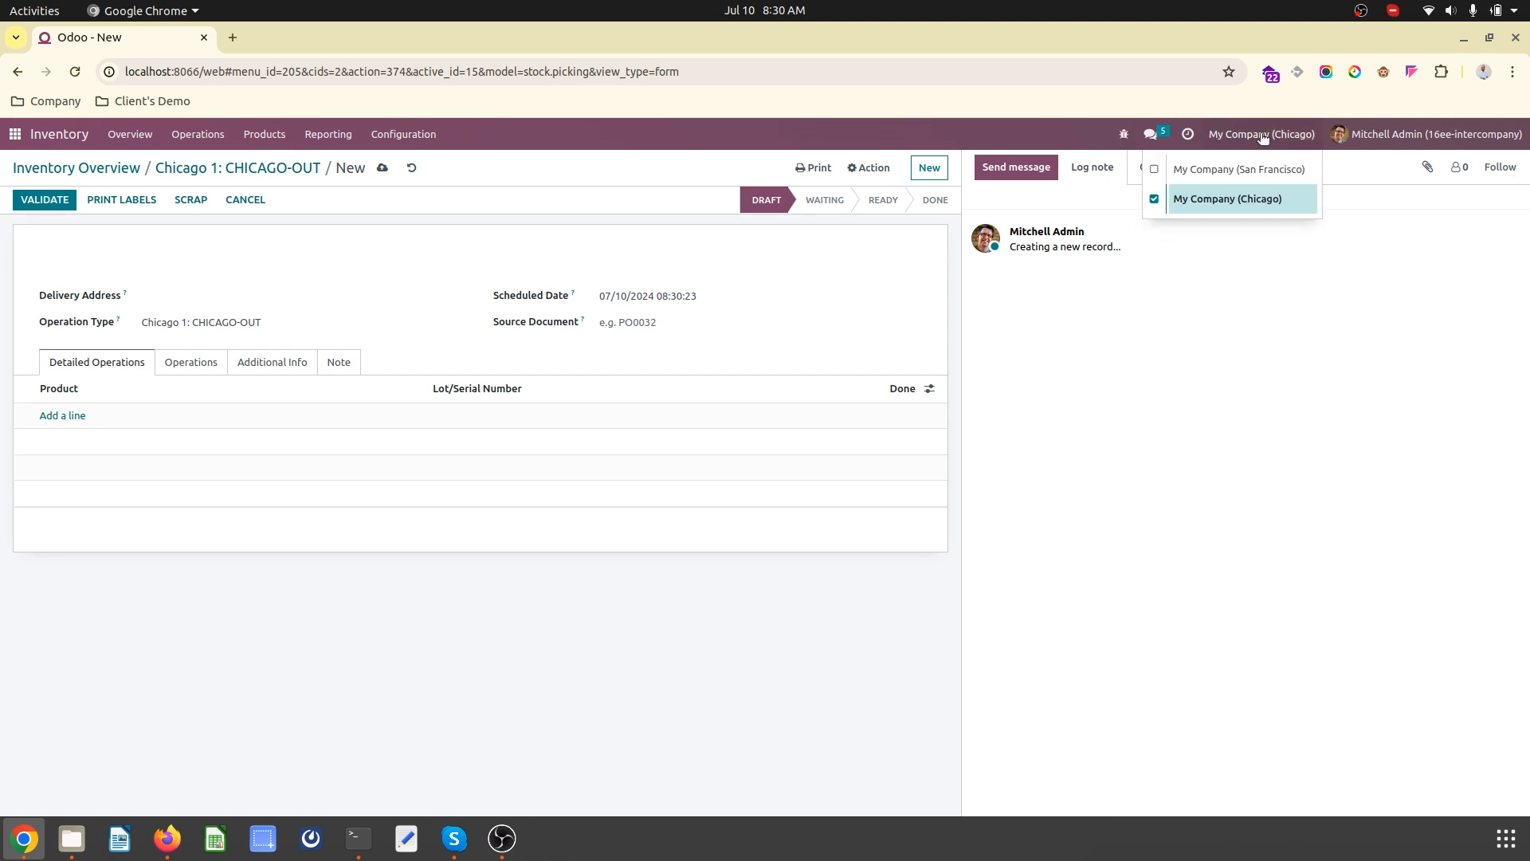
click(303, 295)
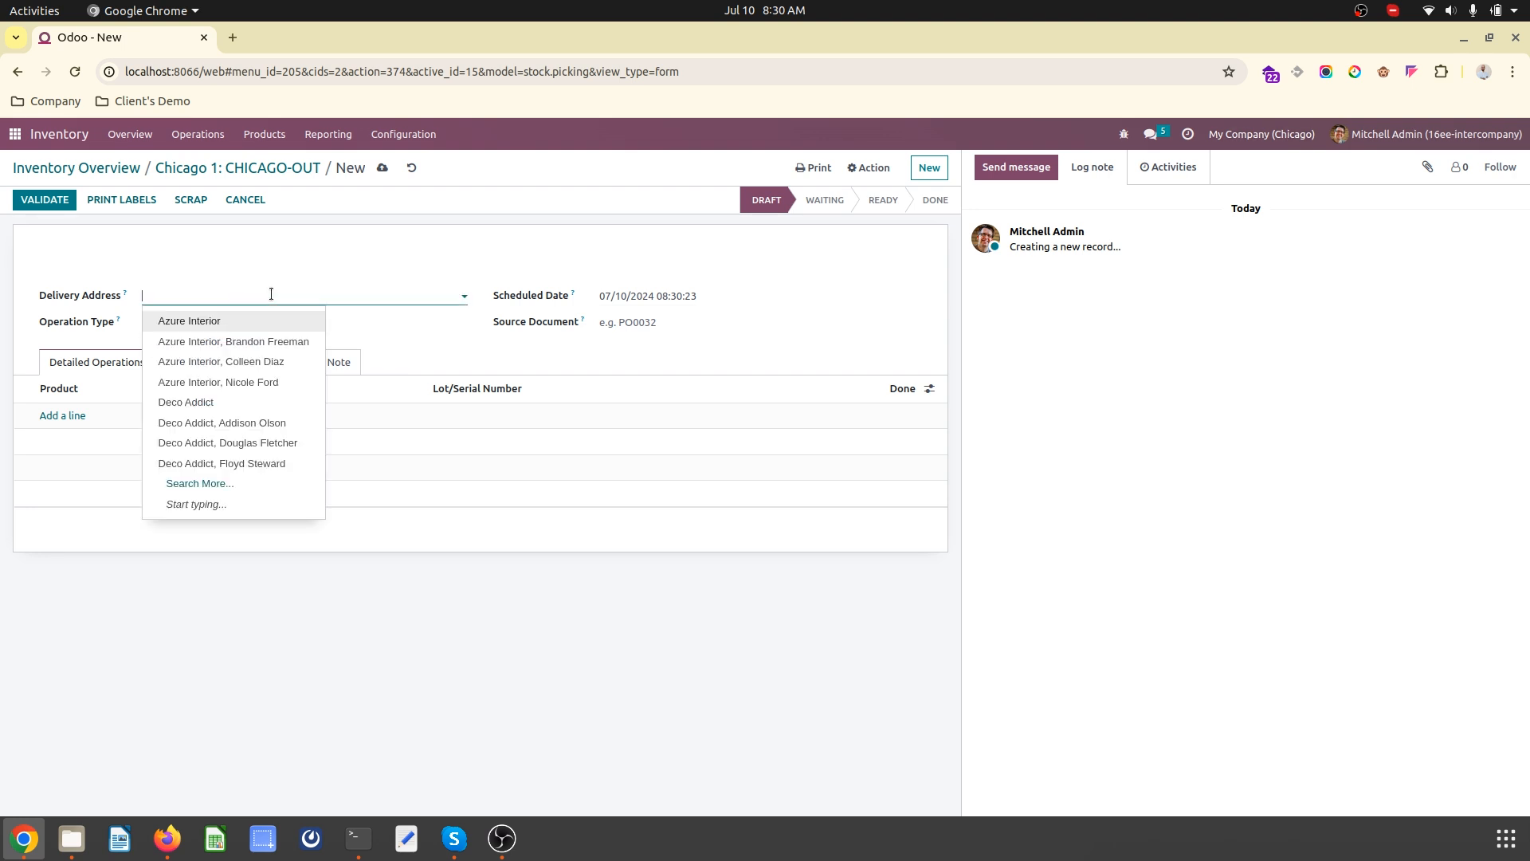
text(san)
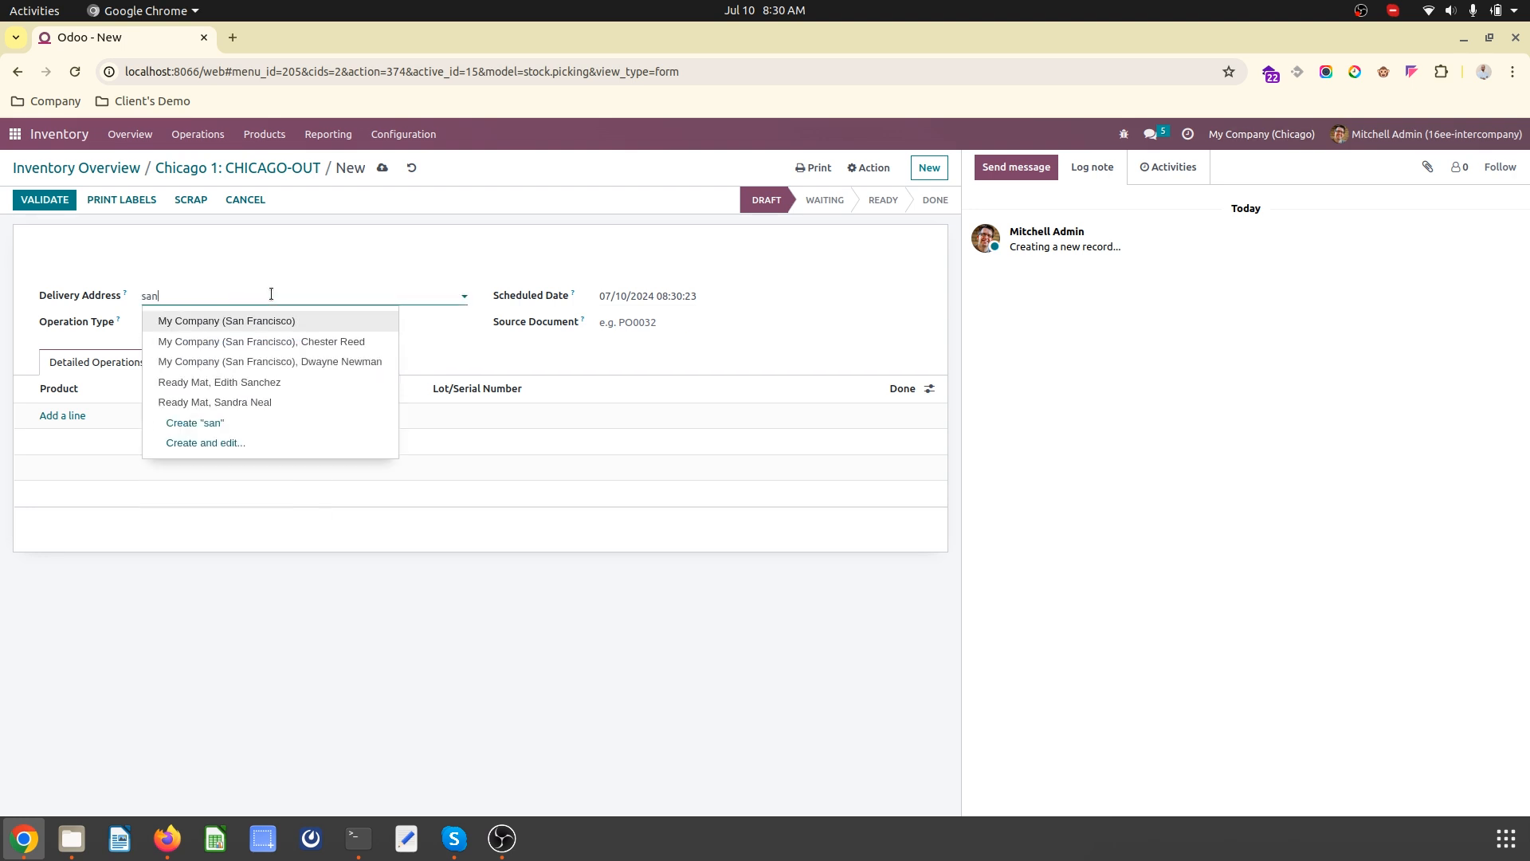
click(226, 321)
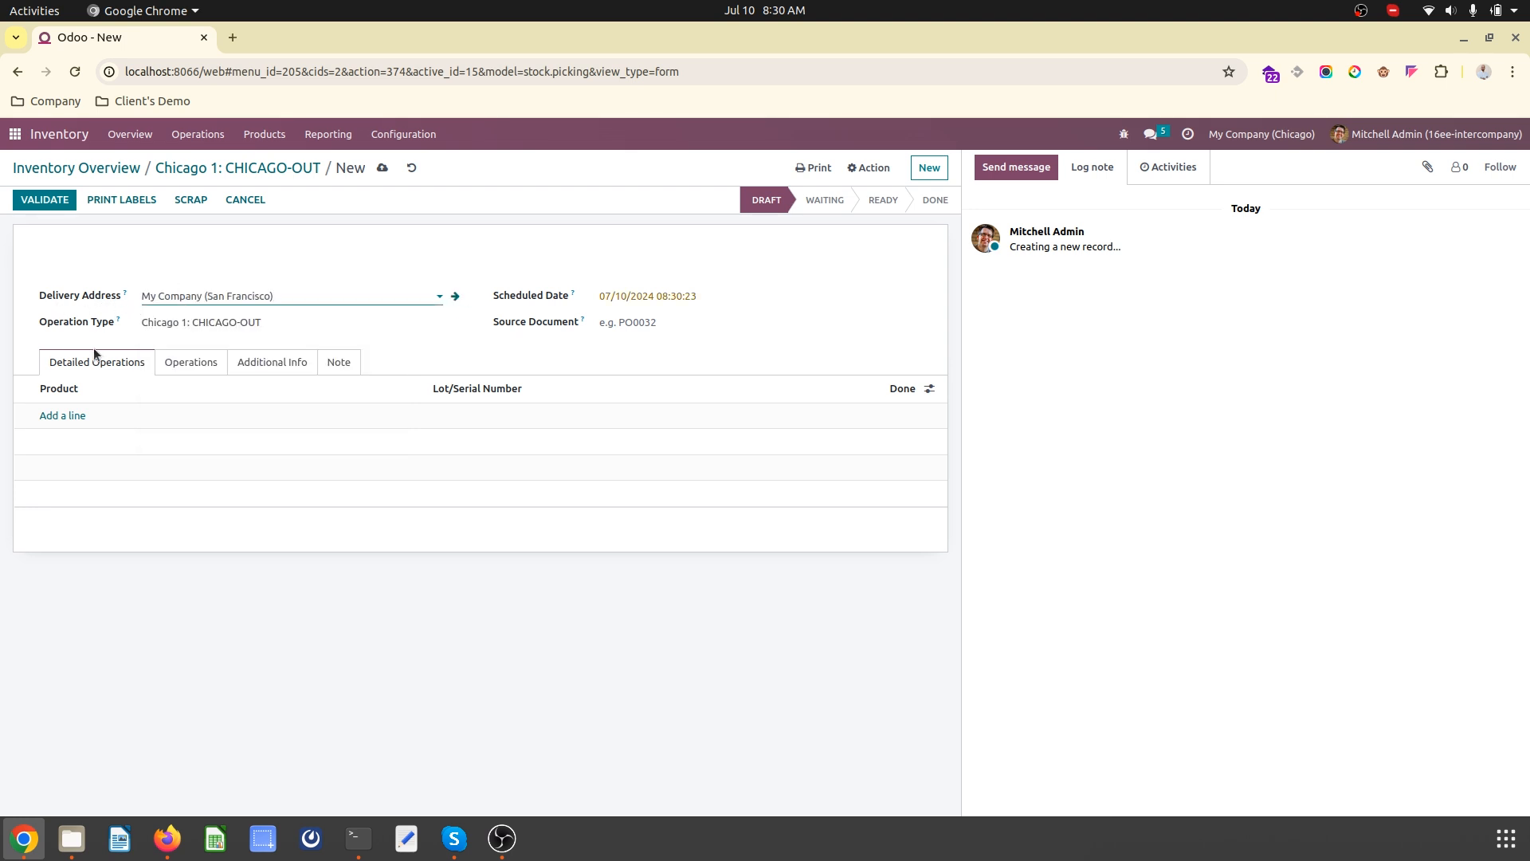
text(prod)
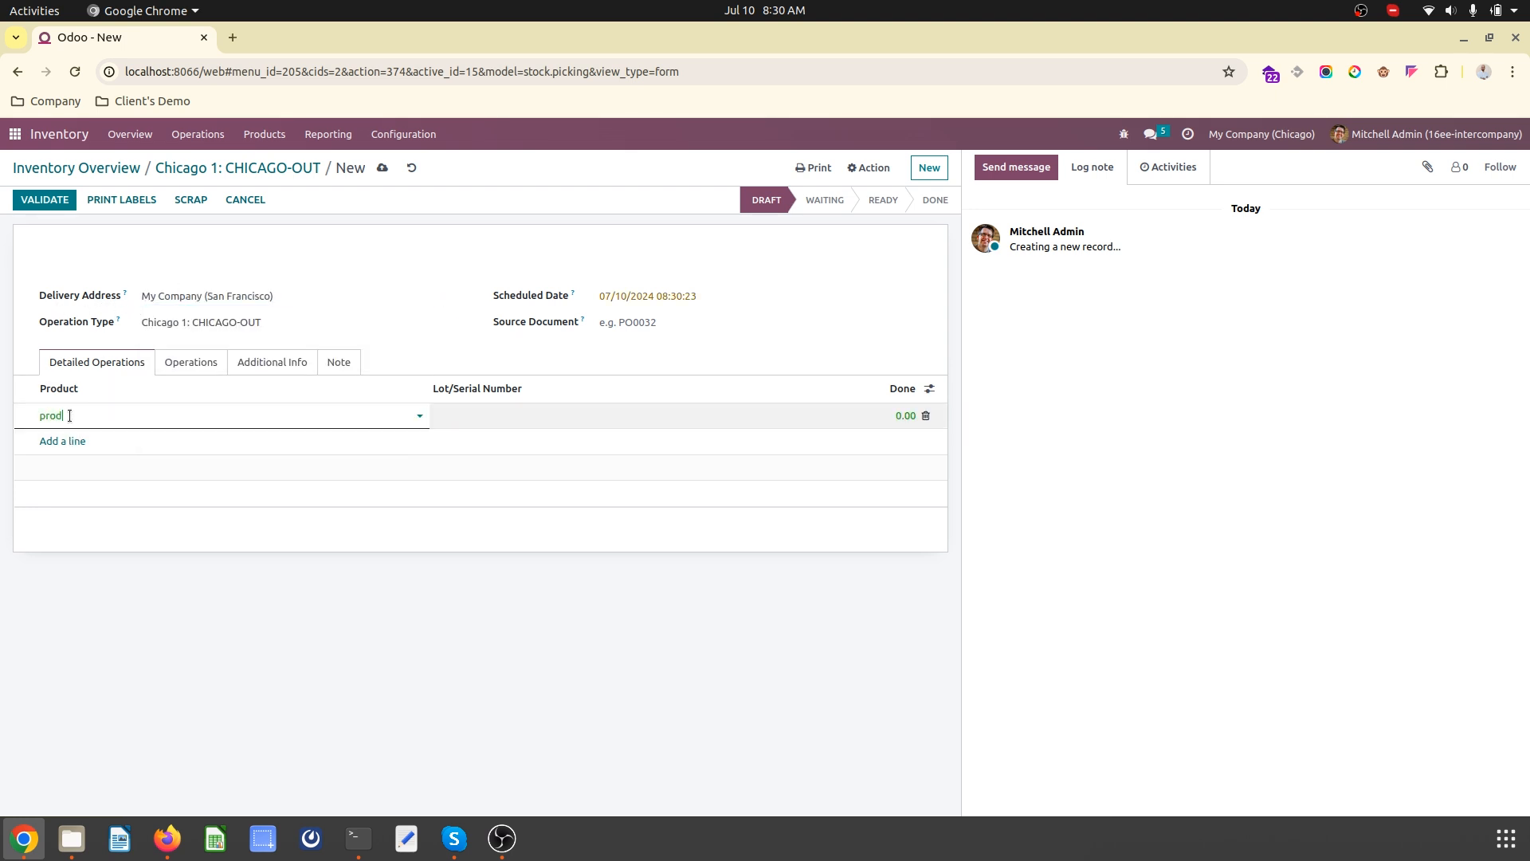
click(61, 414)
text(10)
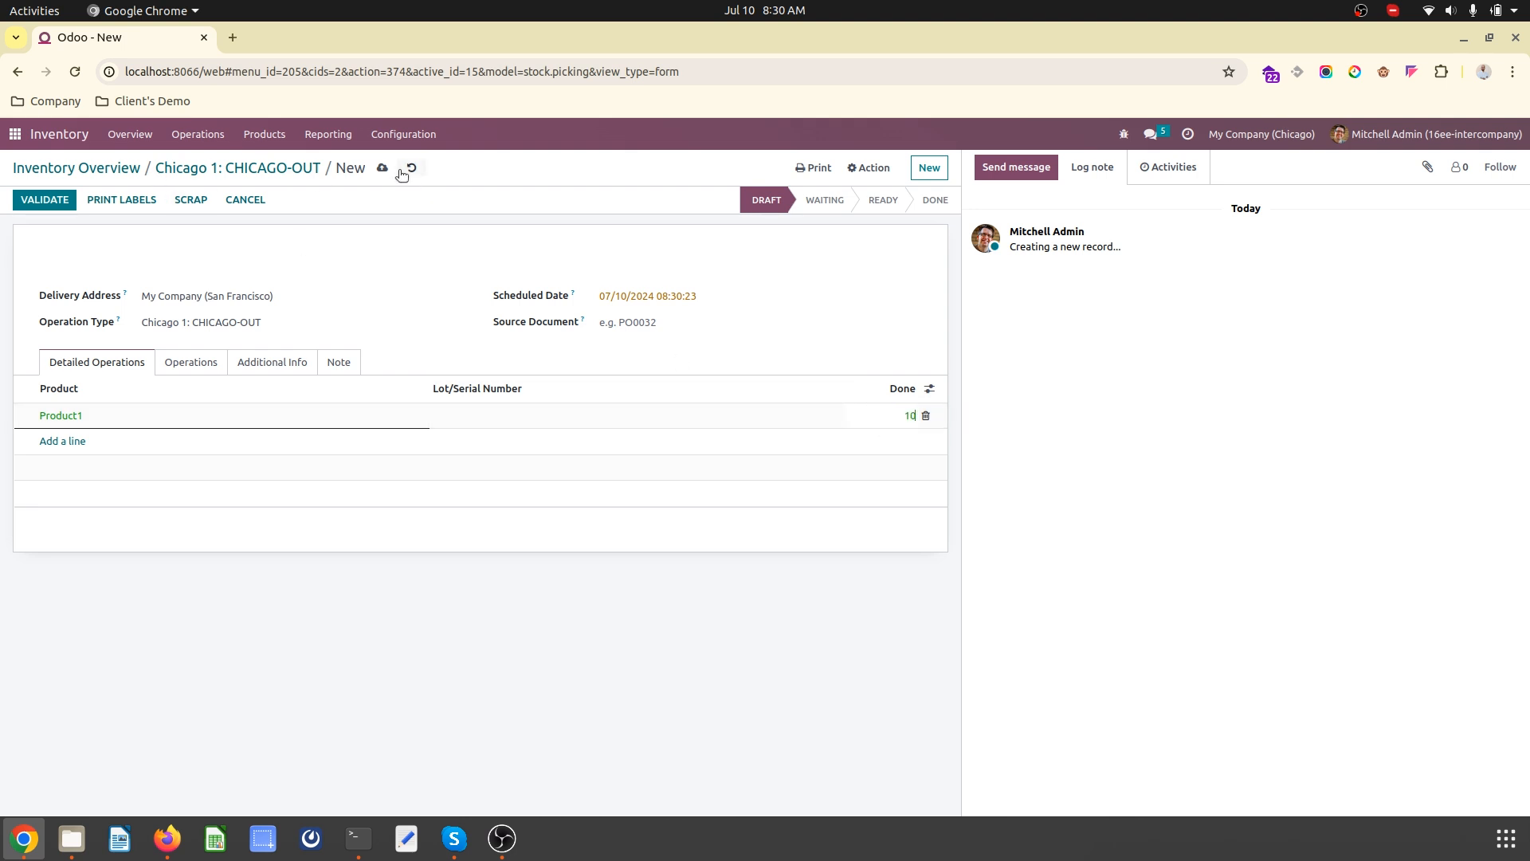
click(382, 168)
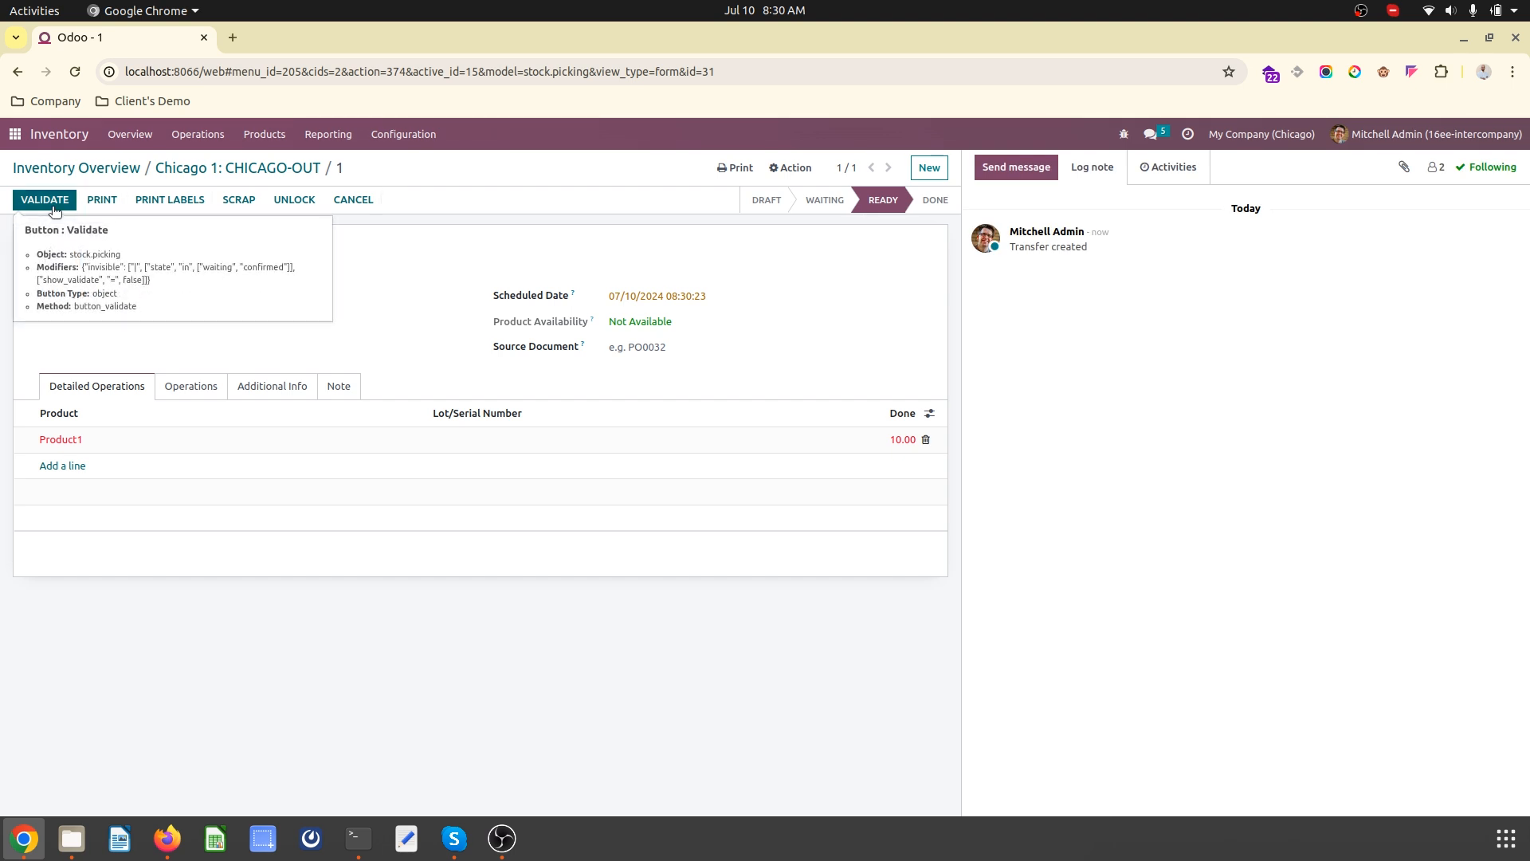
click(44, 199)
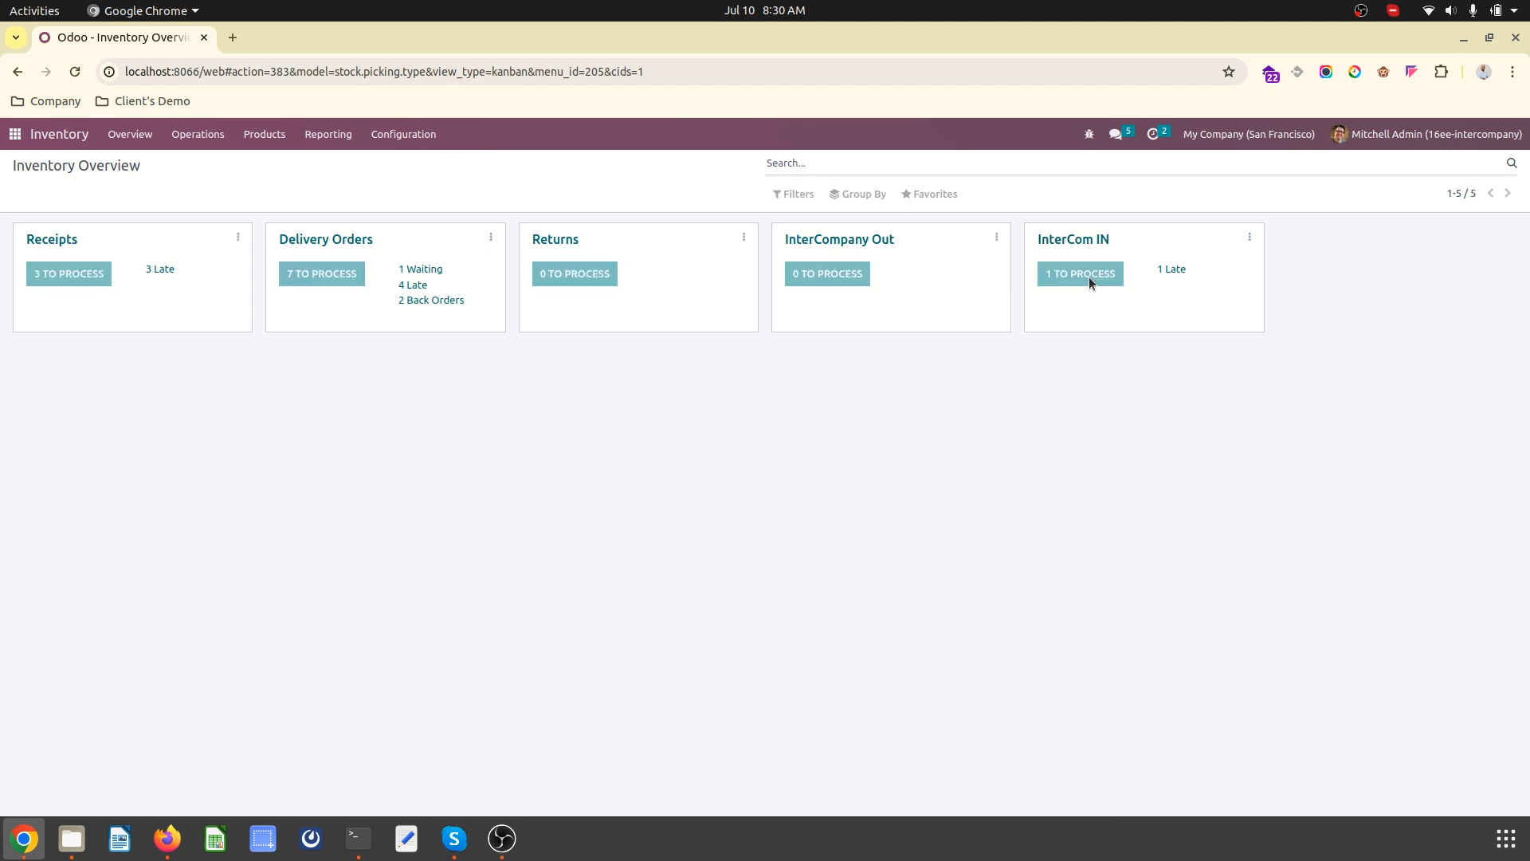
- Validate the matching InterCom IN receipt of Product1 in San Francisco
click(1079, 273)
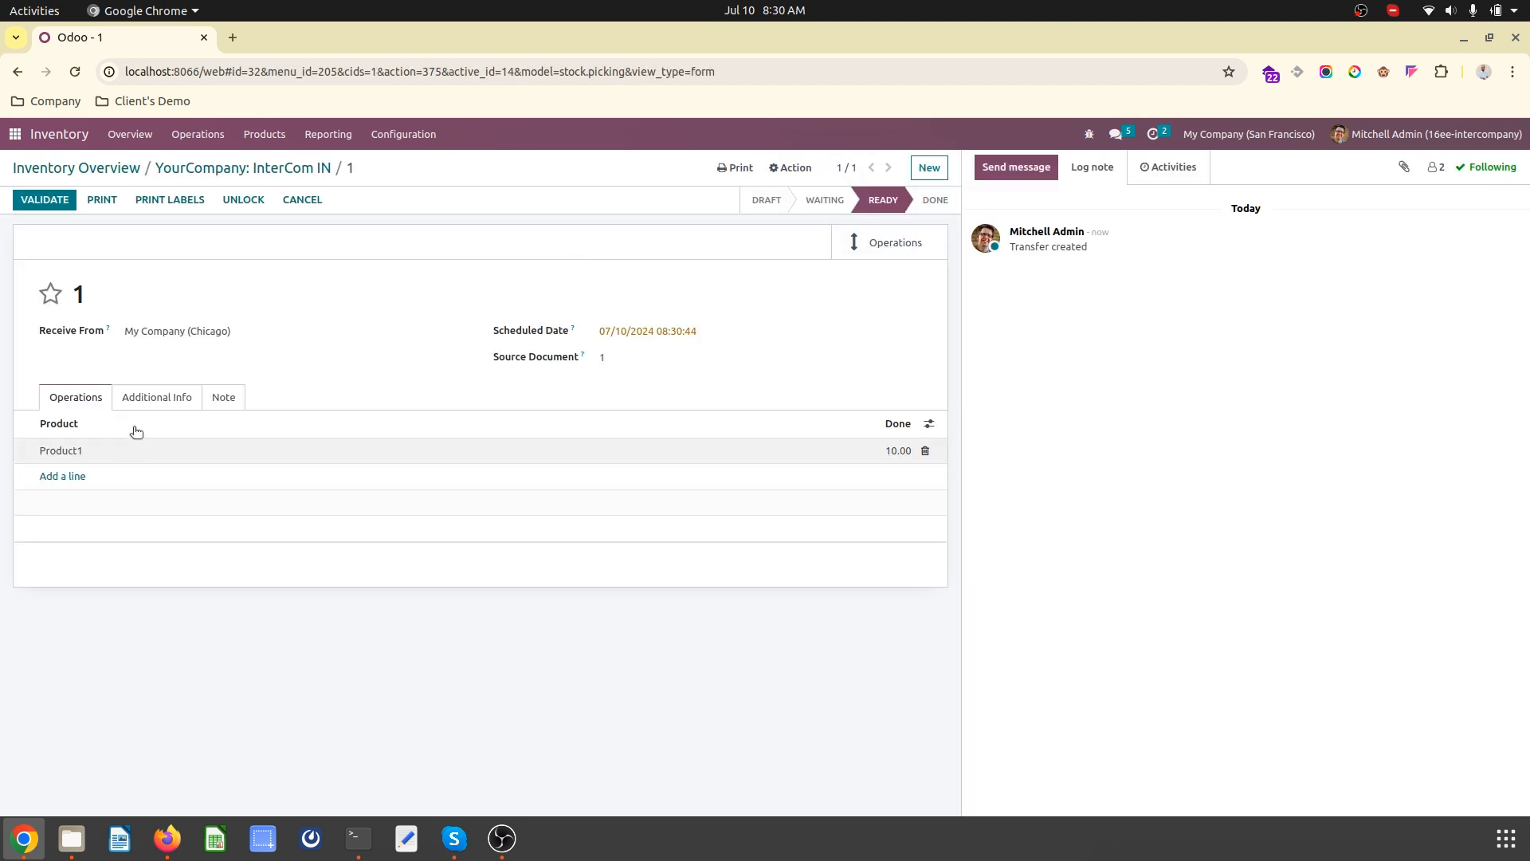
click(44, 199)
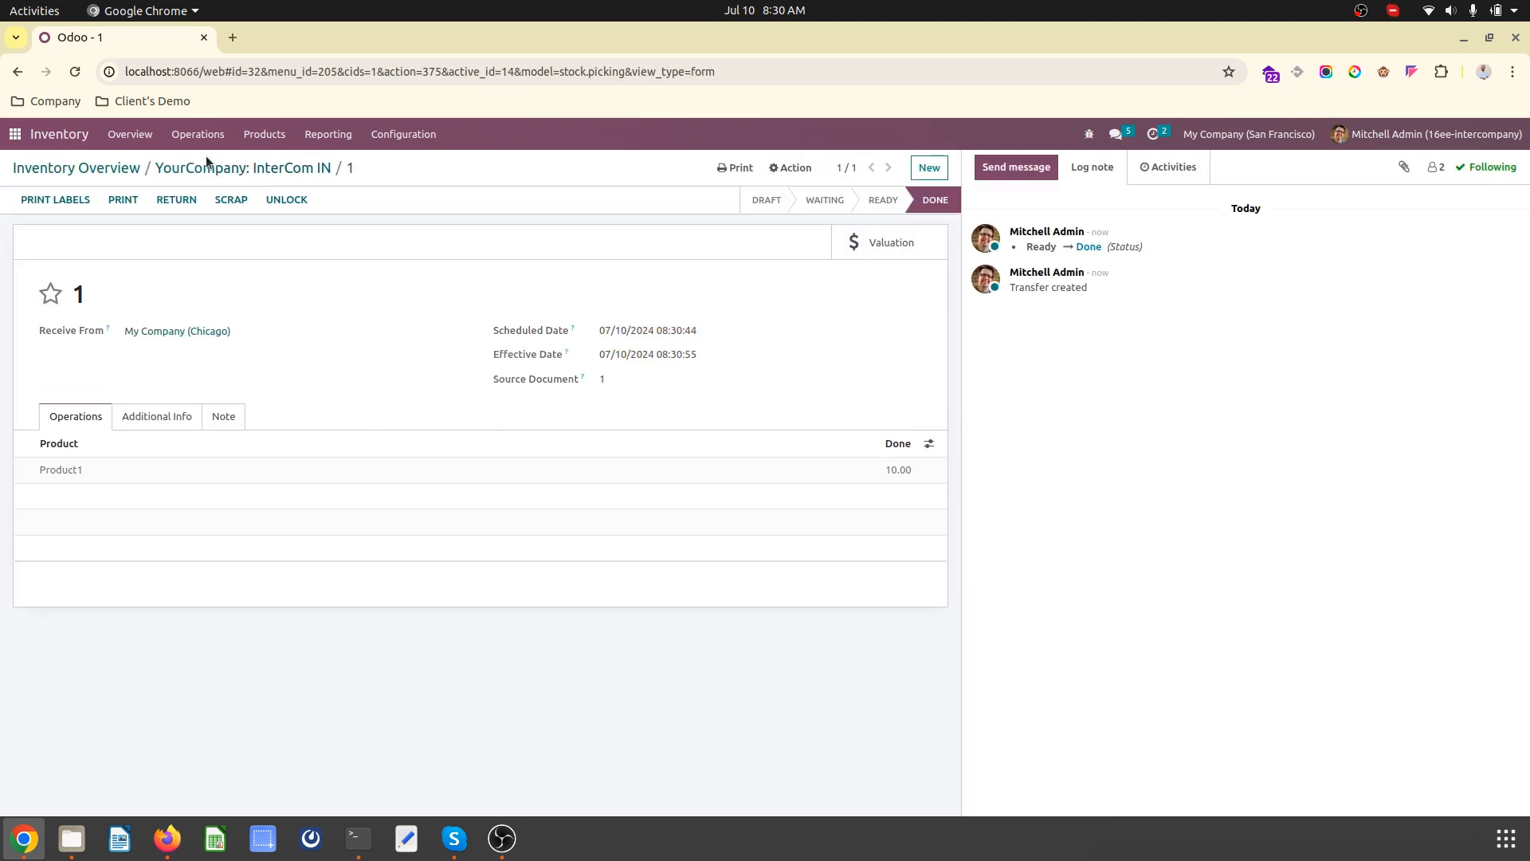
click(77, 166)
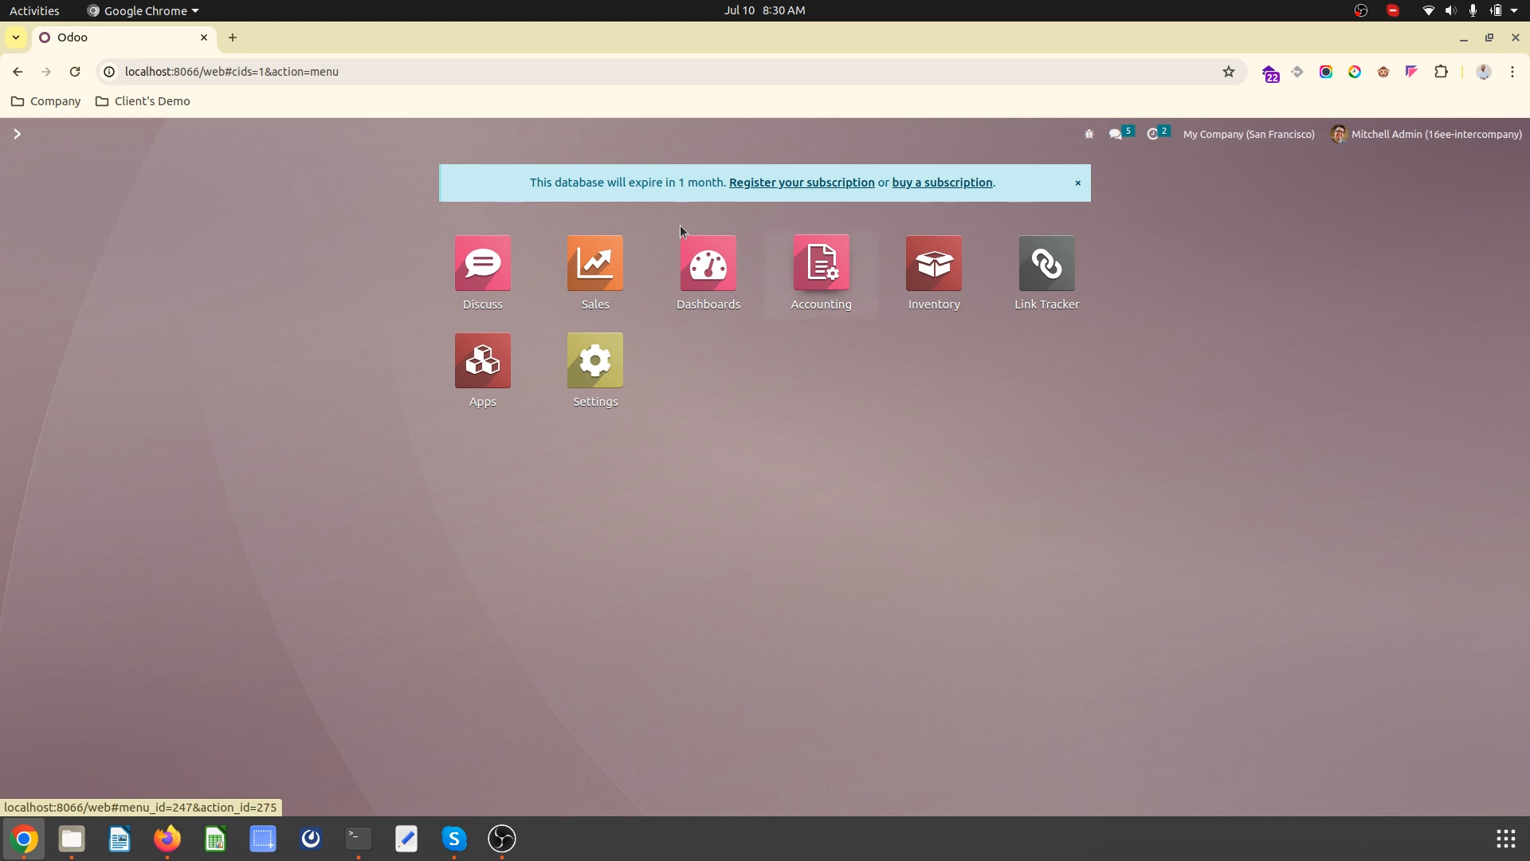
- Review San Francisco's Product1 stock entries in the General Ledger, then switch to My Company (Chicago)
click(411, 133)
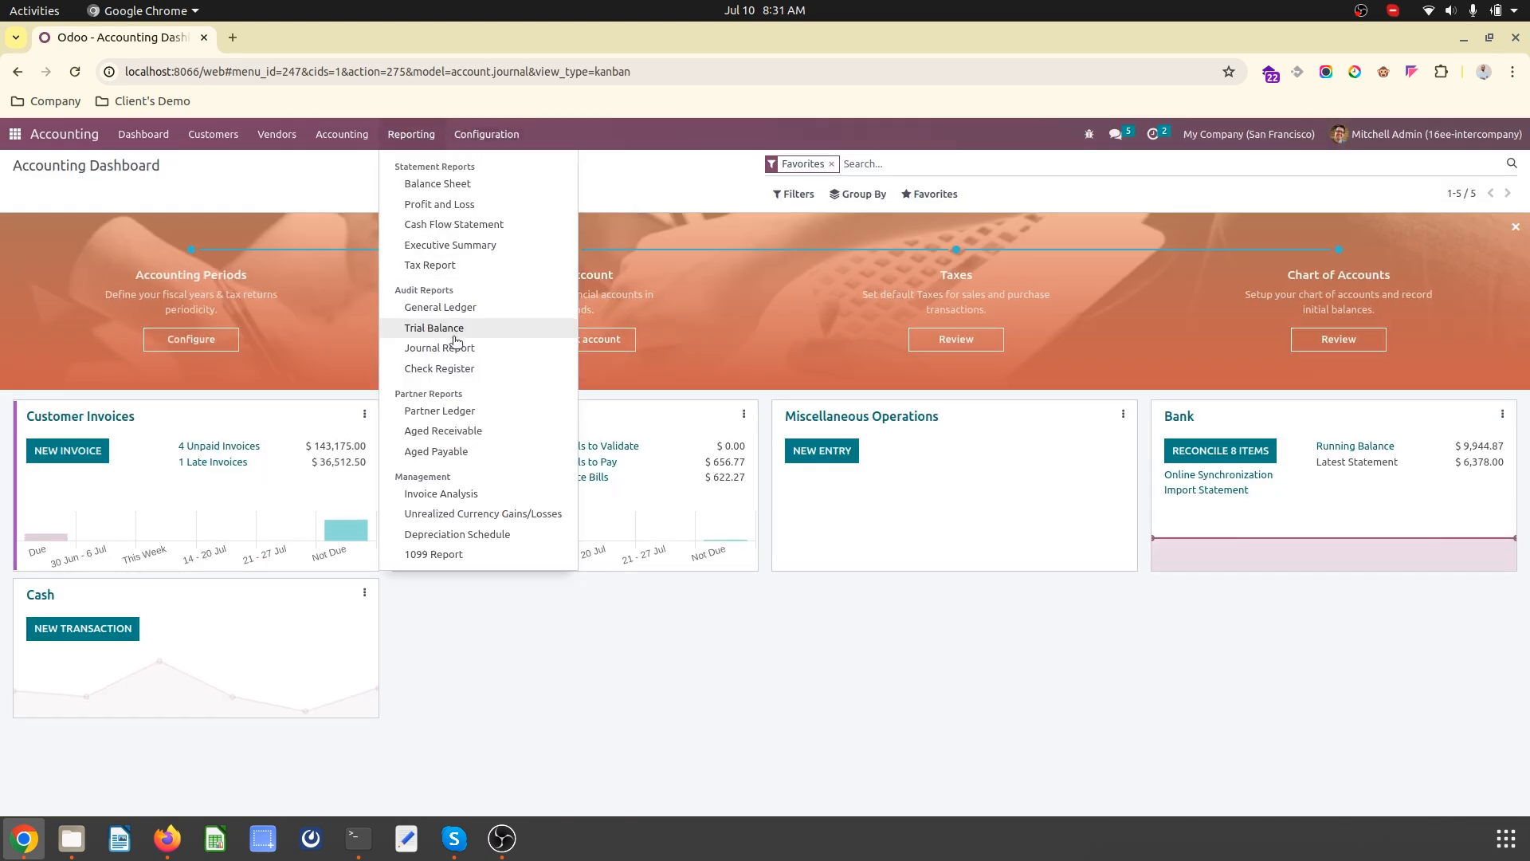
click(439, 306)
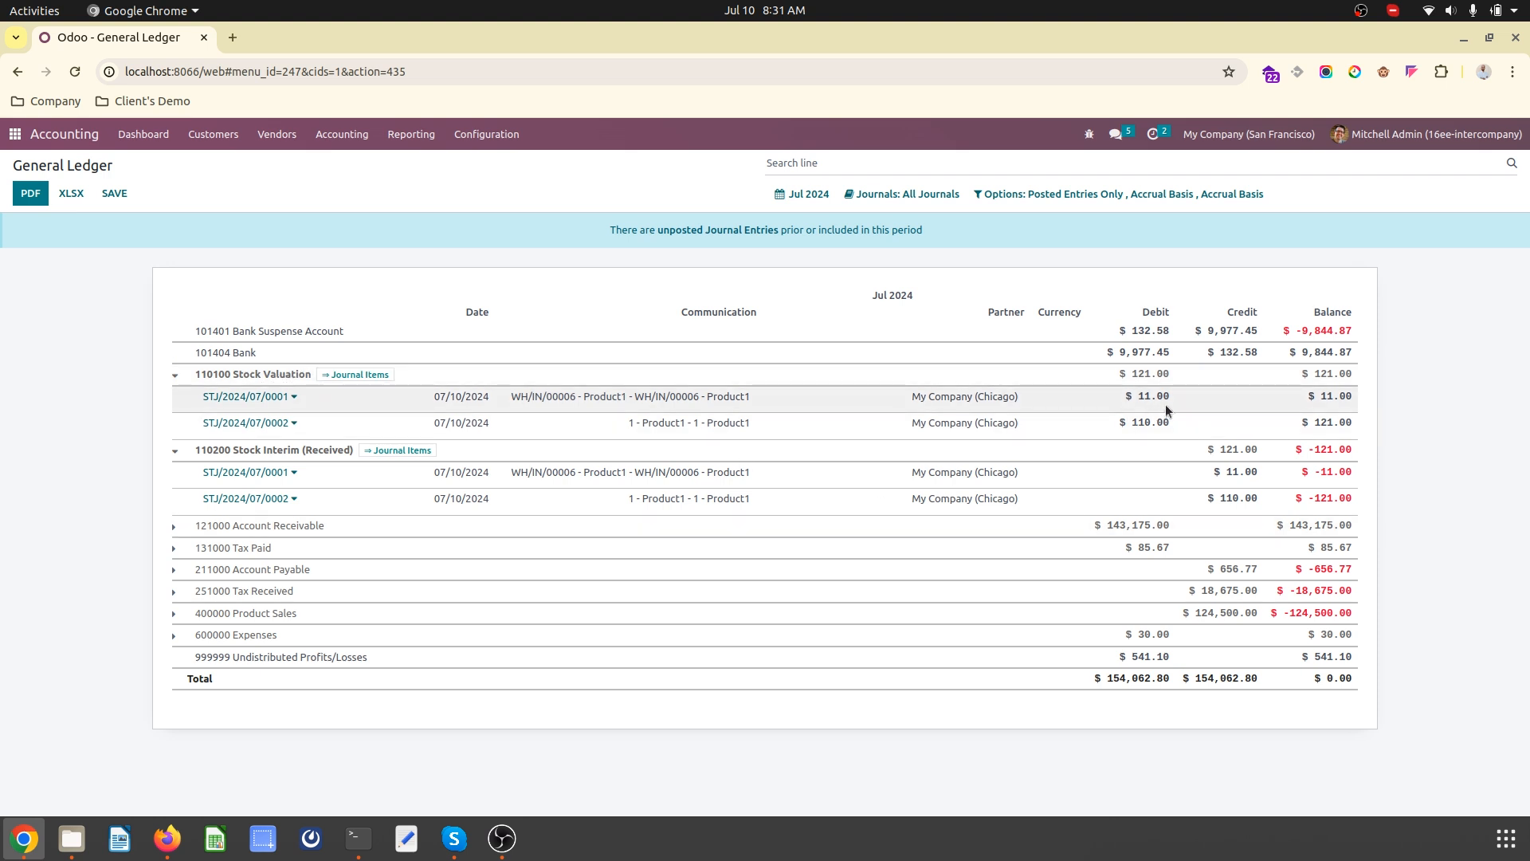
mouse_move(525, 498)
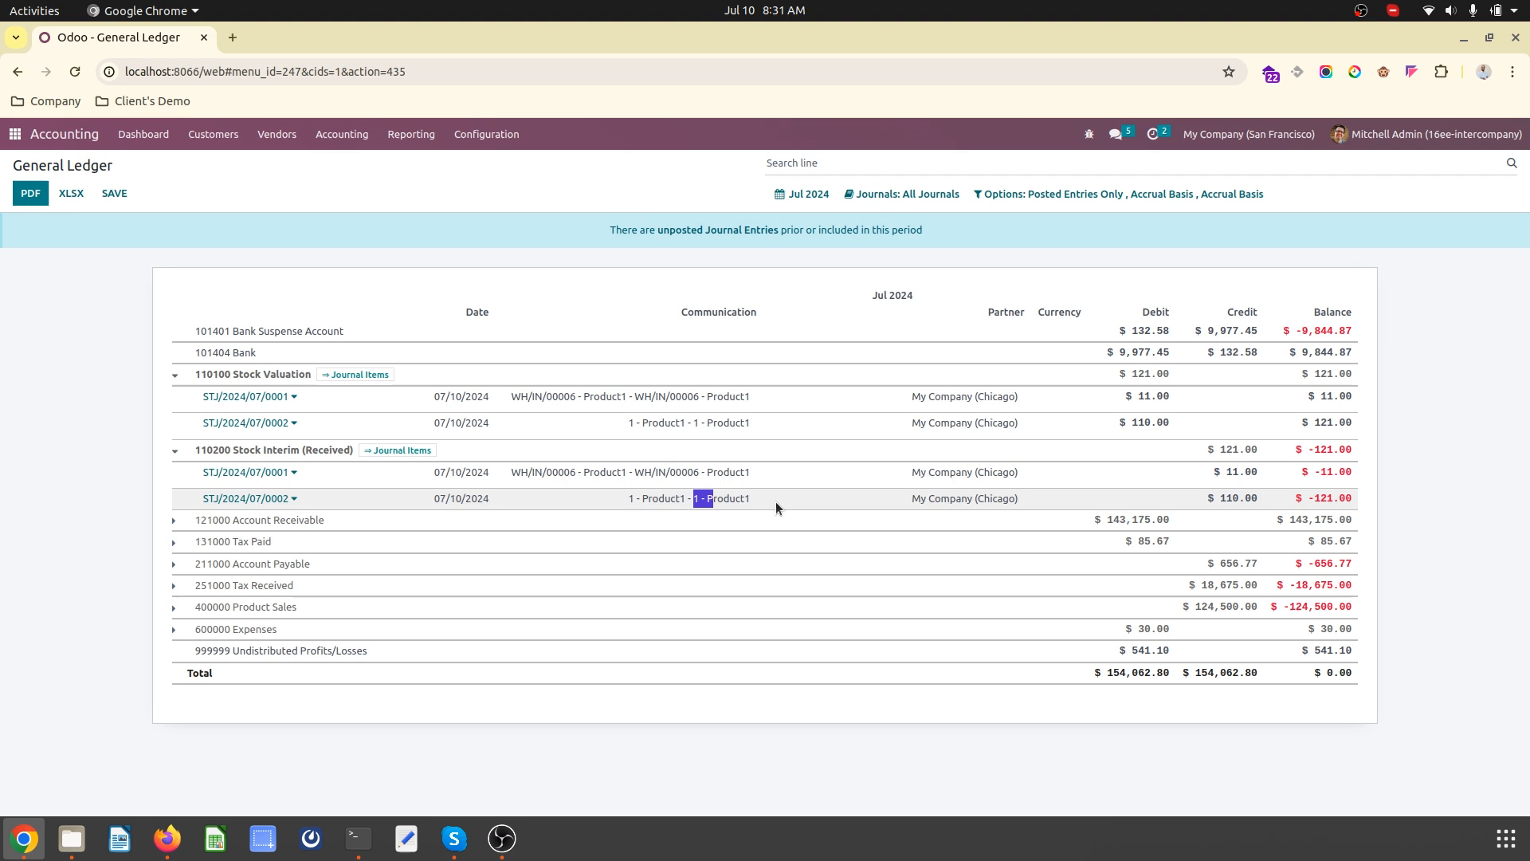
mouse_move(829, 517)
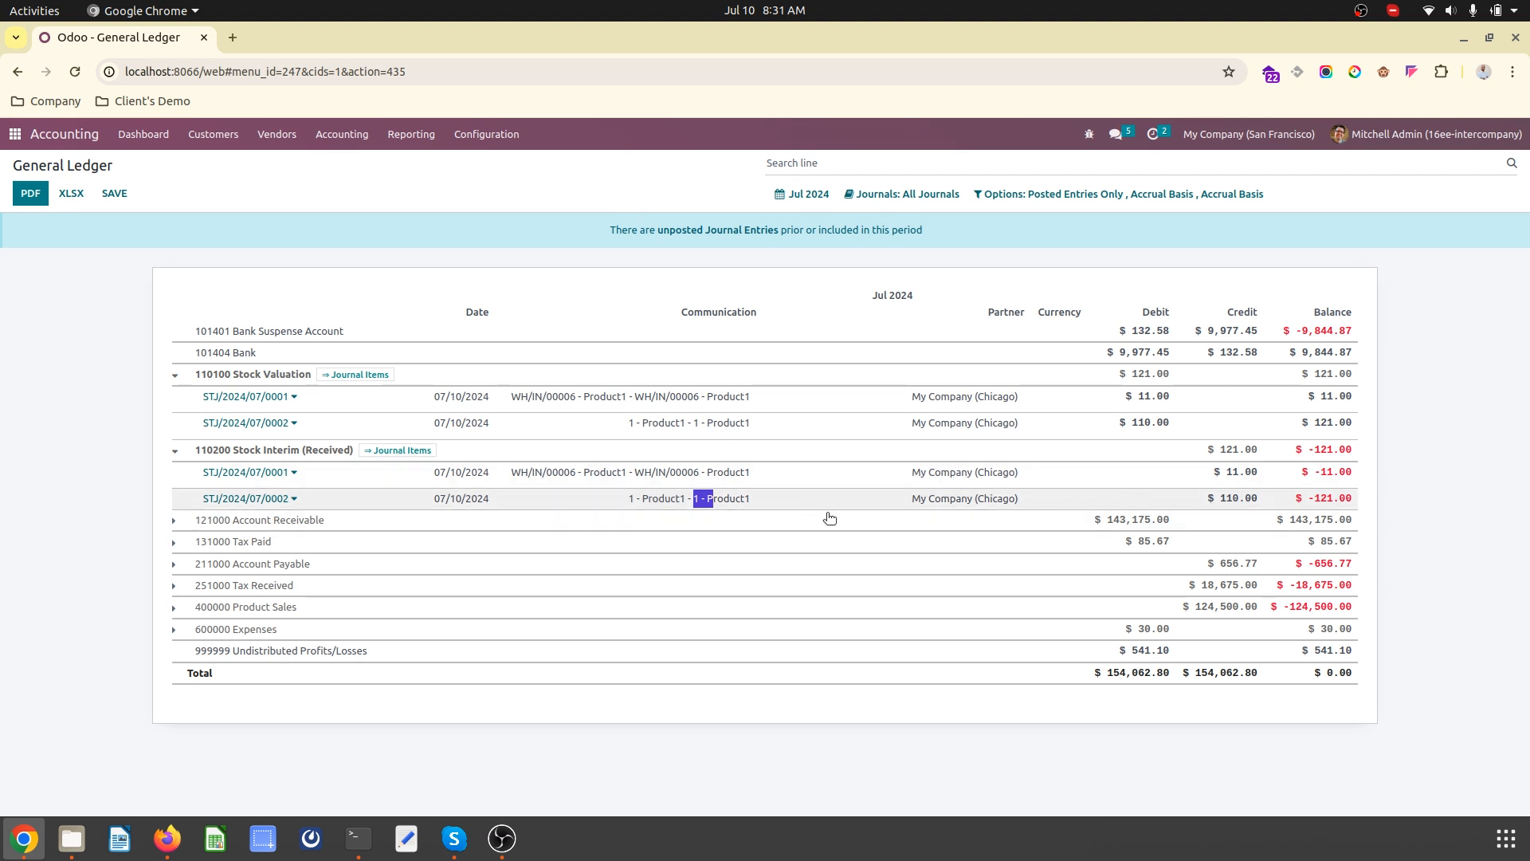
click(1247, 134)
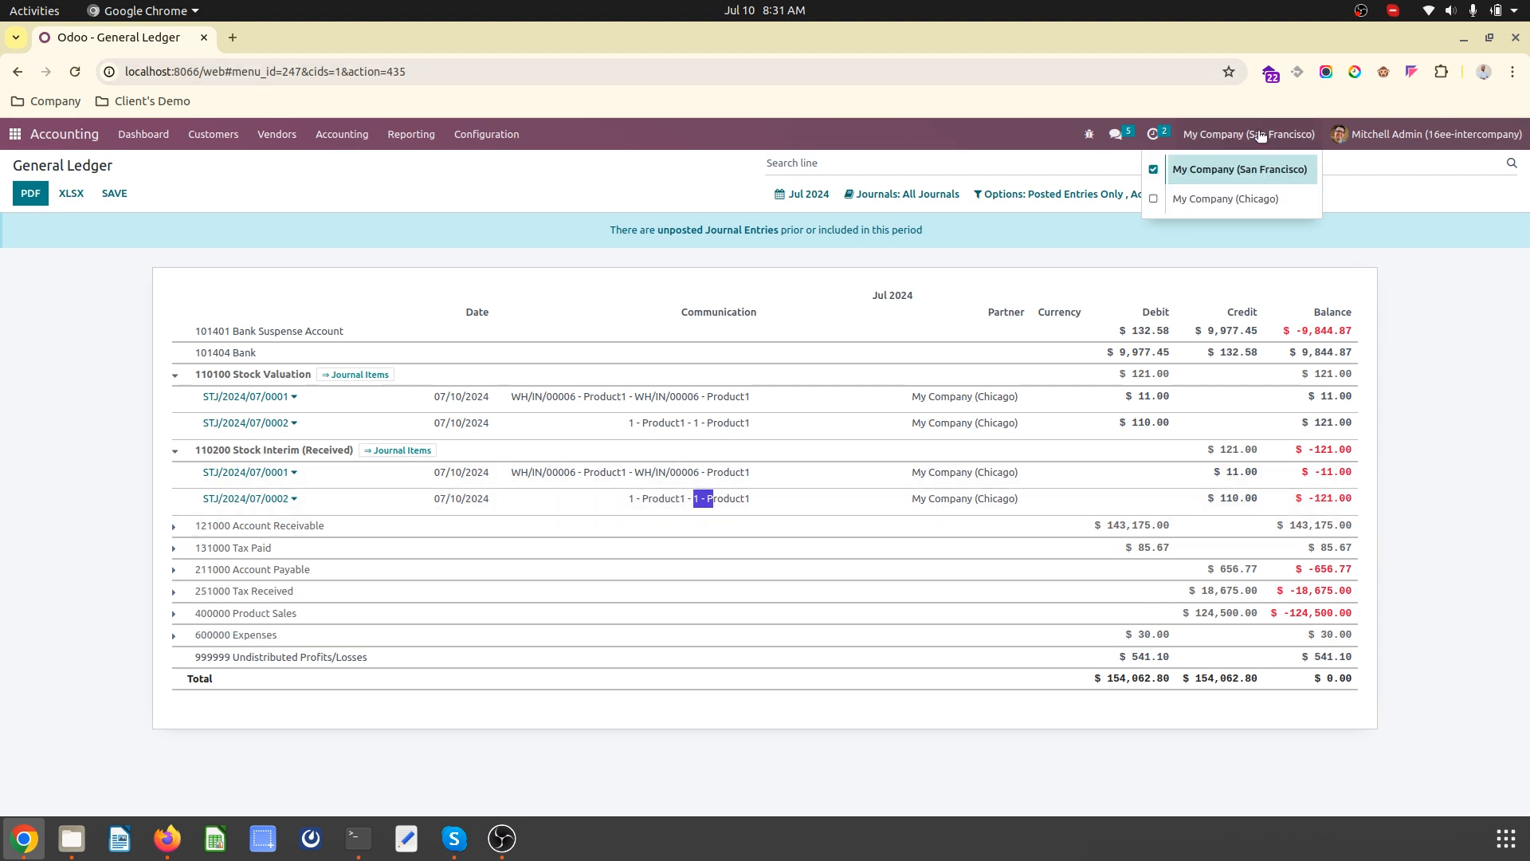
click(1226, 199)
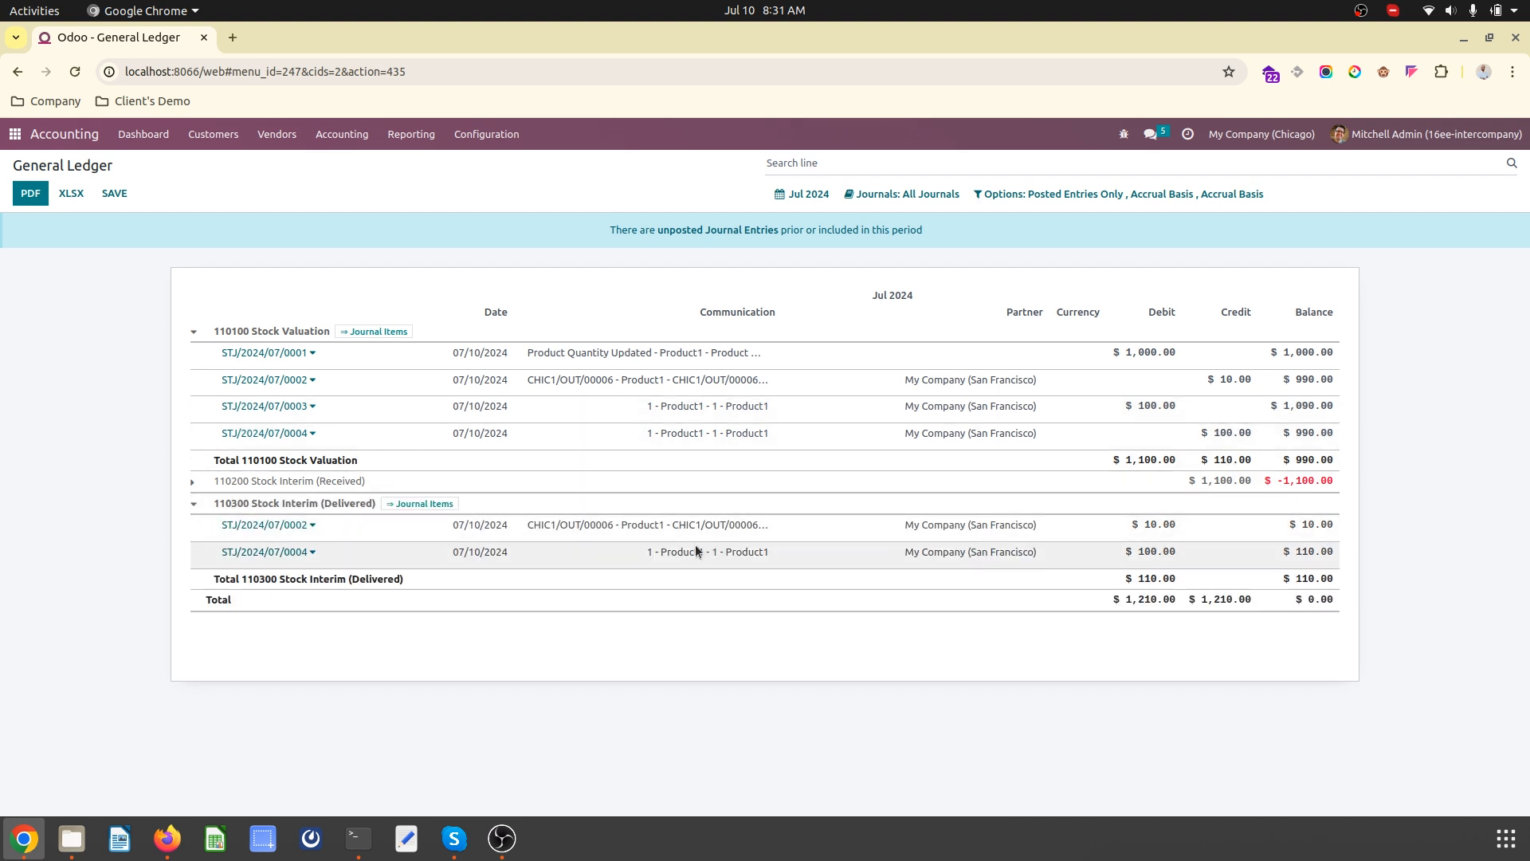
double_click(707, 552)
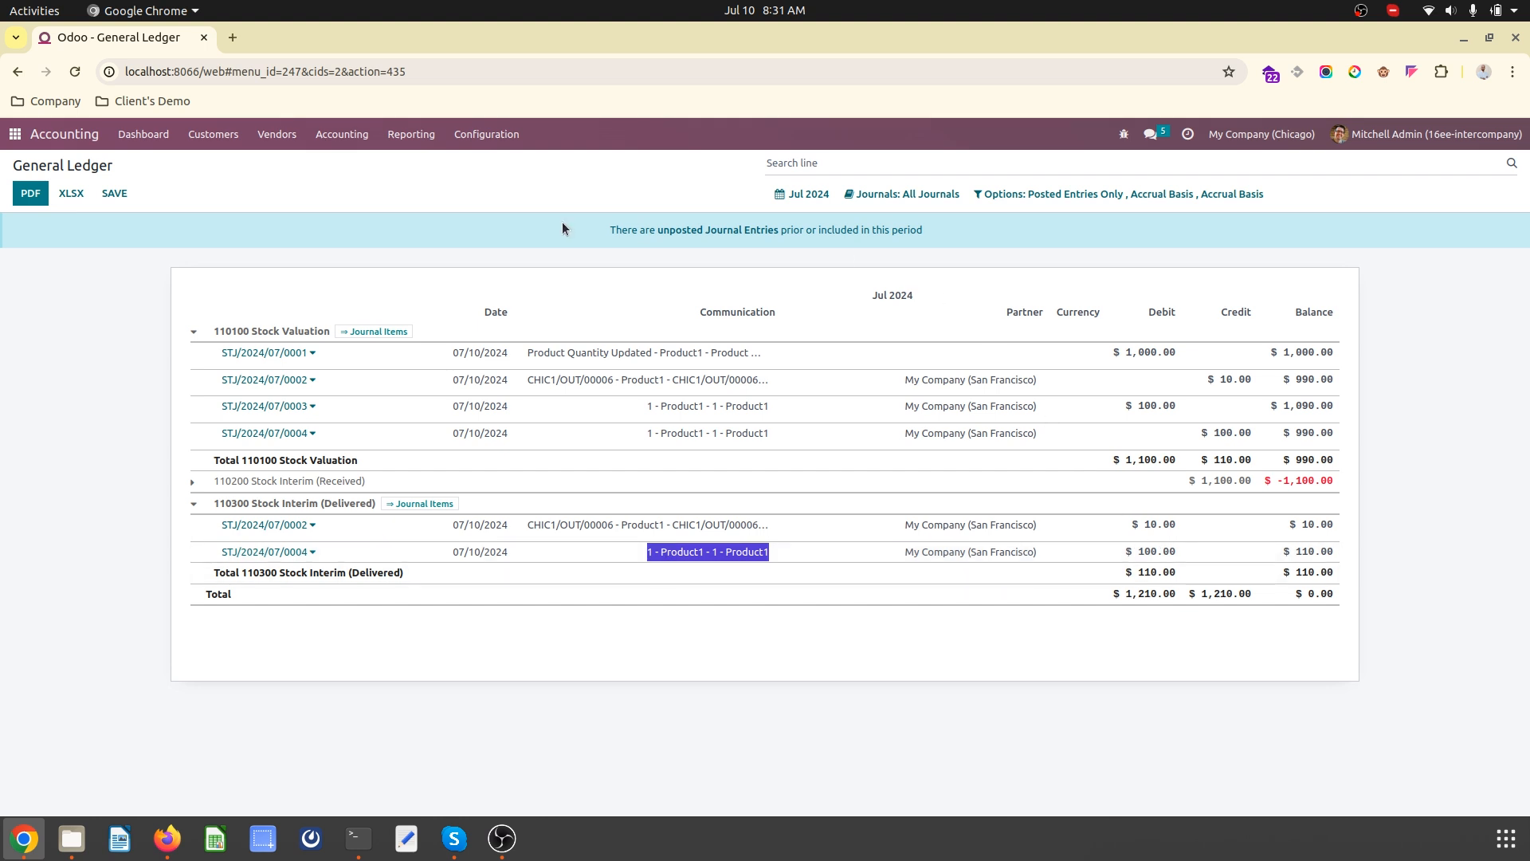
click(212, 134)
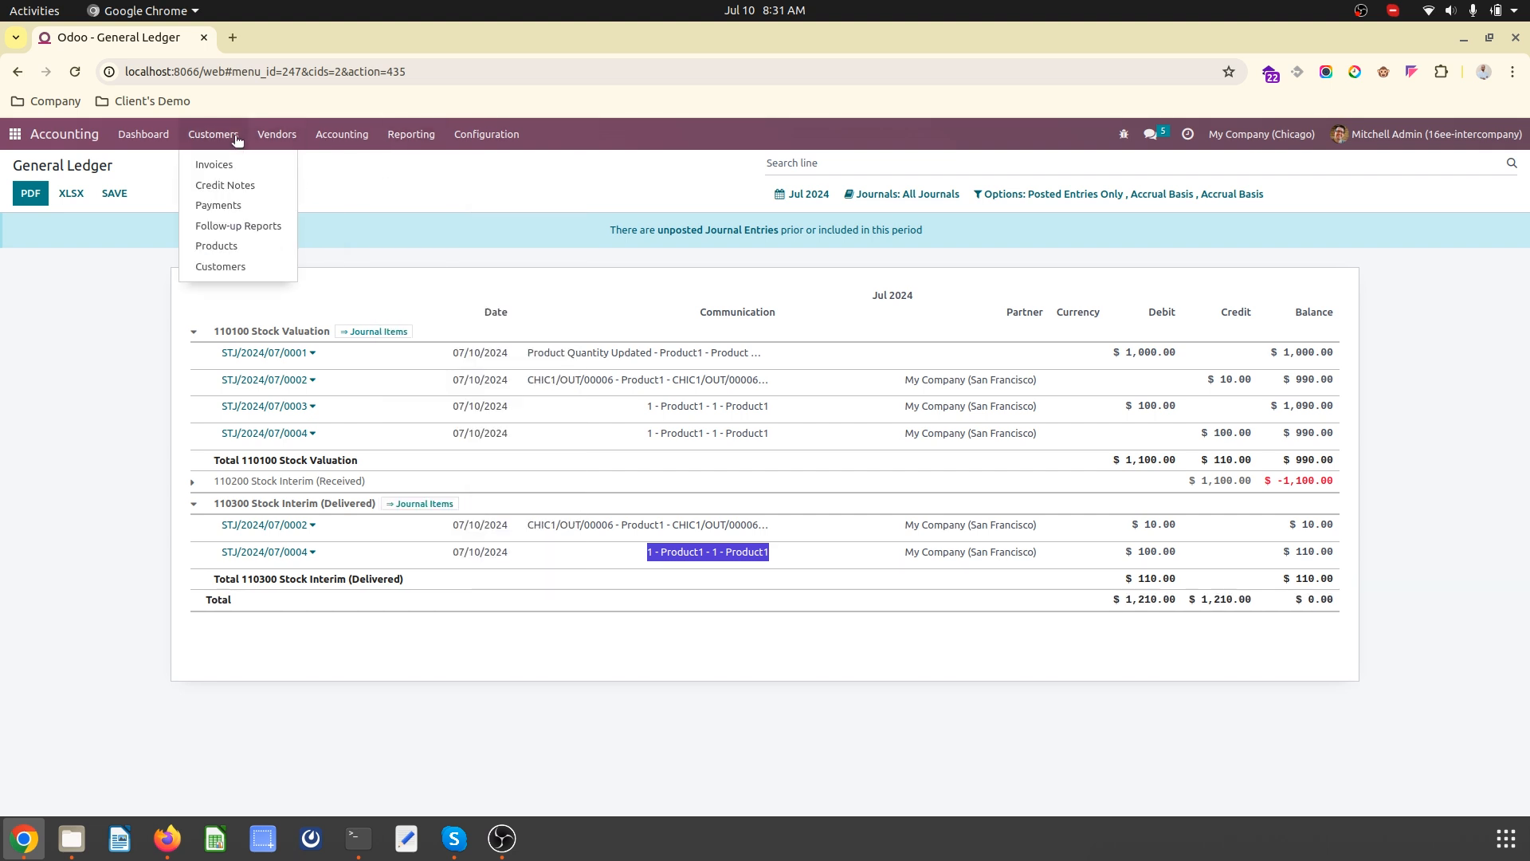
mouse_move(219, 205)
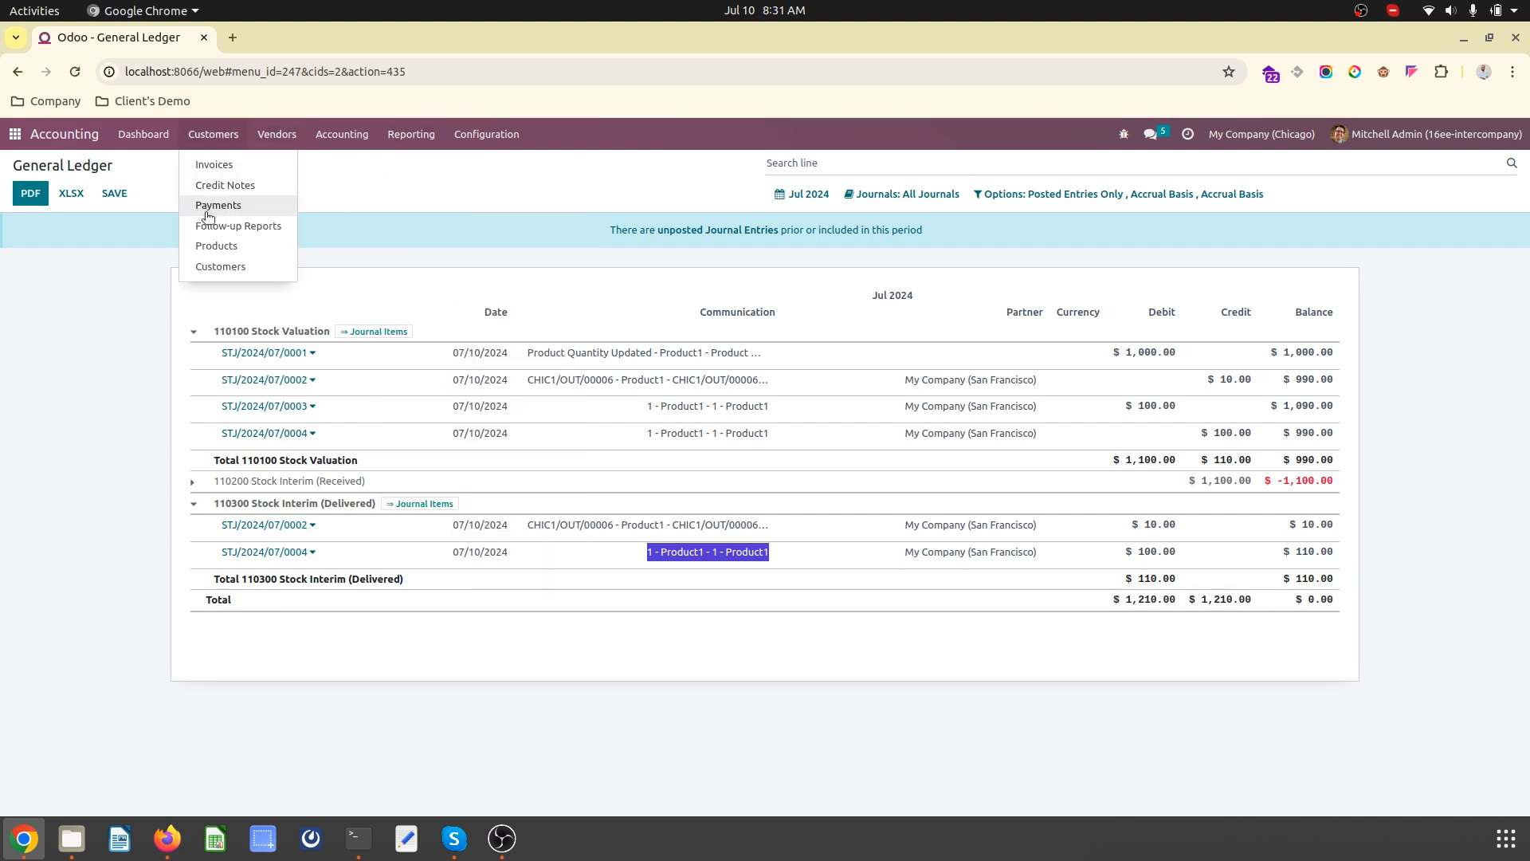
click(380, 190)
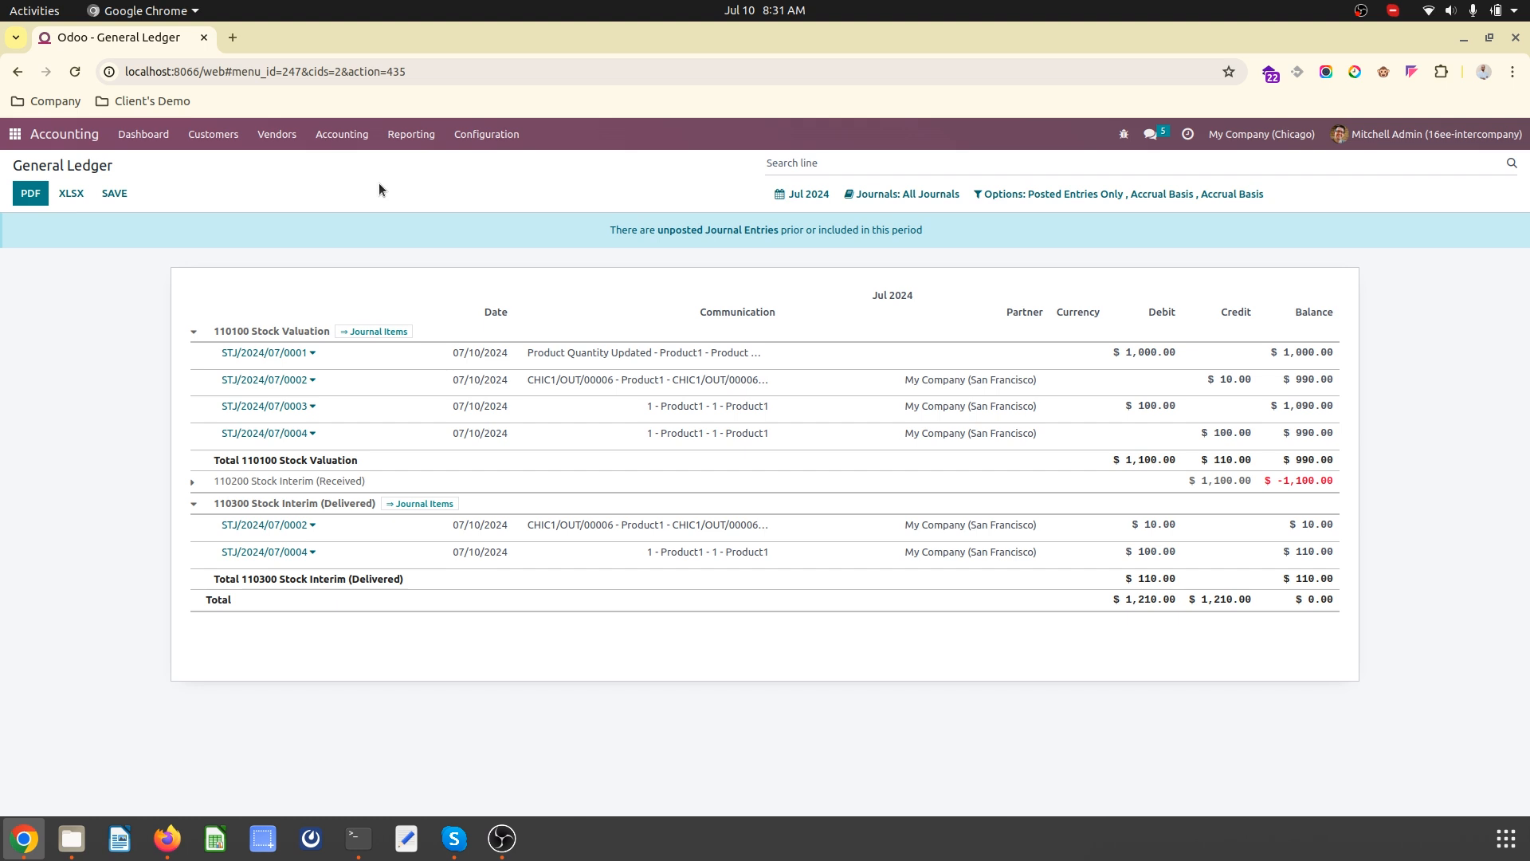
mouse_move(1313, 217)
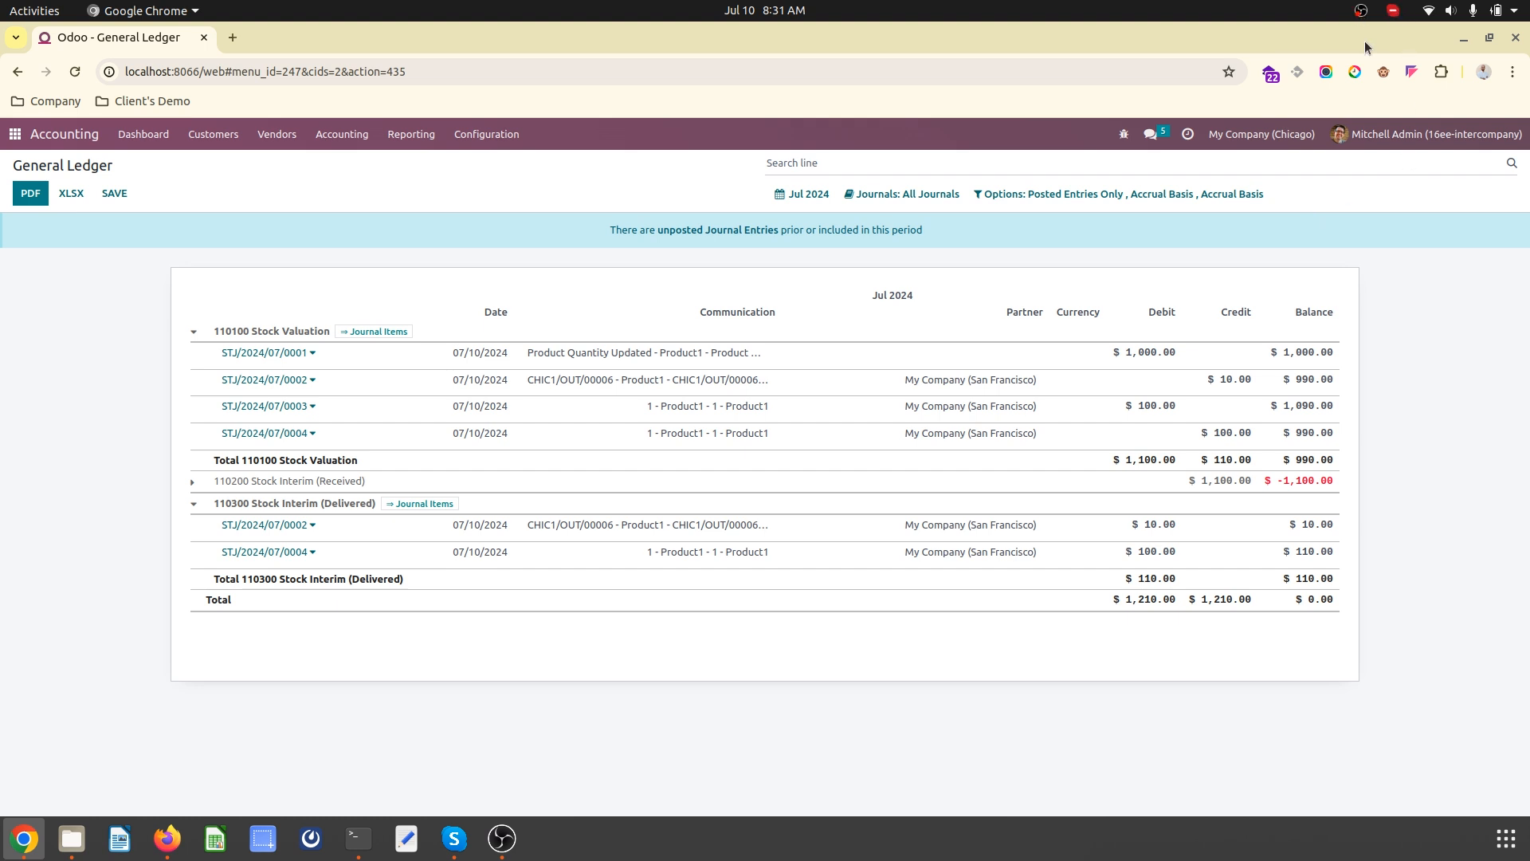
mouse_move(1371, 47)
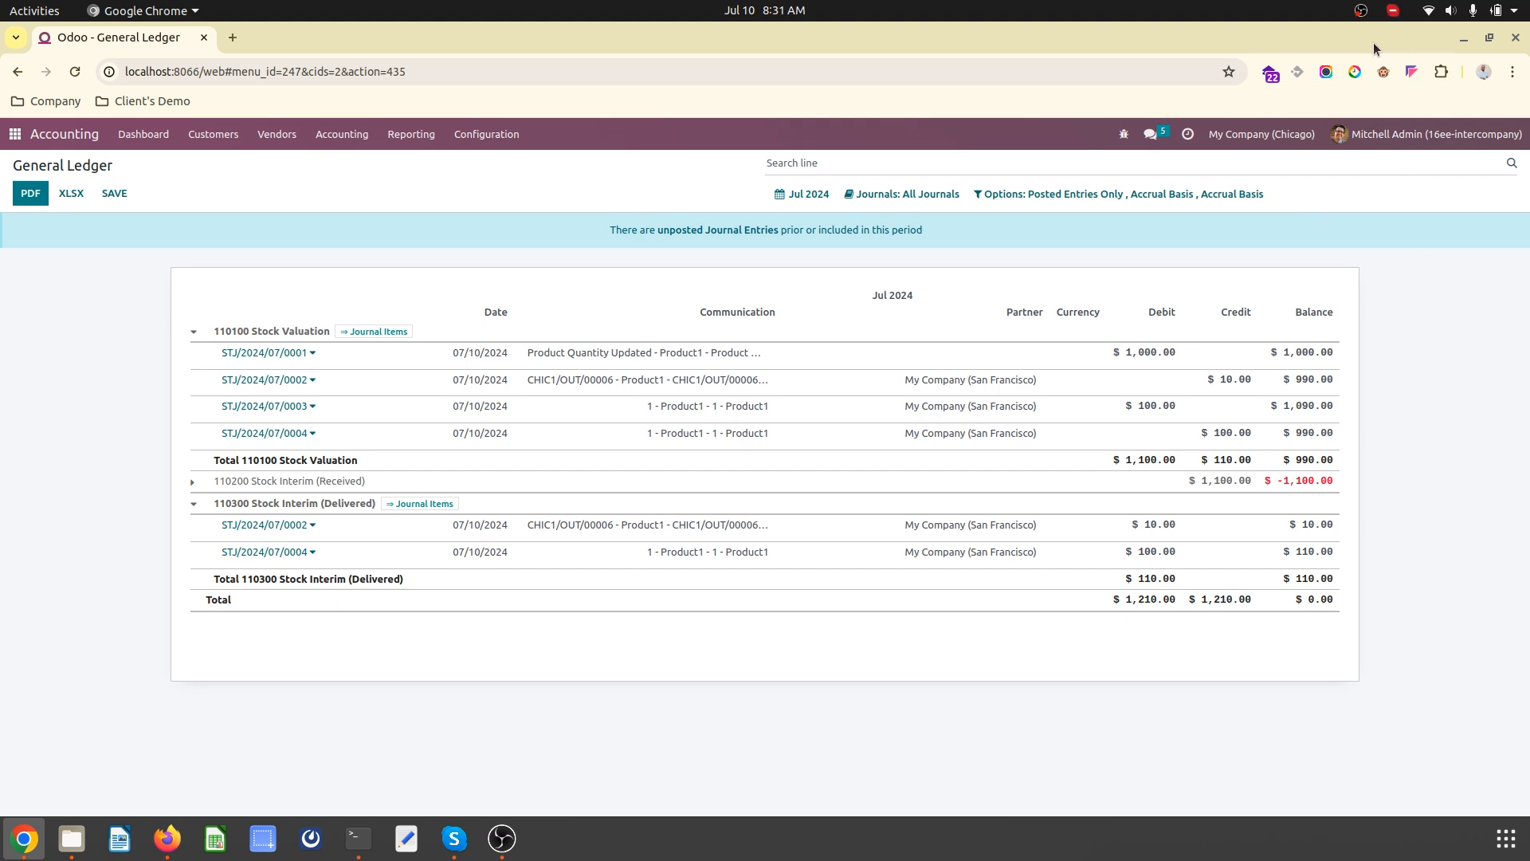